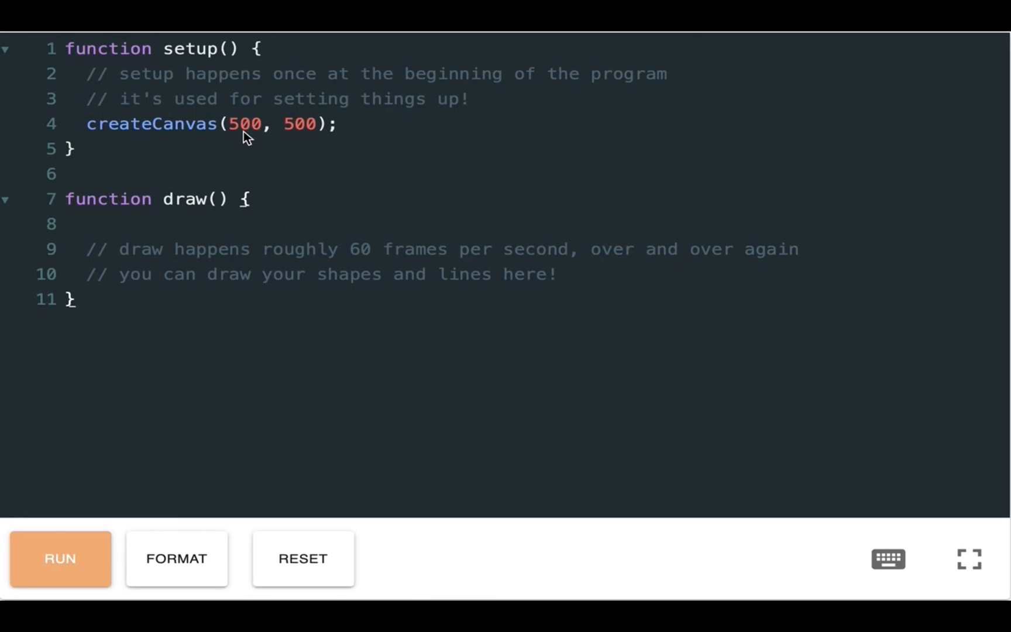
# Step: Change createCanvas so the canvas is 1000 by 1000
pyautogui.write('1000')
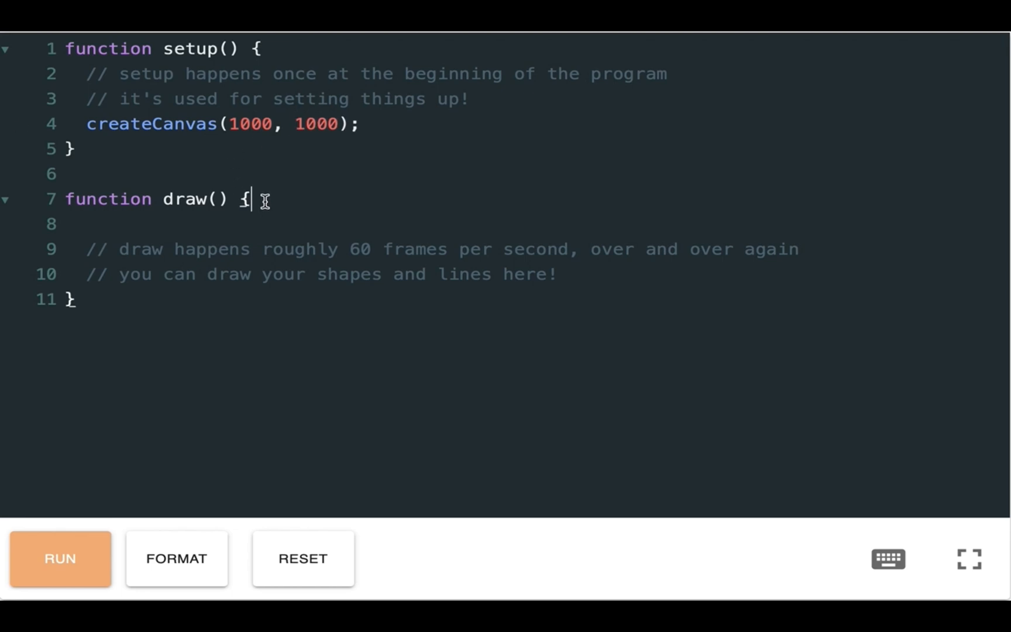
# Step: Add ellipse(500,300,250,250); inside draw and start a new line after it
pyautogui.write('e')
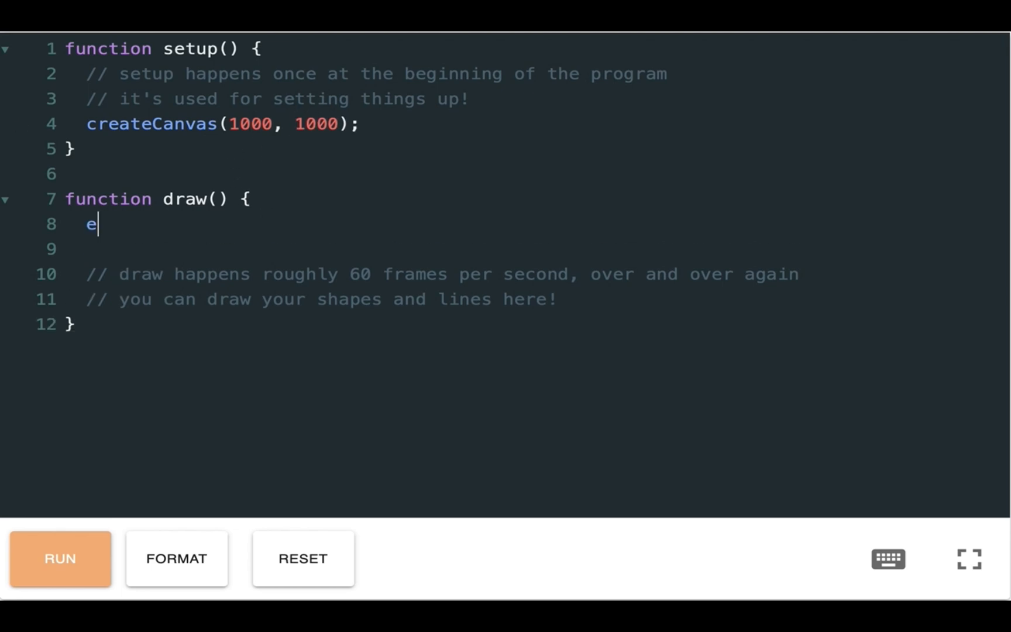
pyautogui.write('llipse')
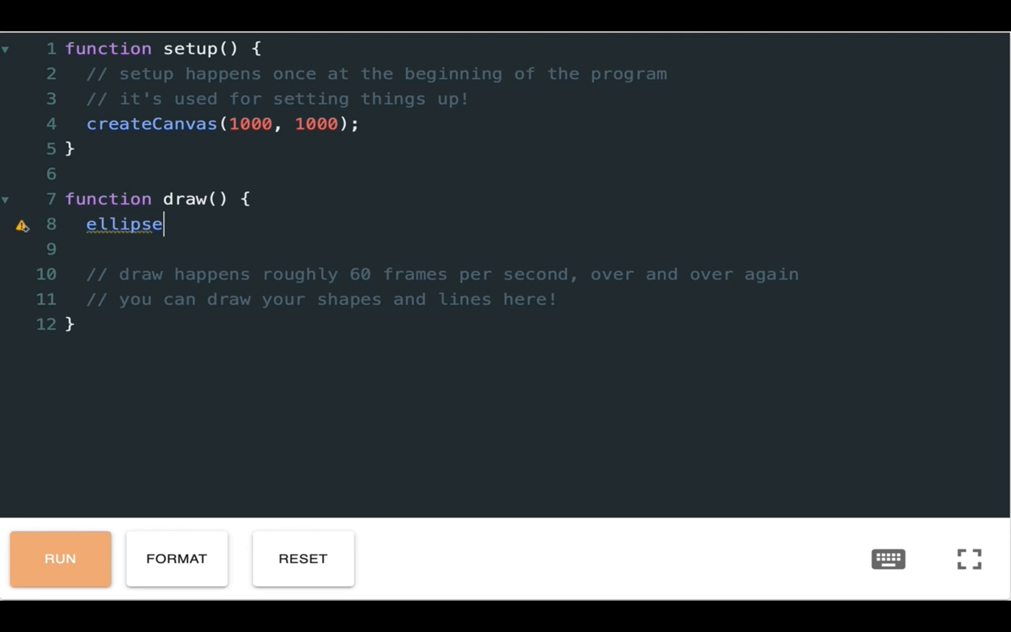
pyautogui.write('(50')
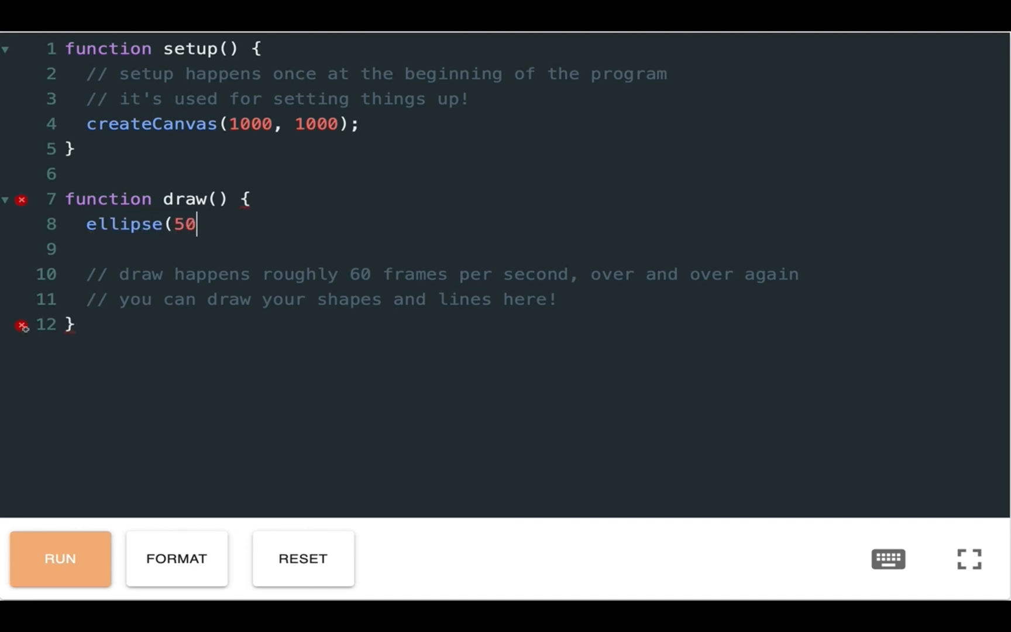
pyautogui.write('0,300')
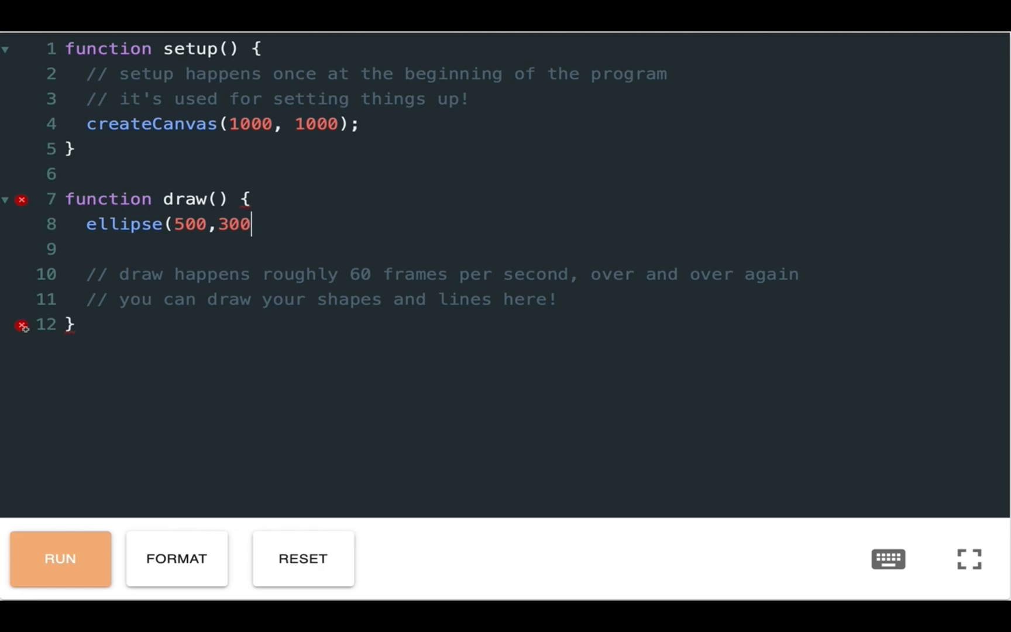
pyautogui.write(',250')
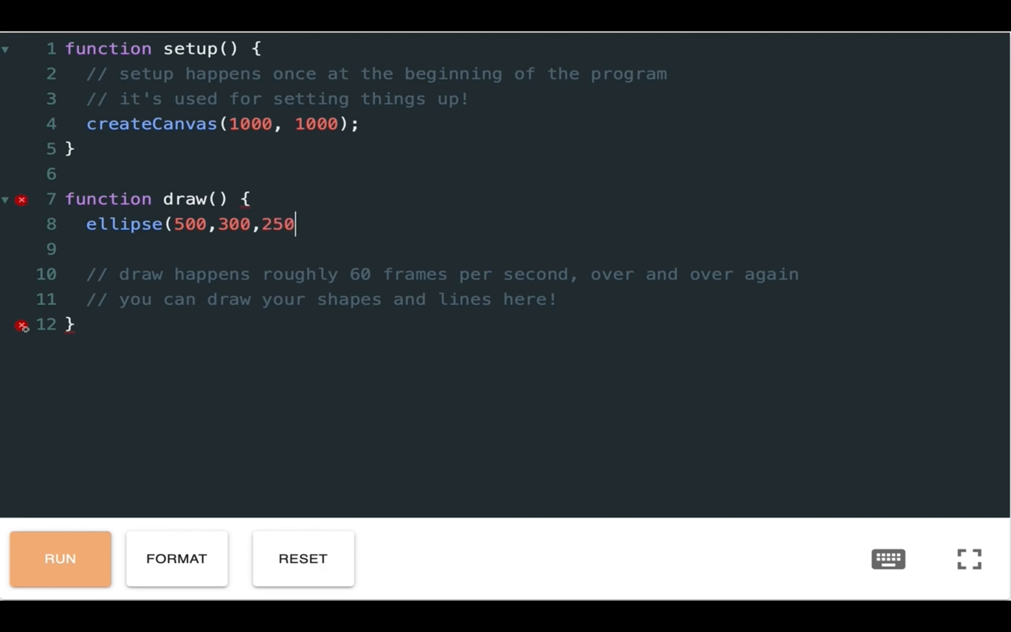
pyautogui.write(',')
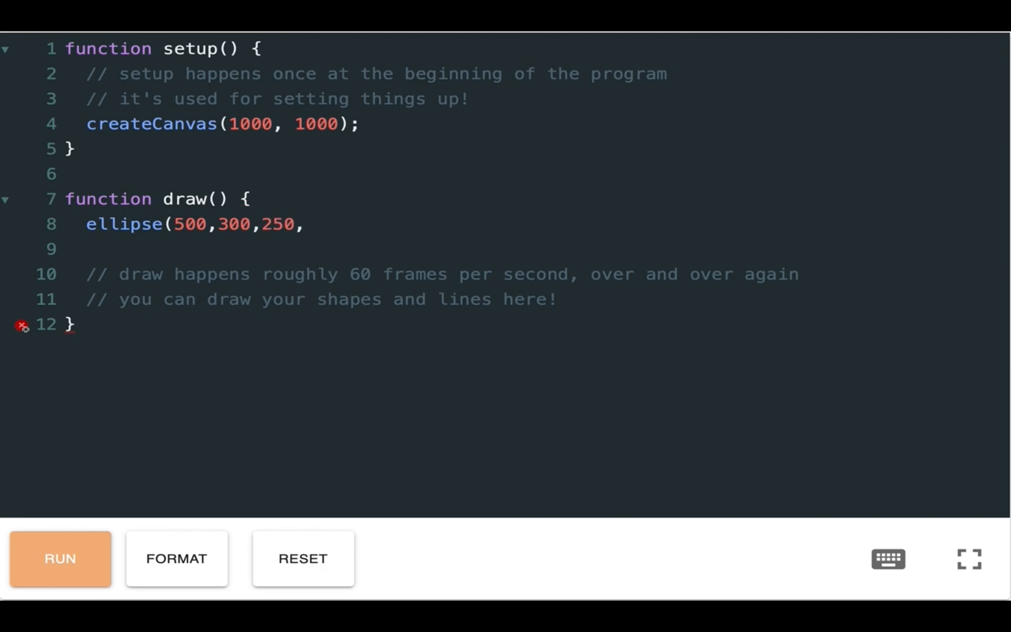
pyautogui.write('250')
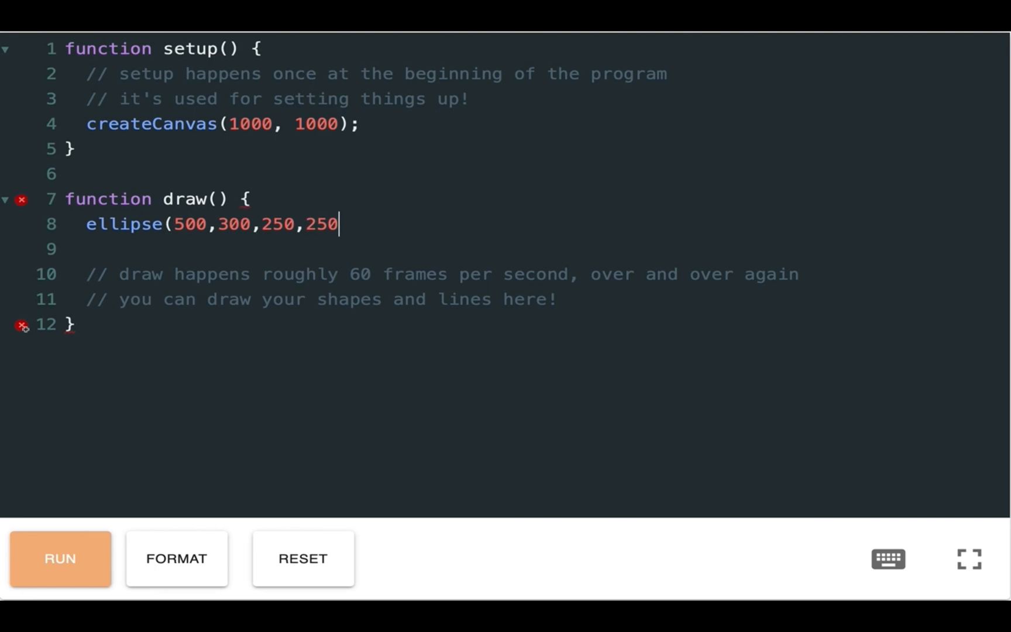
pyautogui.write(');')
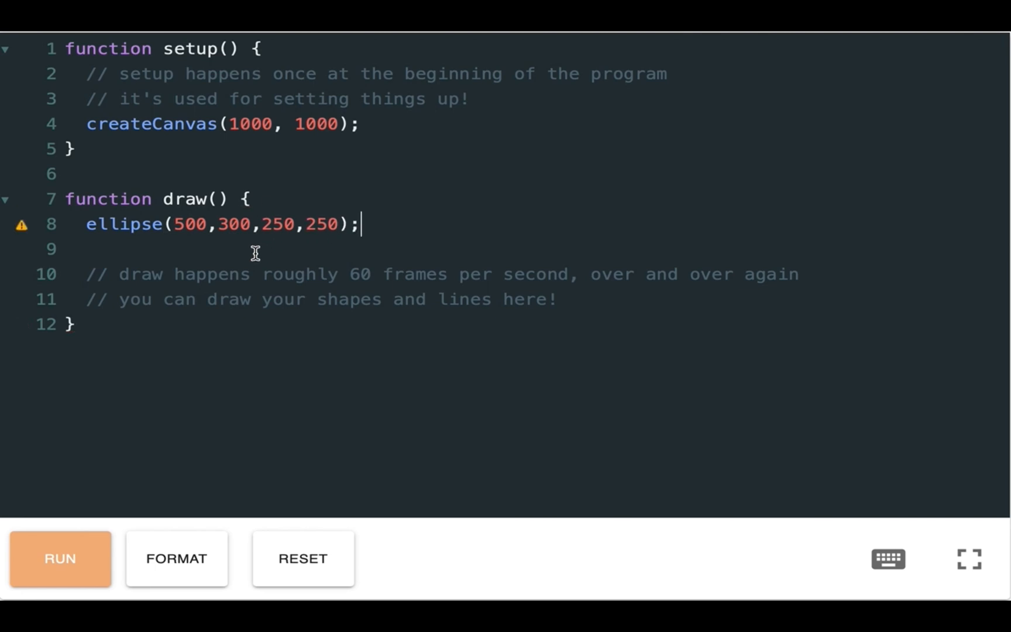
pyautogui.click(59, 558)
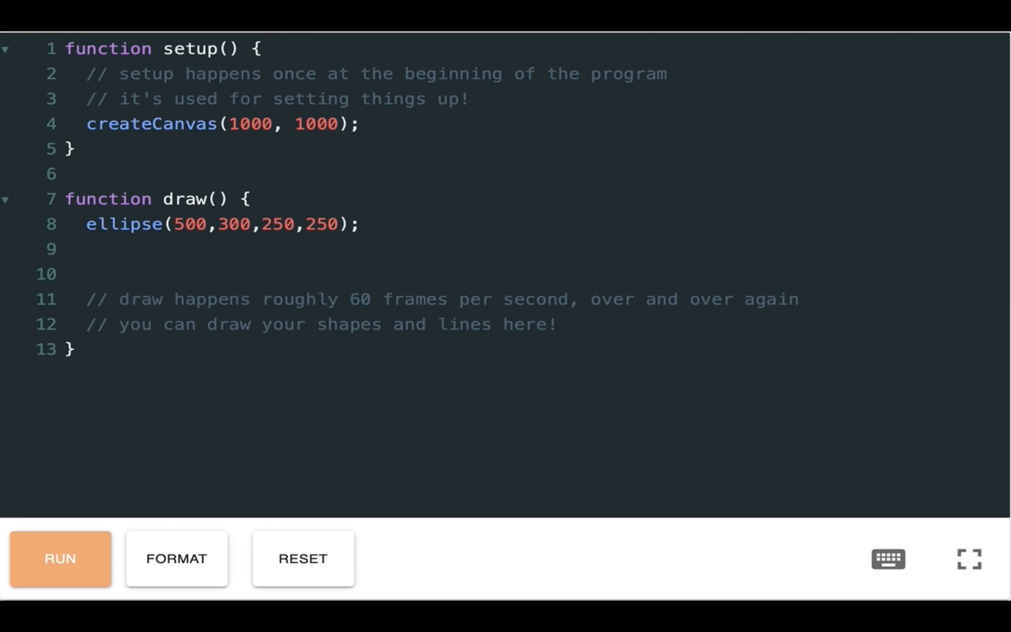
# Step: Add line(450,270,390,400); below the ellipse call
pyautogui.write('line')
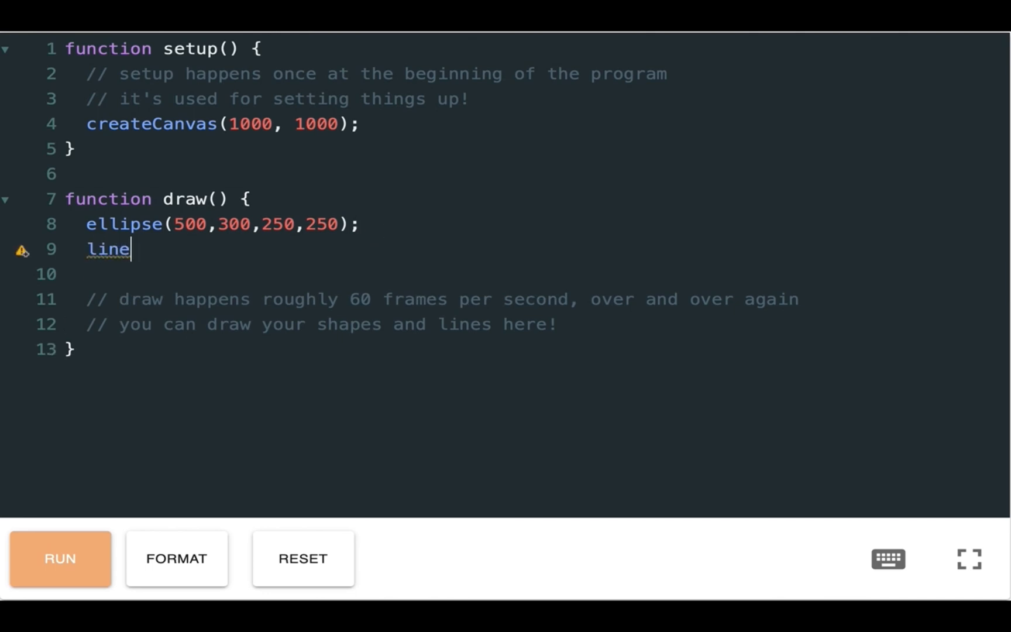
pyautogui.write('(450')
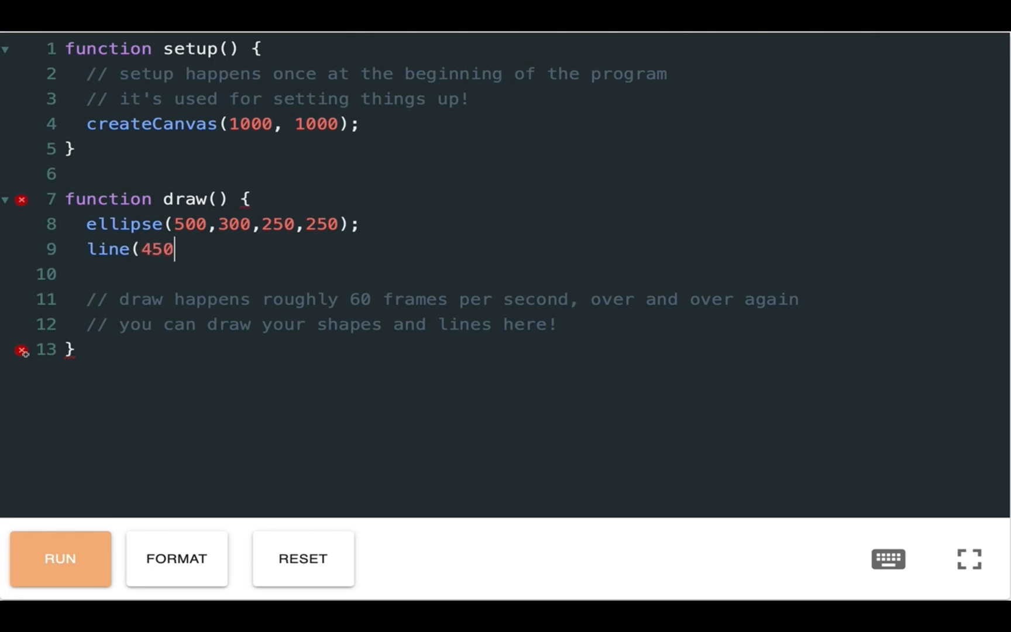
pyautogui.write(',2')
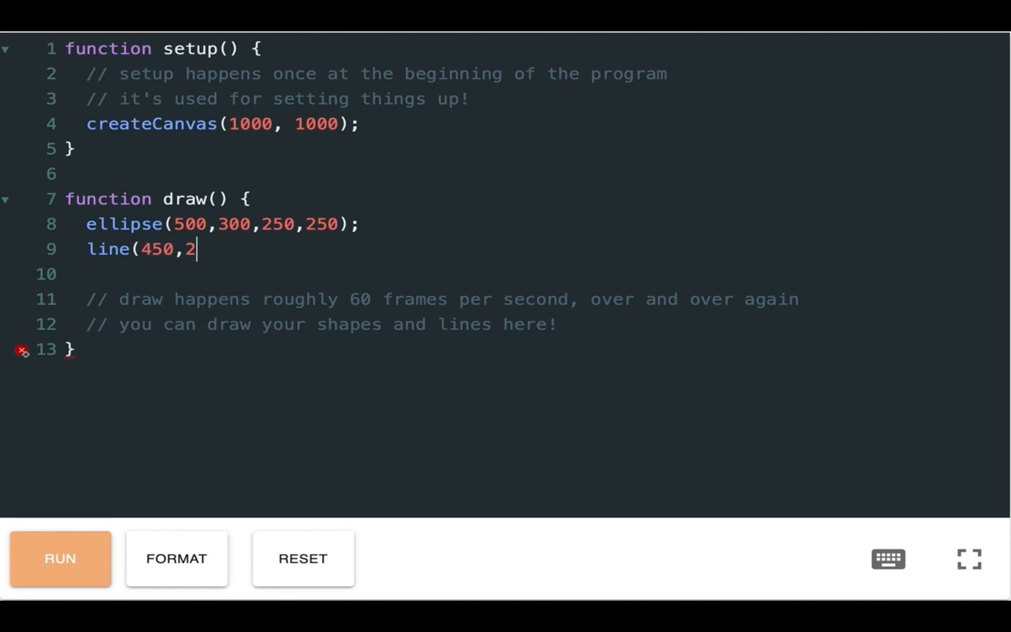
pyautogui.write('70')
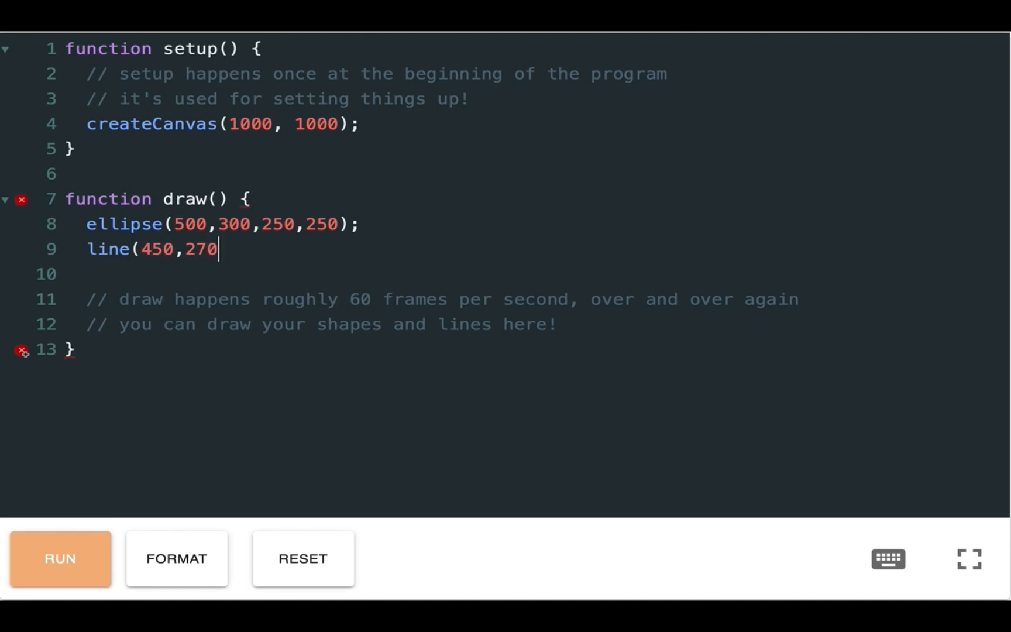
pyautogui.write(',39')
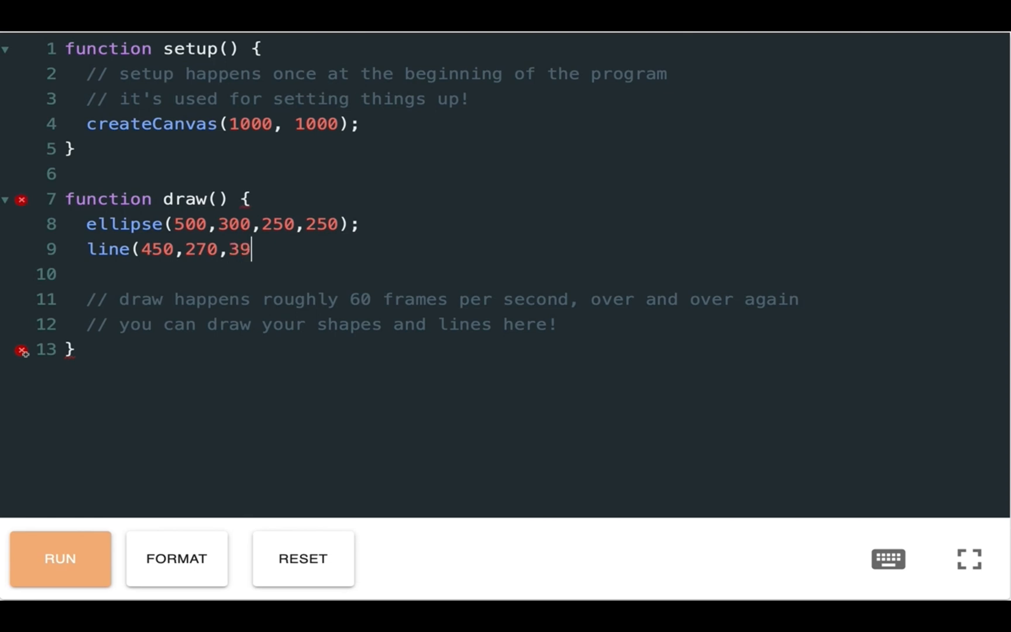
pyautogui.write('0,')
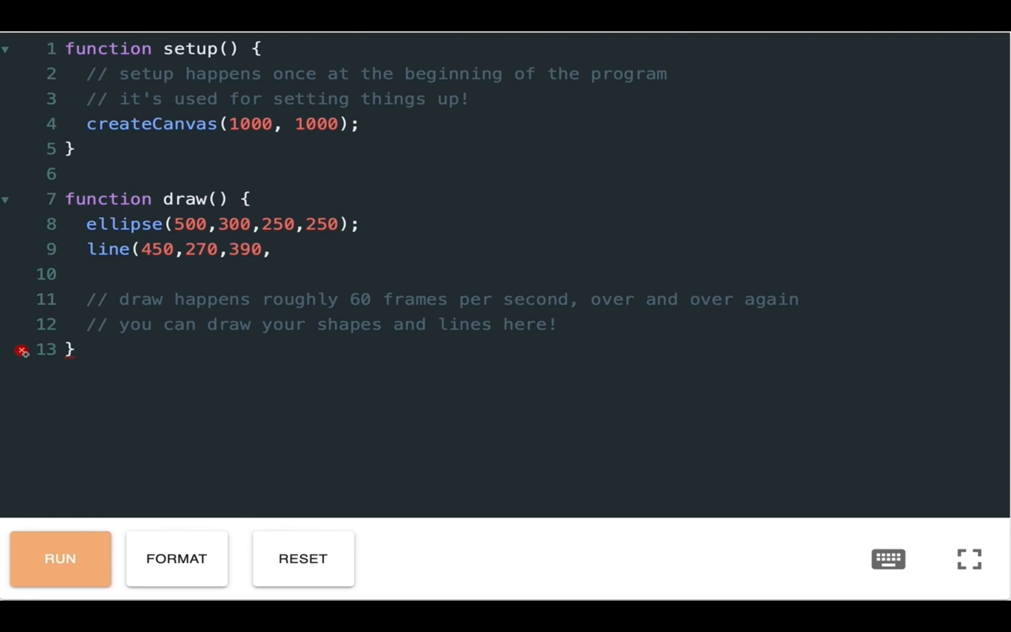
pyautogui.write('400')
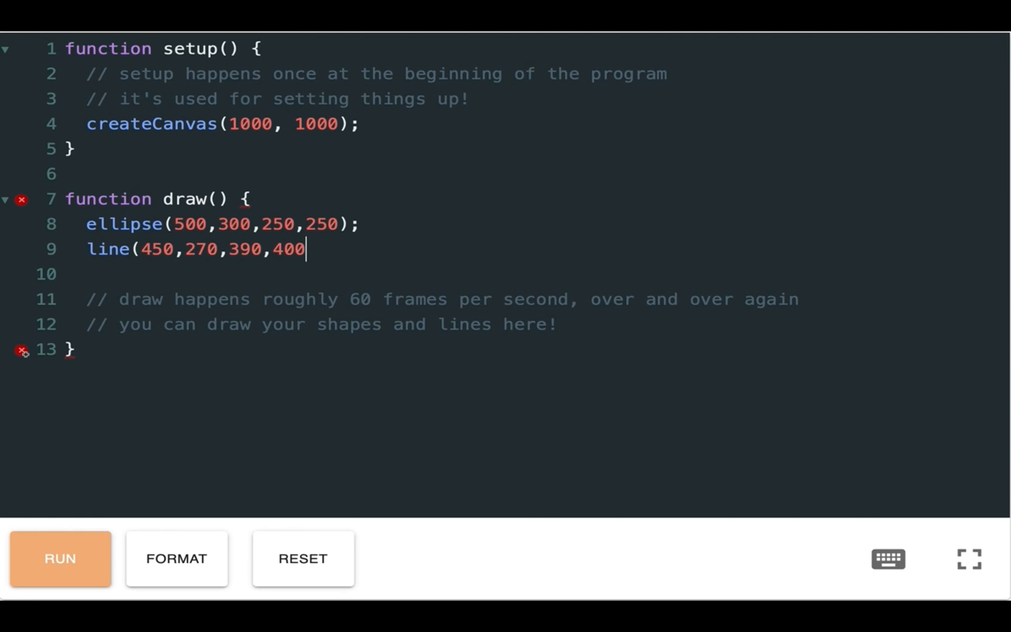
pyautogui.write(');')
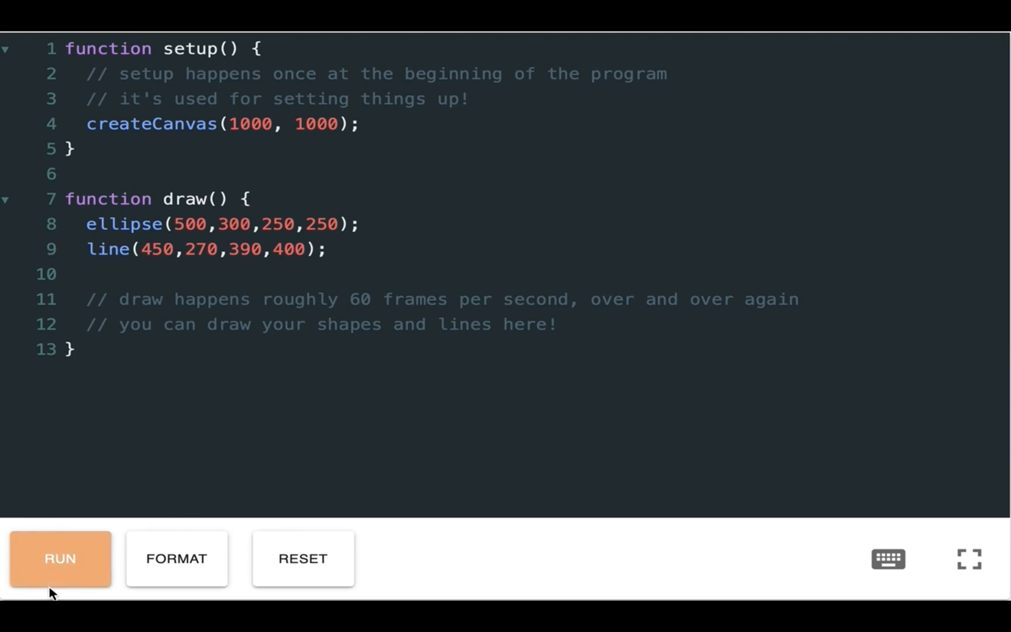
# Step: Run the sketch to view the line over the circle, then stop it
pyautogui.click(60, 559)
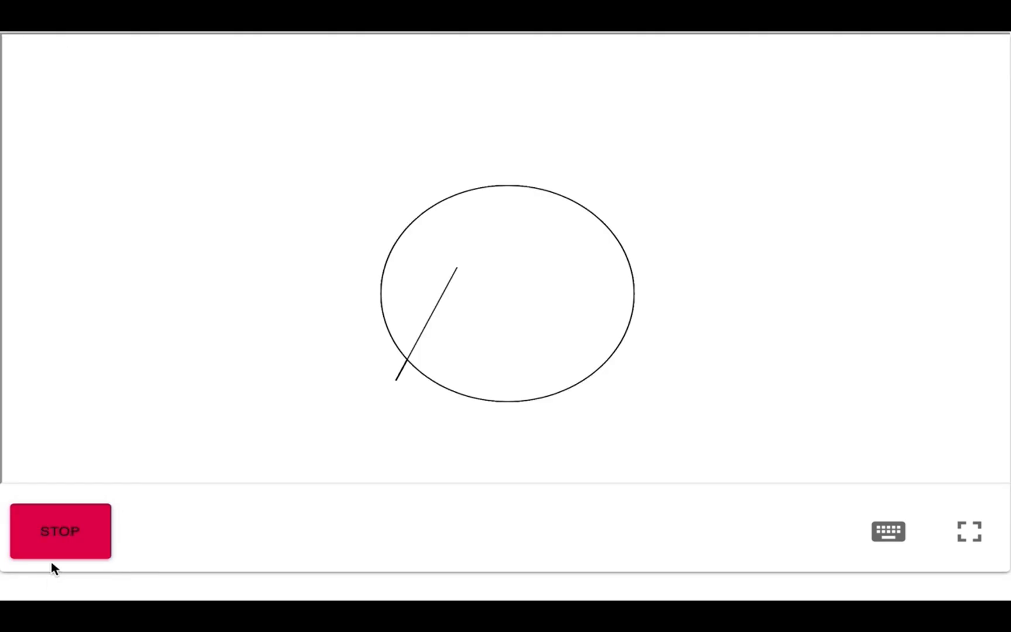
pyautogui.click(61, 530)
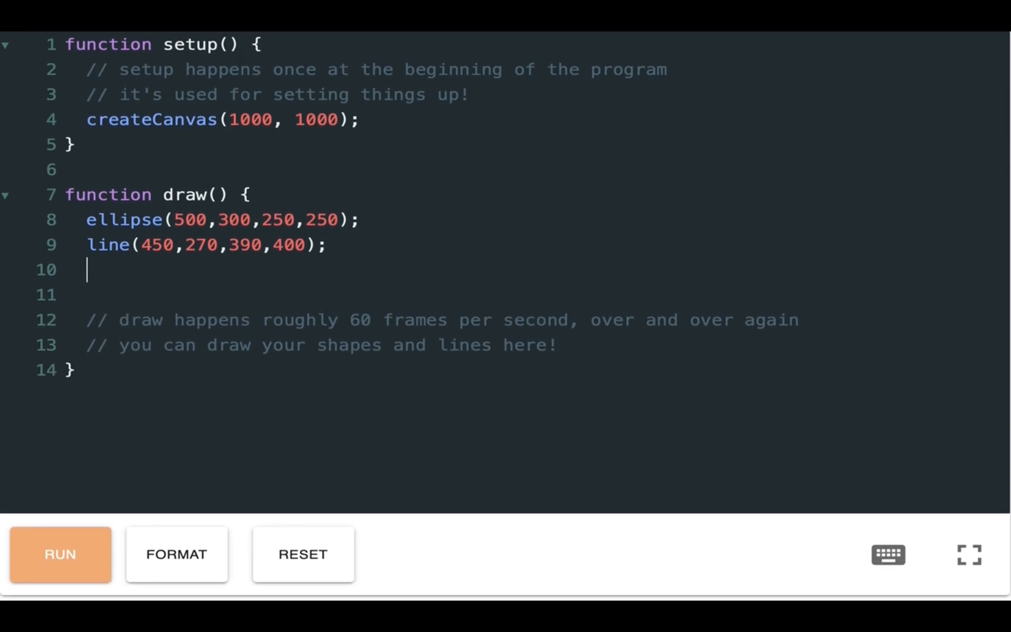
# Step: Add a second call line(480,270,420,400); after the first line
pyautogui.write('line')
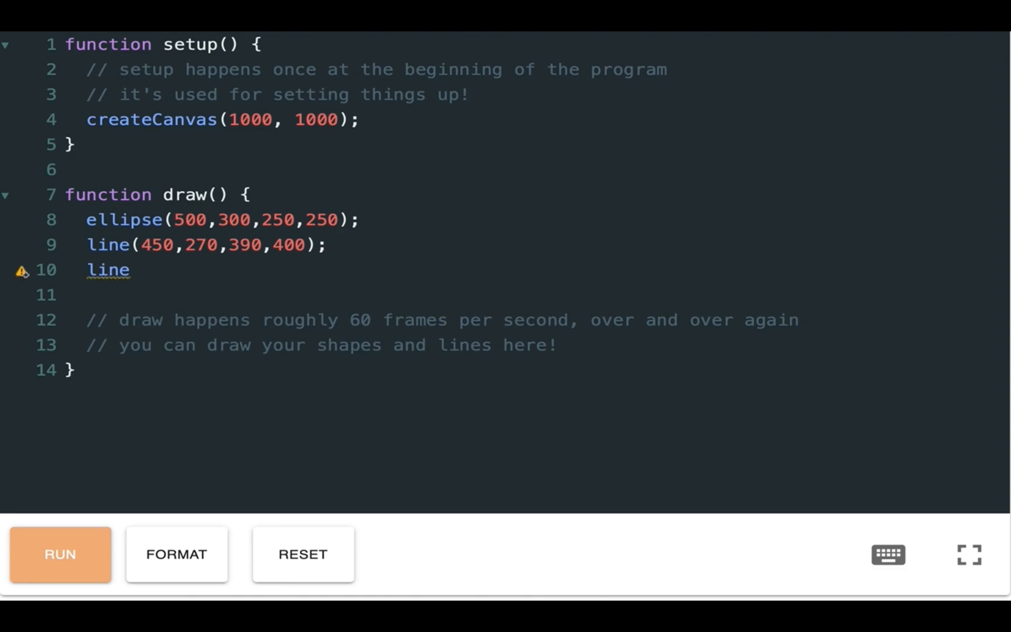
pyautogui.write('(')
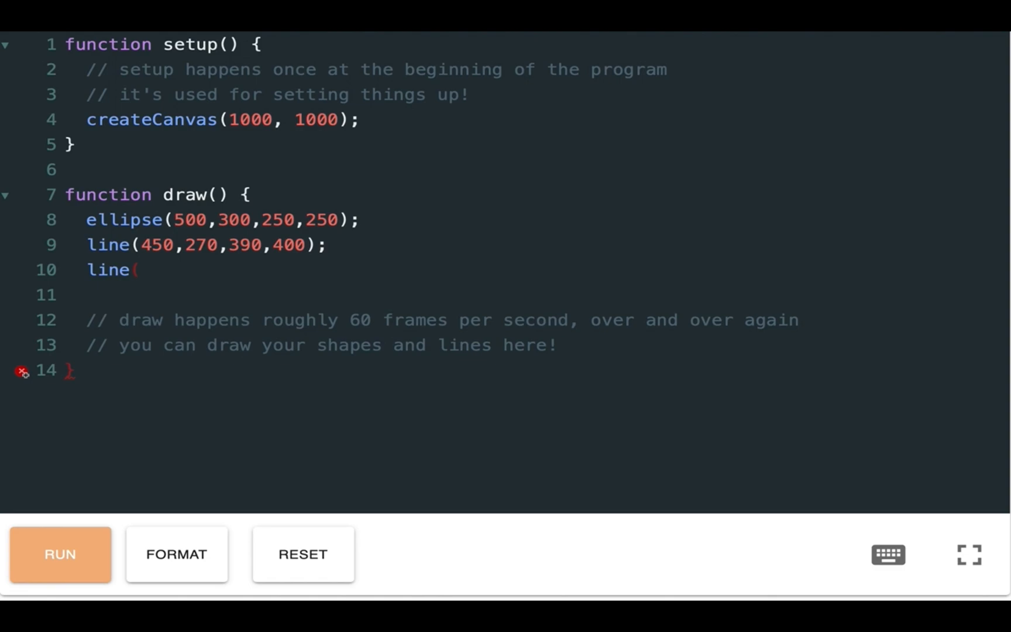
pyautogui.write('(480,')
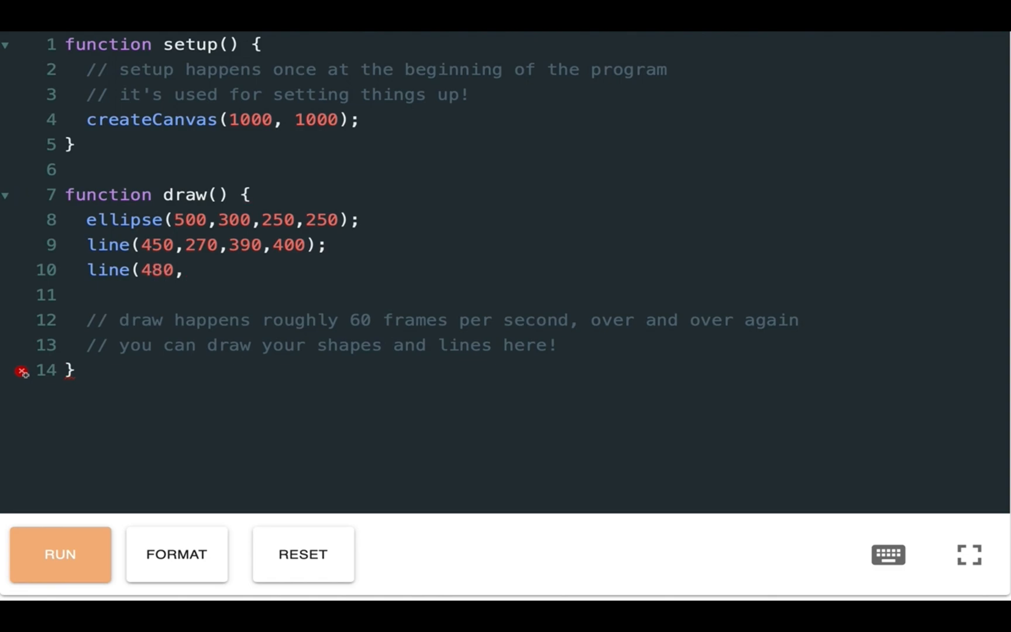
pyautogui.write('270')
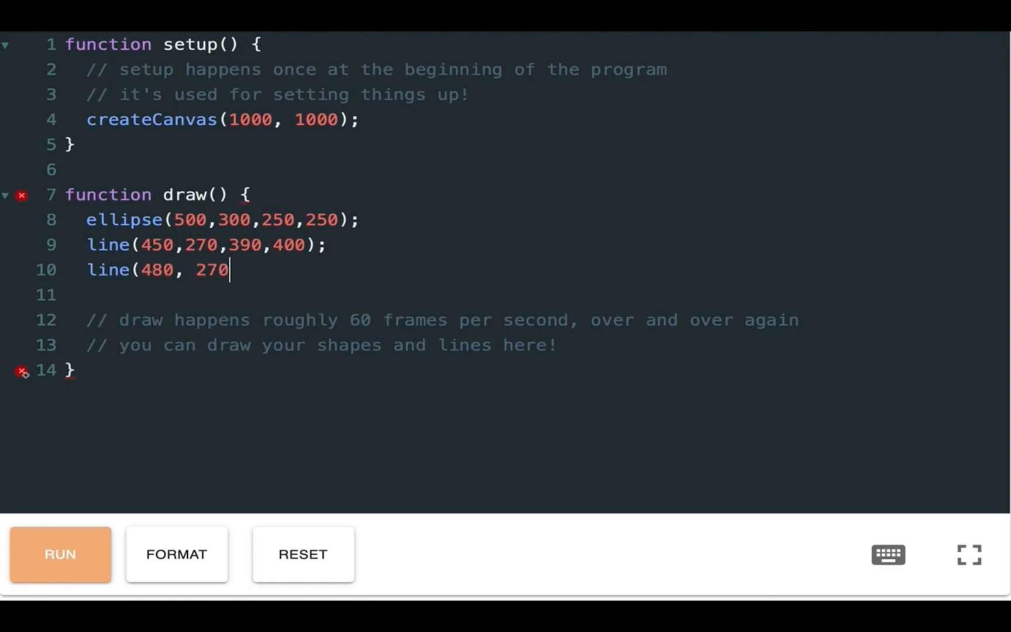
pyautogui.write(',')
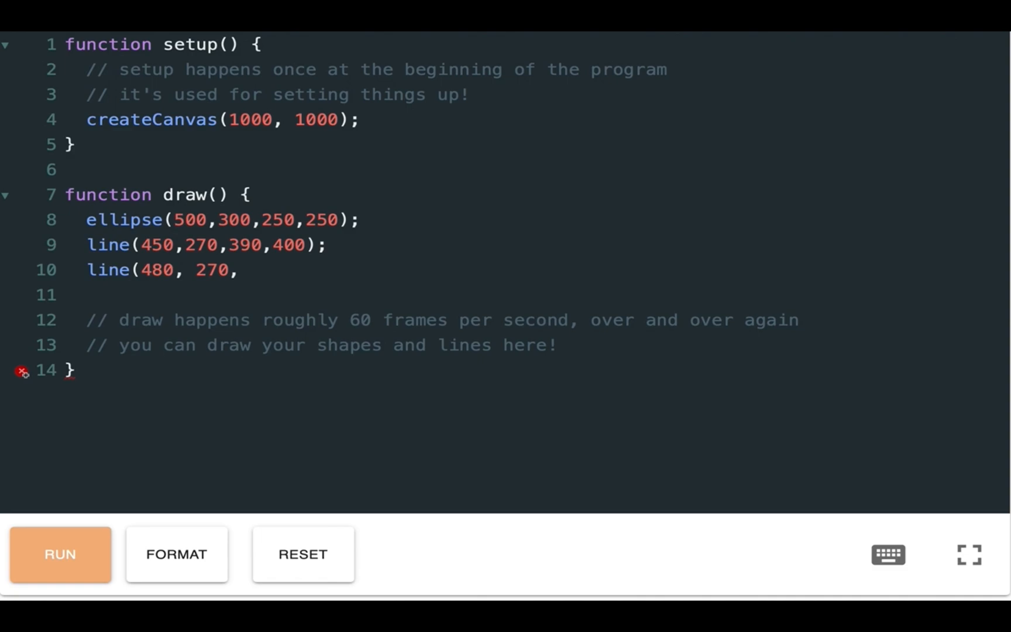
pyautogui.write('420,')
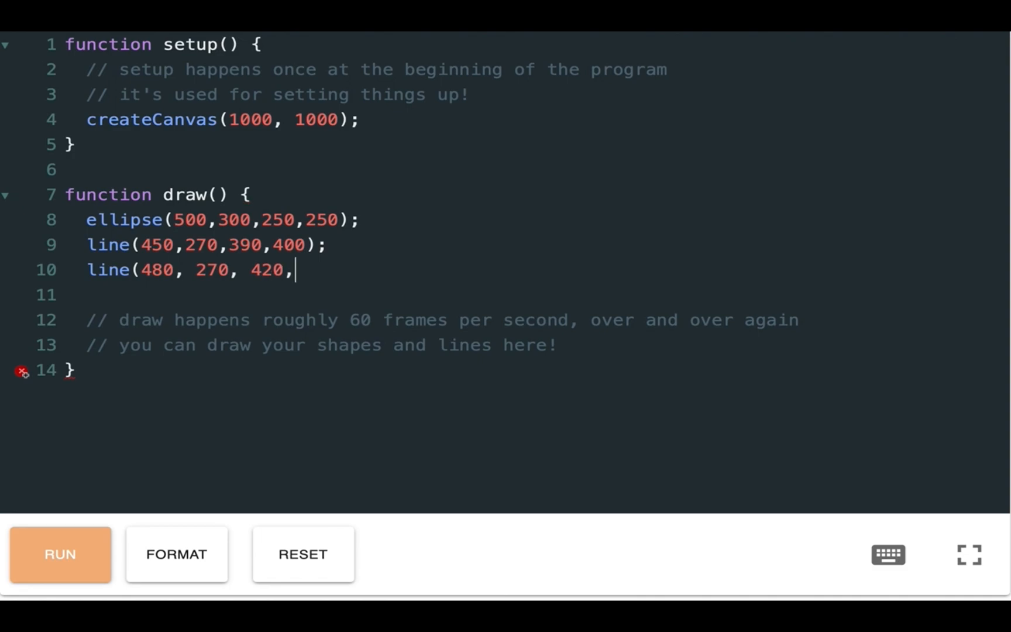
pyautogui.write('54')
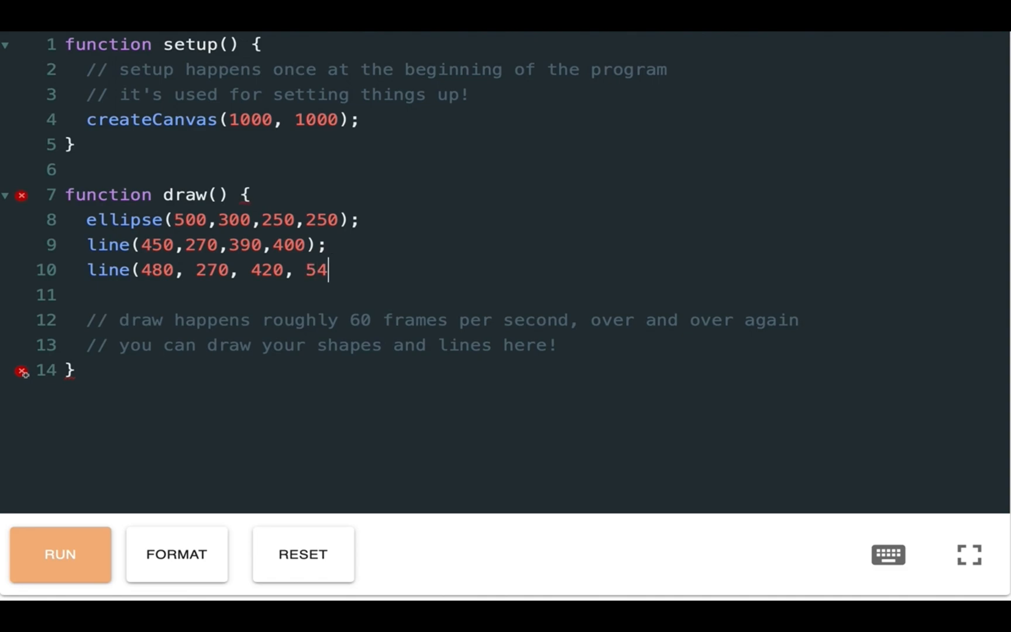
pyautogui.write('00);')
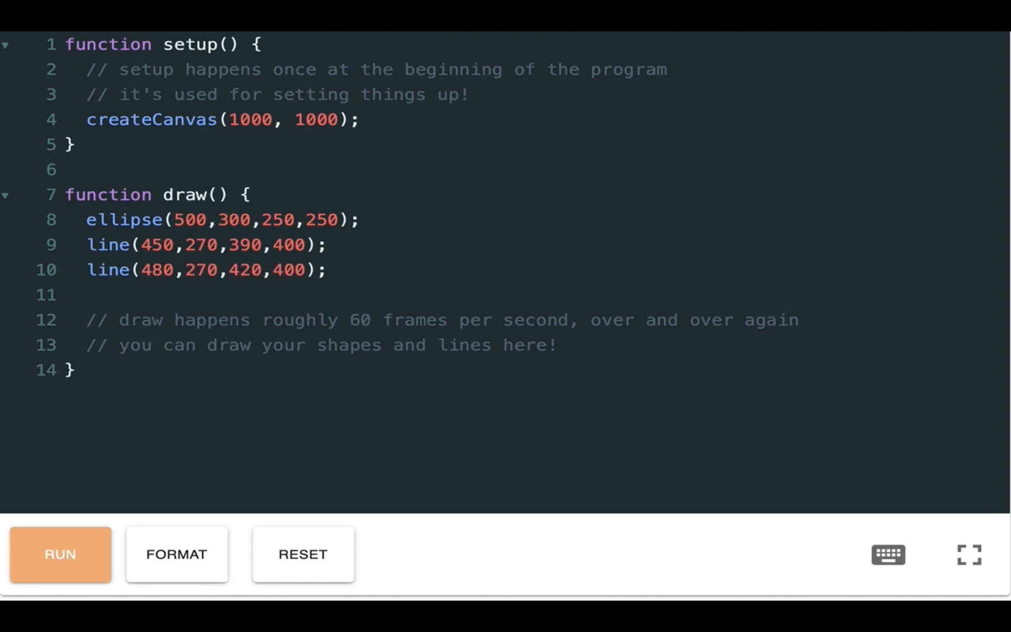
pyautogui.click(186, 269)
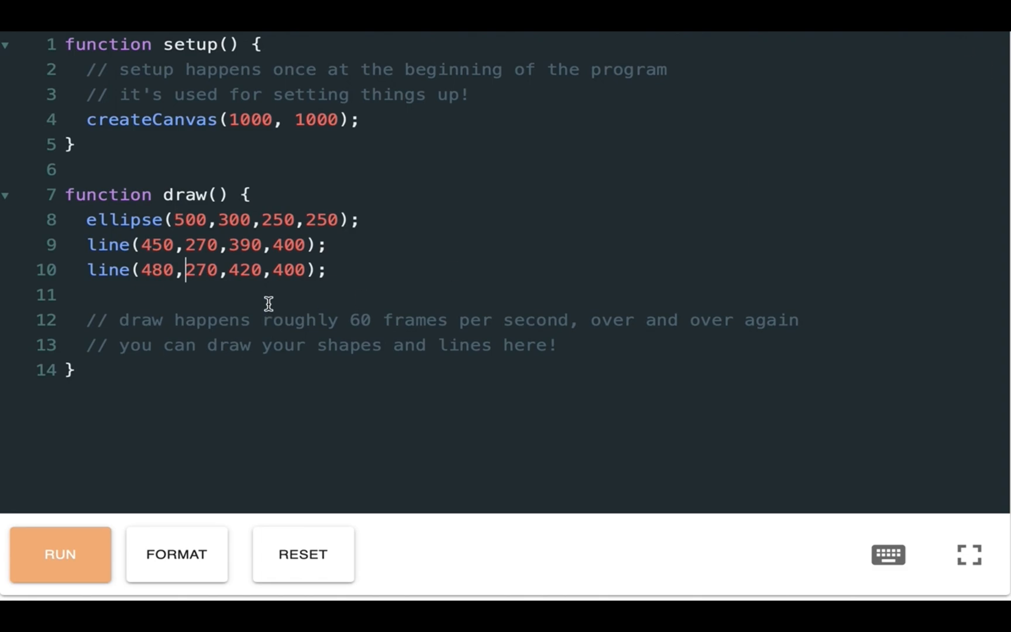
# Step: Run the sketch to view both parallel lines, then stop it
pyautogui.click(60, 553)
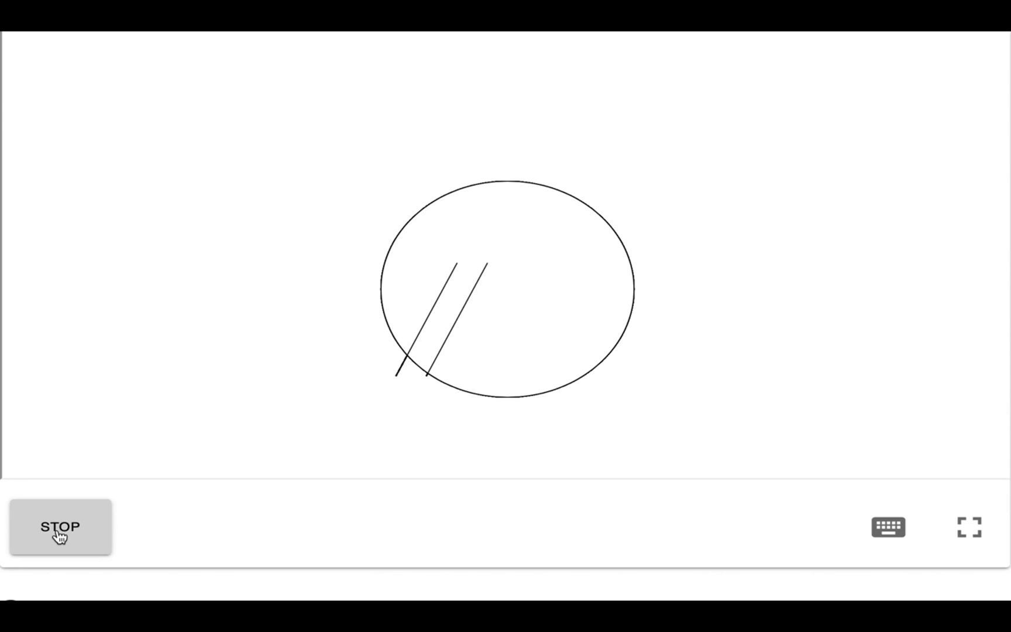
pyautogui.click(61, 526)
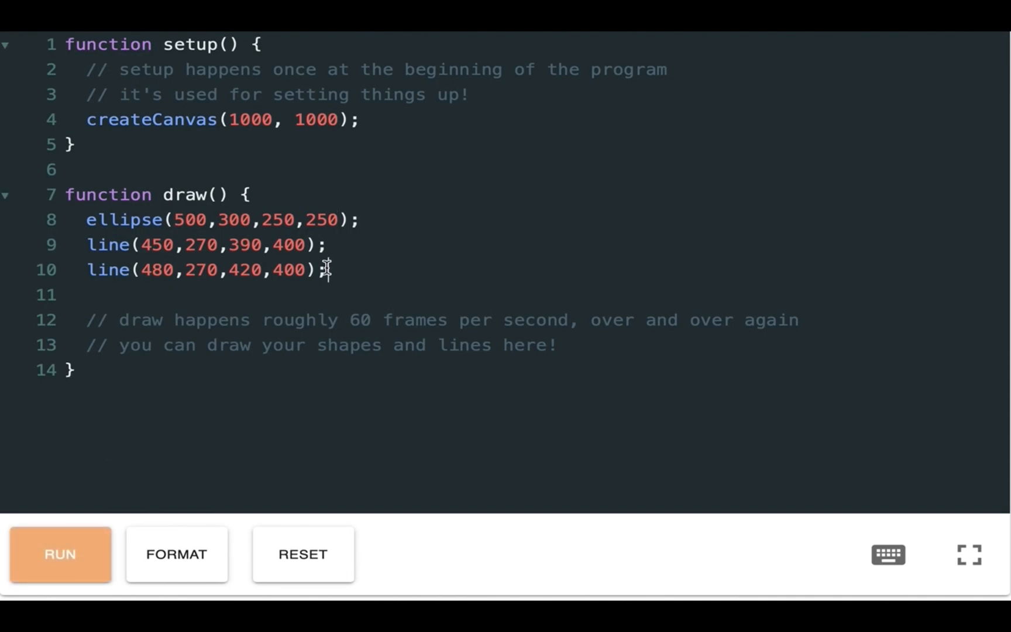
# Step: Add line(510,270,450,400) as the third parallel stroke
pyautogui.write('line')
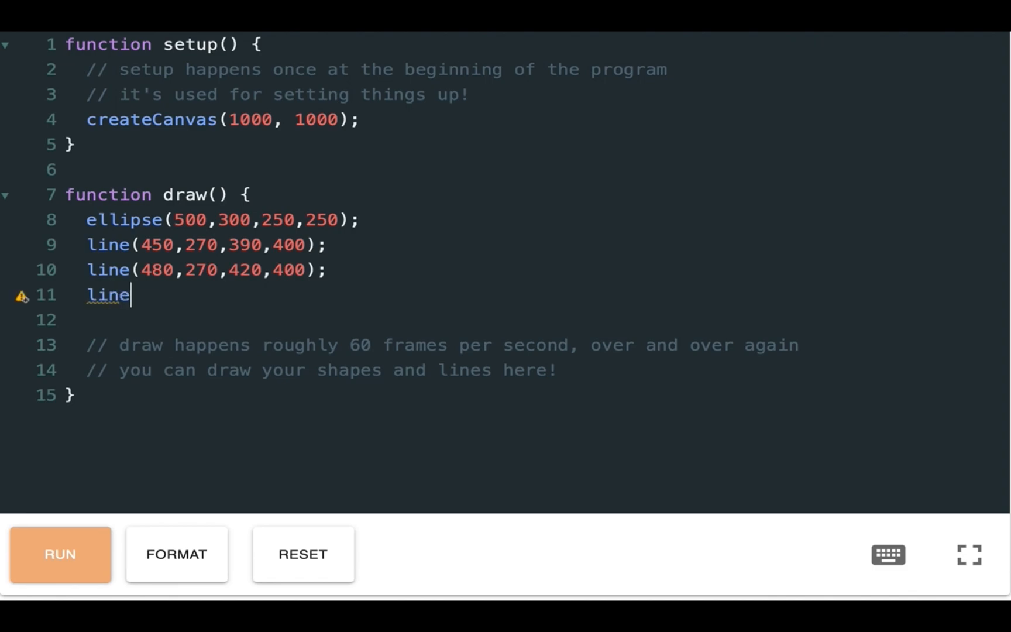
pyautogui.write('(')
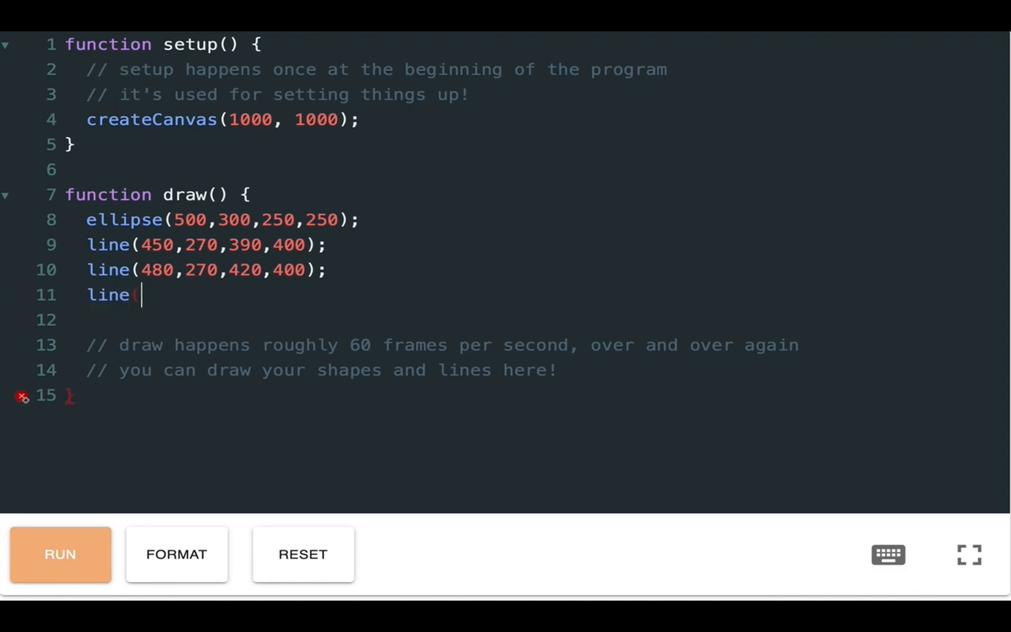
pyautogui.write('(5`9')
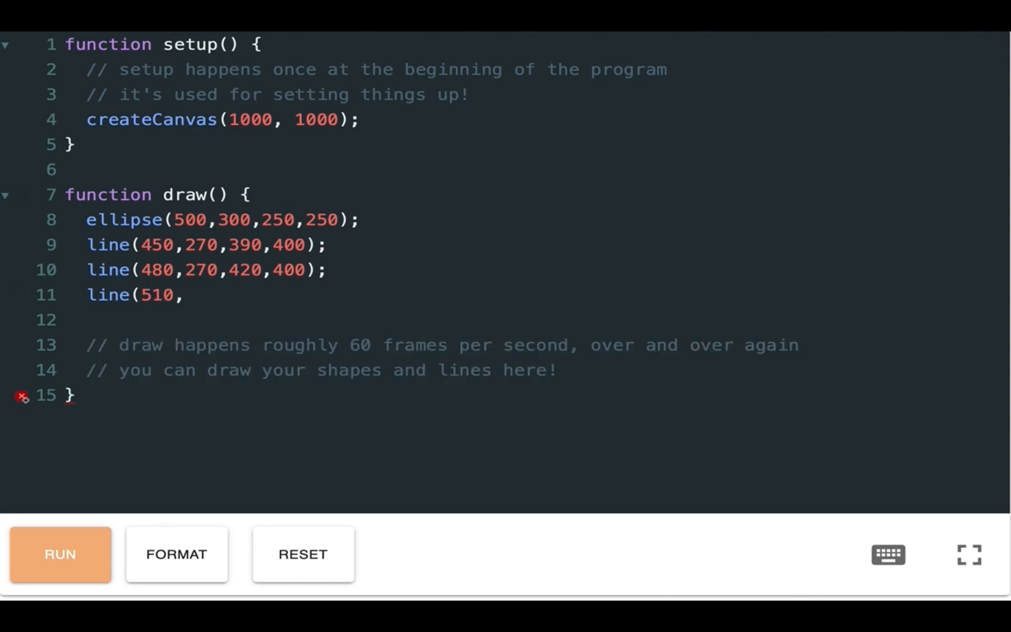
pyautogui.write('270,')
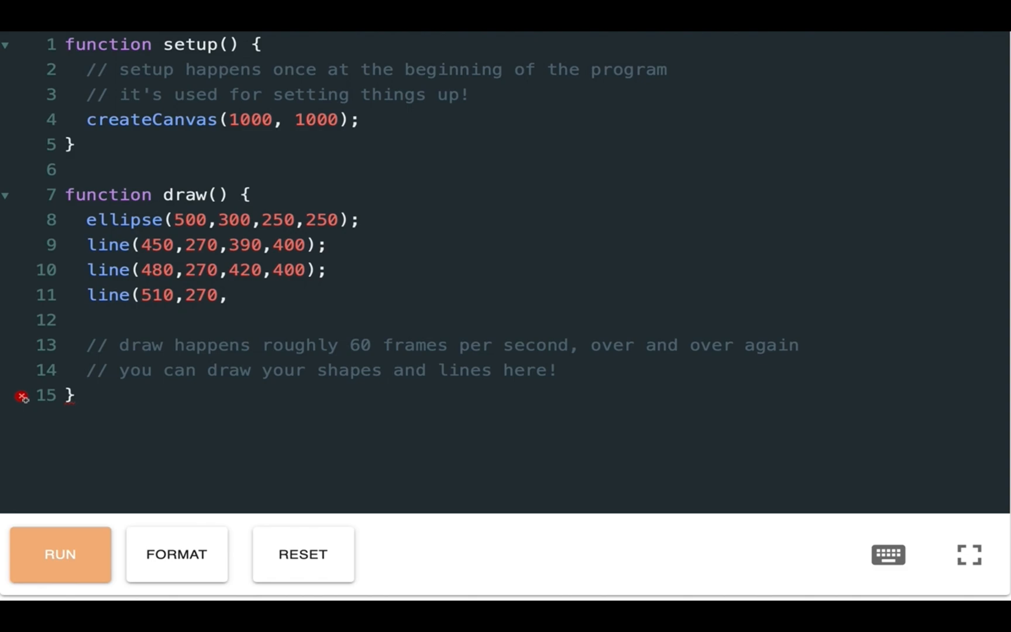
pyautogui.write('450,')
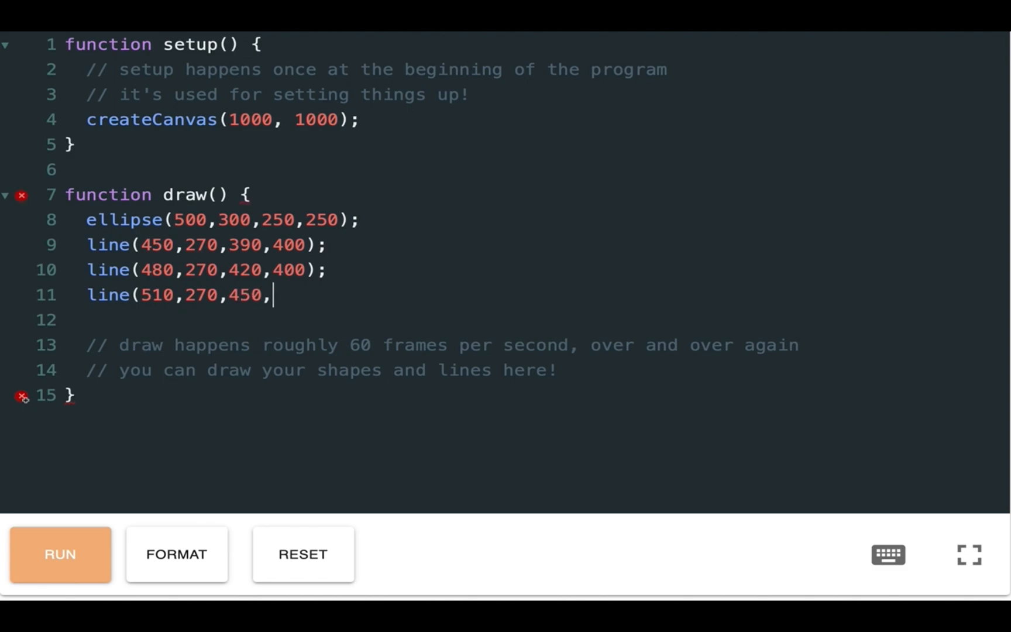
pyautogui.write('400)')
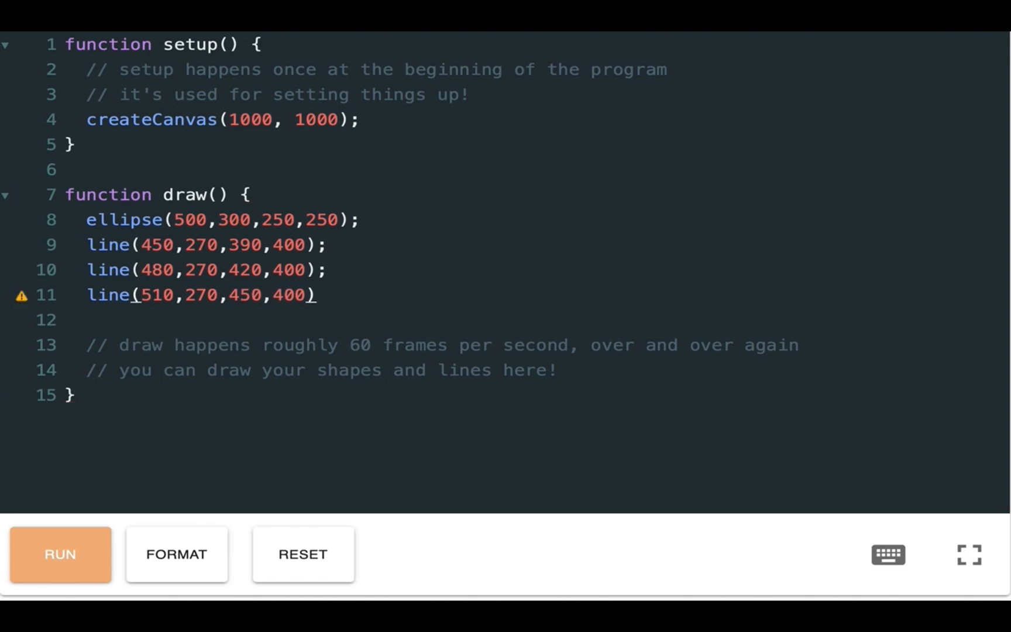
# Step: Add line(540,270,480,400); as the fourth parallel stroke
pyautogui.write('line')
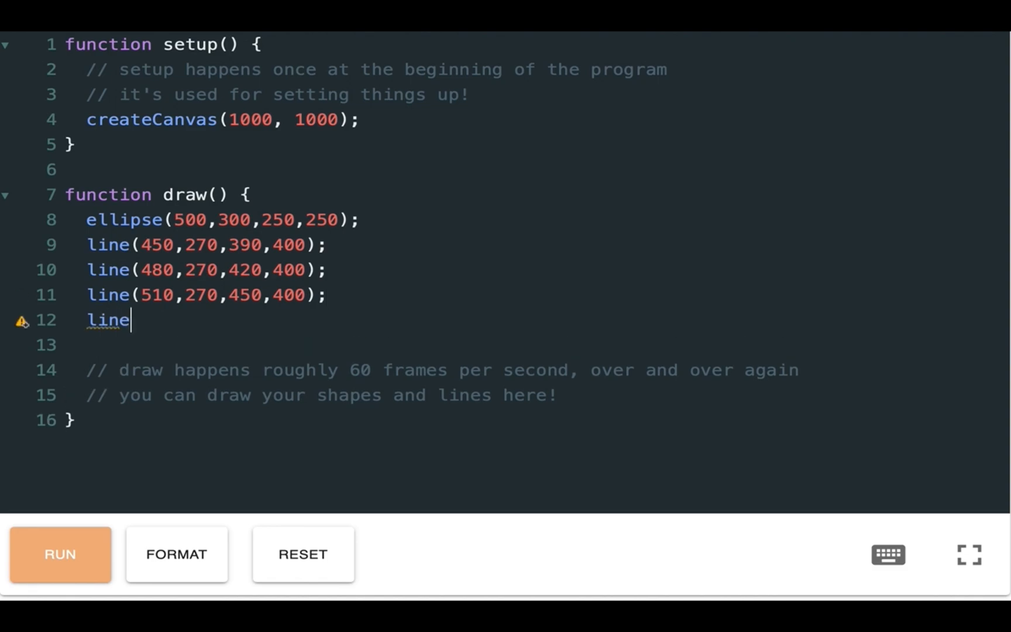
pyautogui.write('(')
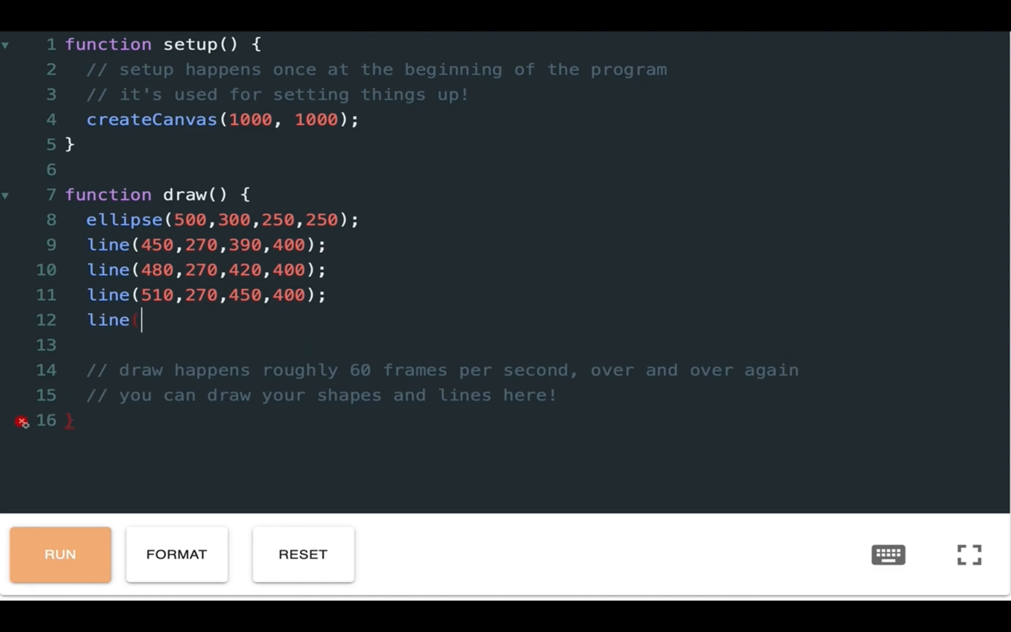
pyautogui.write('(')
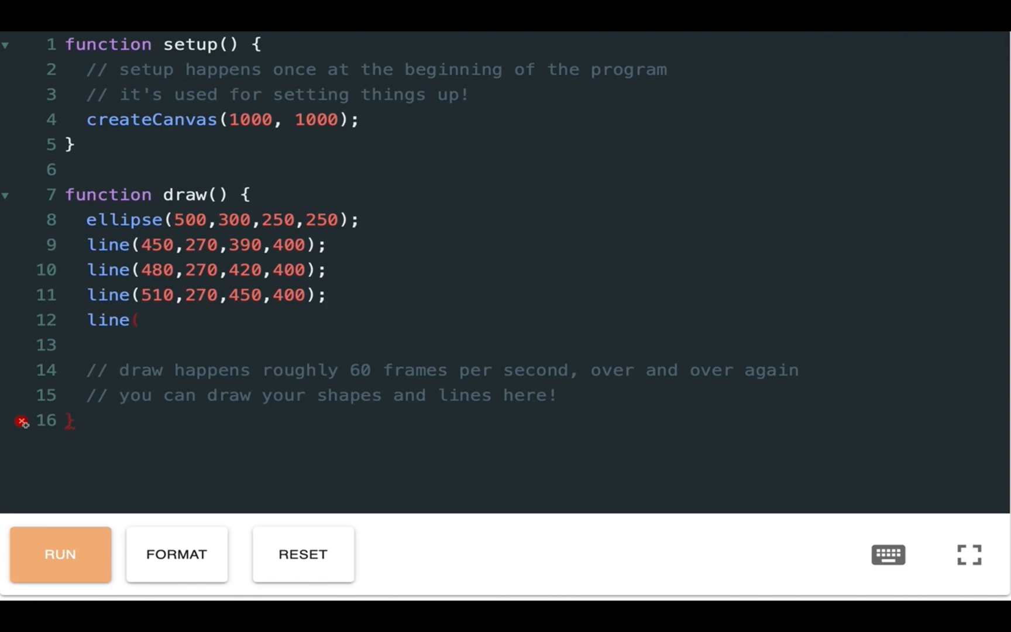
pyautogui.write('540,')
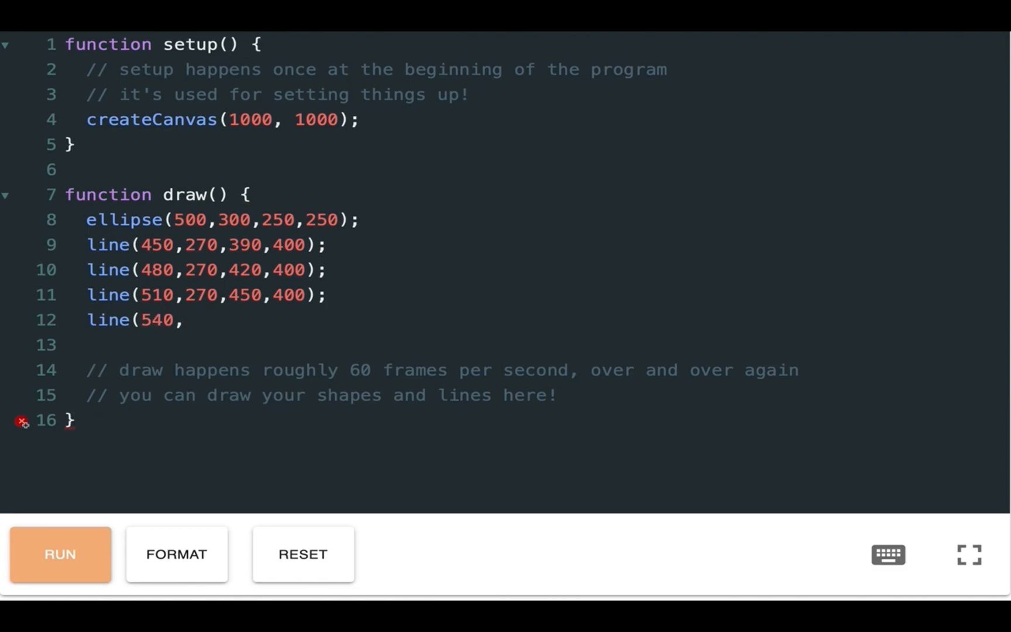
pyautogui.write('2')
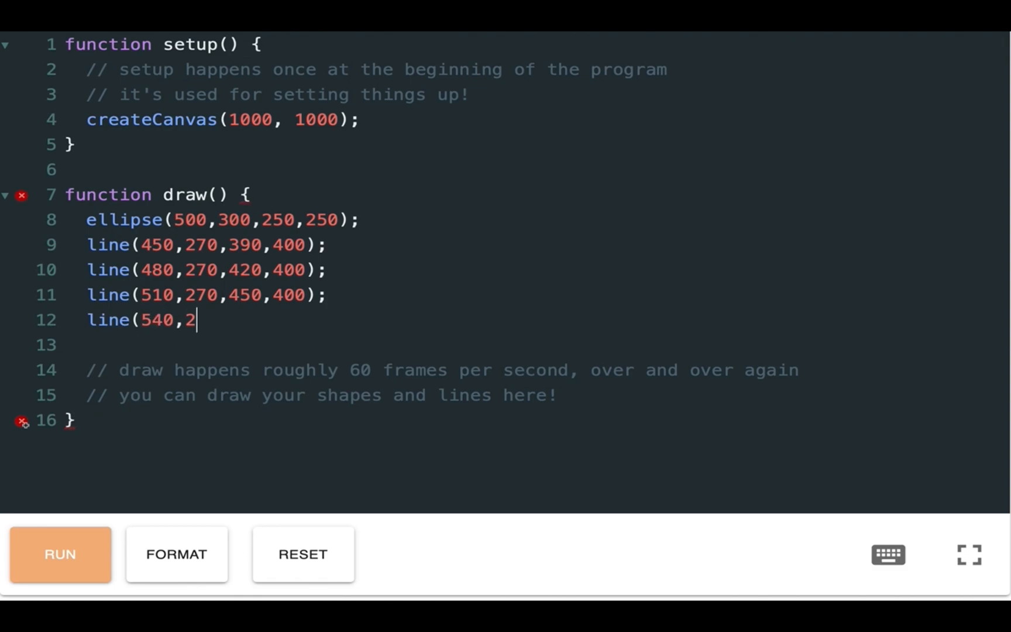
pyautogui.write('70,')
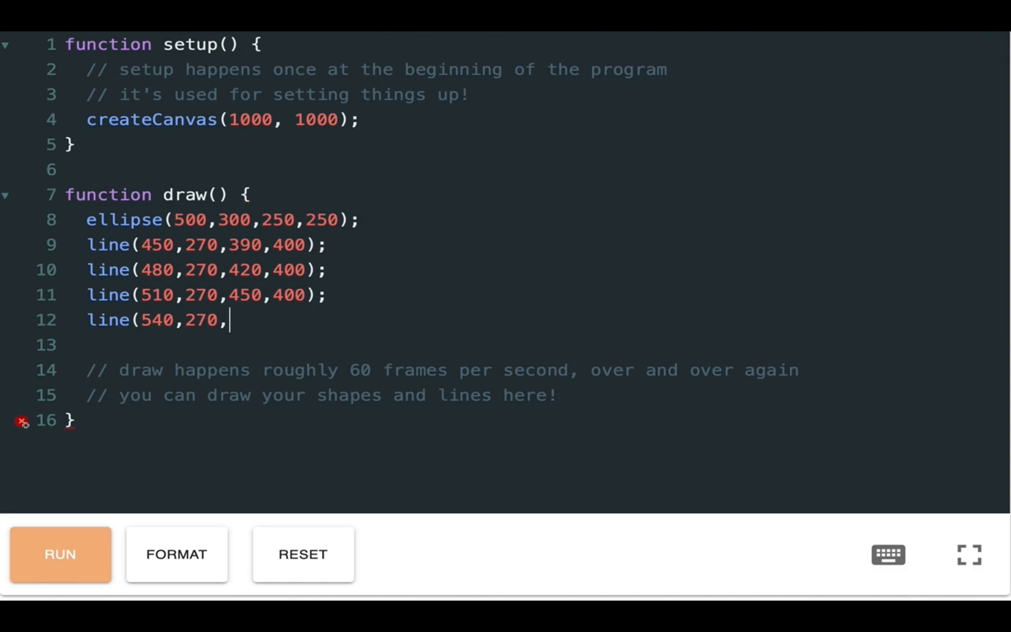
pyautogui.write('480,')
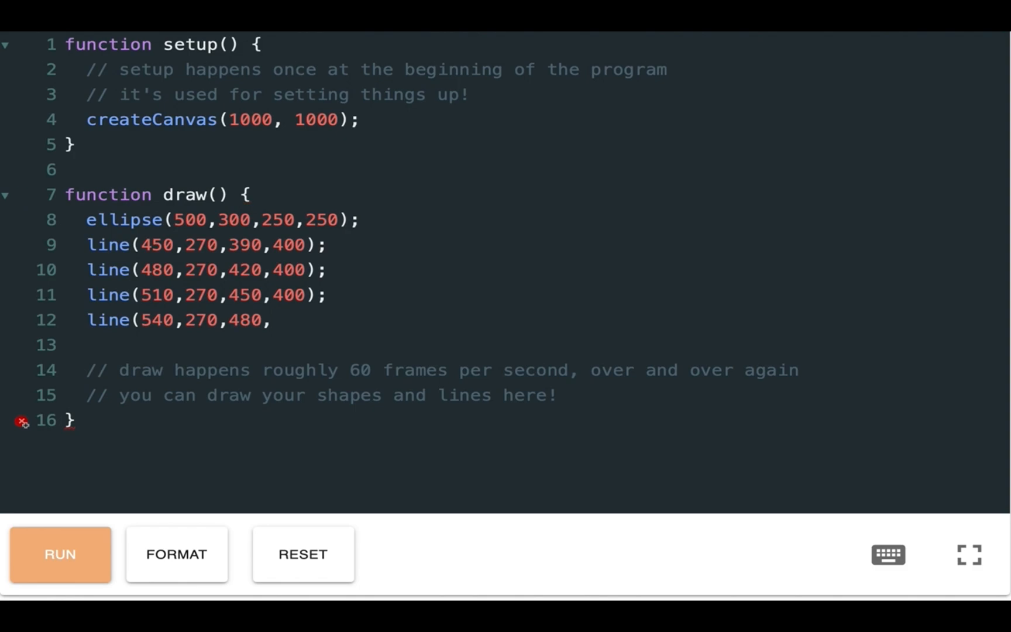
pyautogui.write('400);')
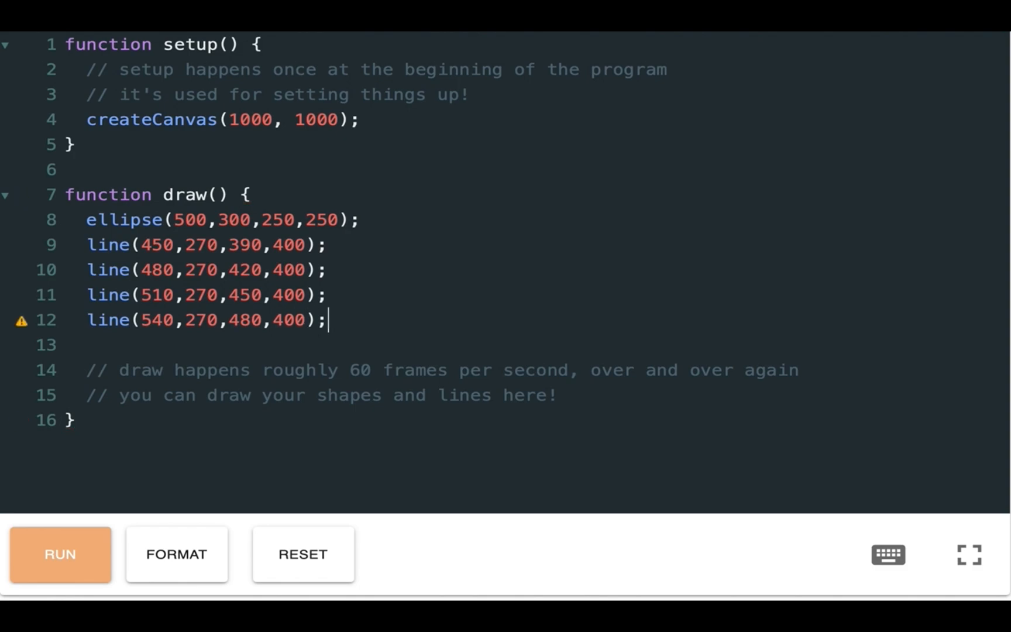
# Step: Add line(570,270,510,400); as the fifth parallel stroke
pyautogui.write('line')
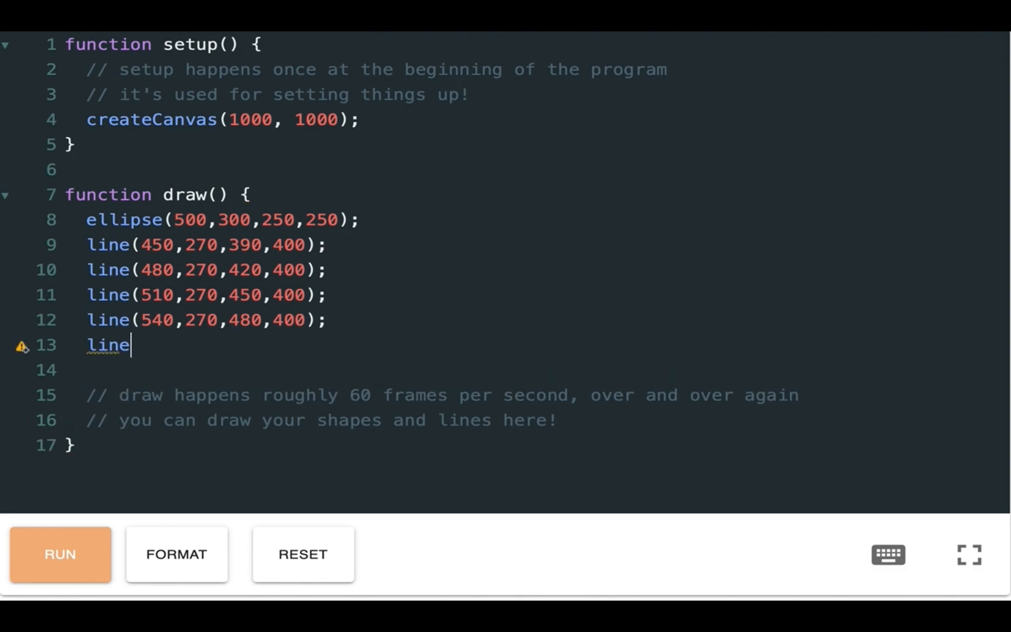
pyautogui.write('(')
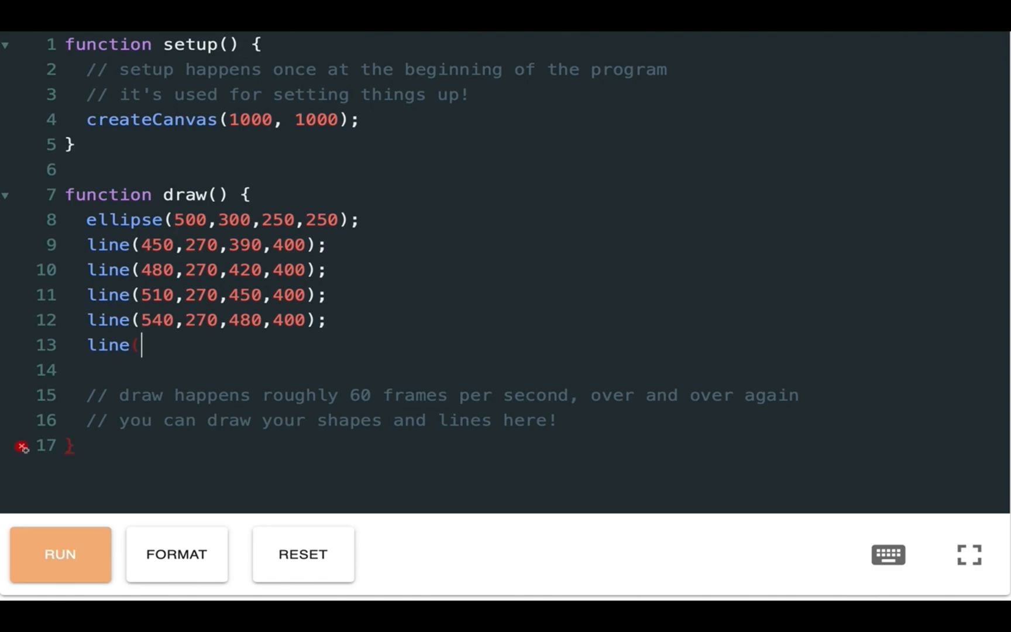
pyautogui.write('(570,')
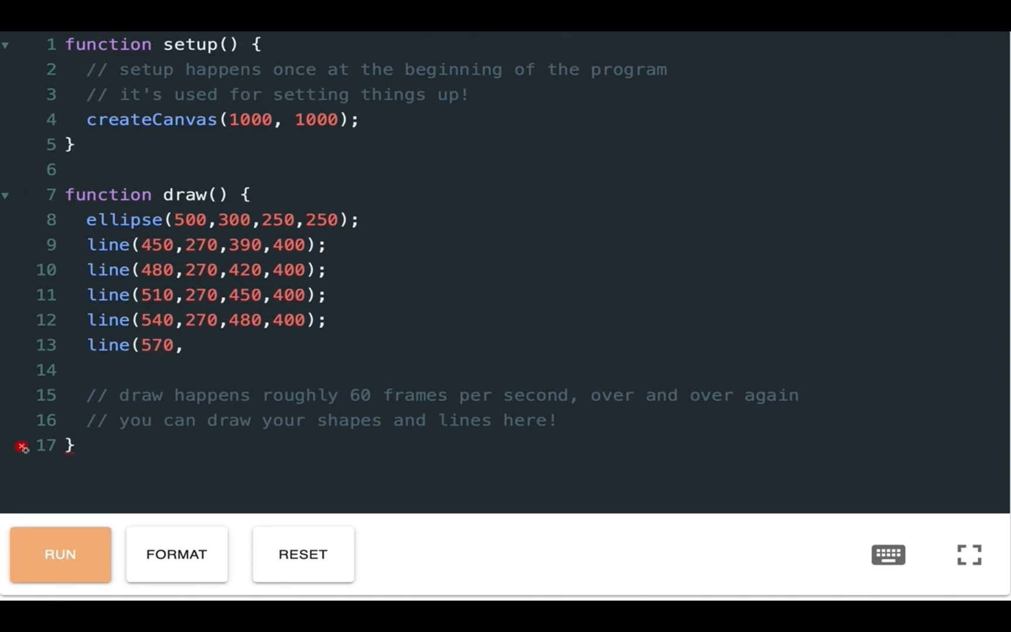
pyautogui.write('27')
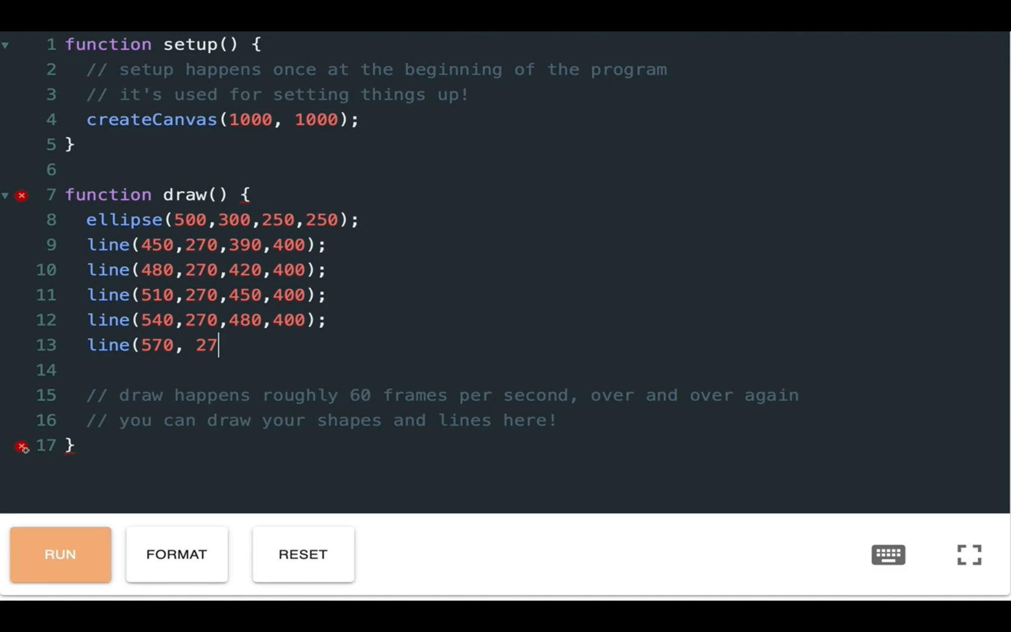
pyautogui.press('Backspace')
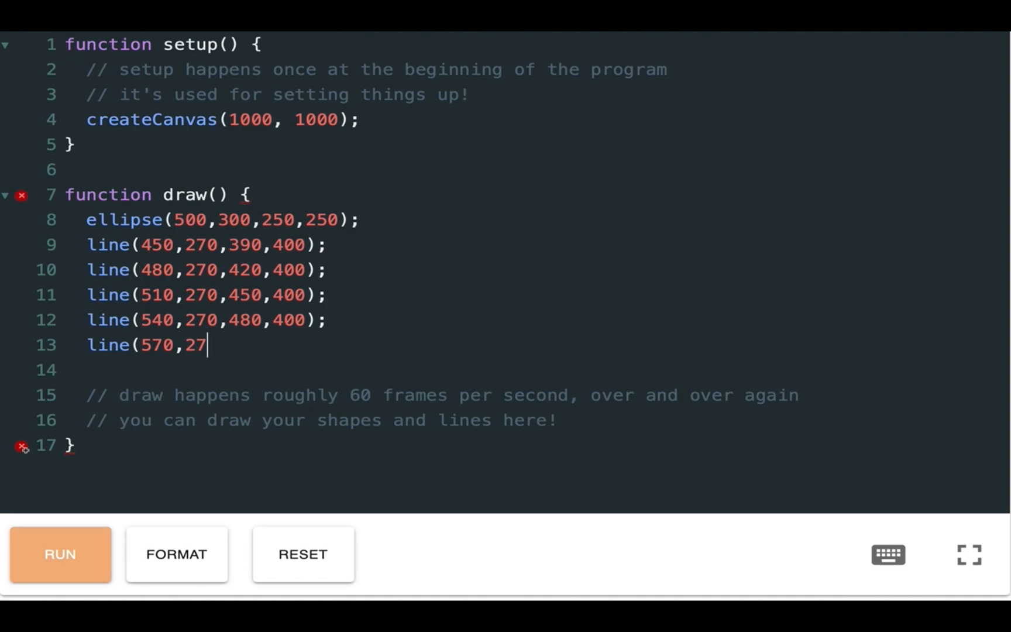
pyautogui.write('0,')
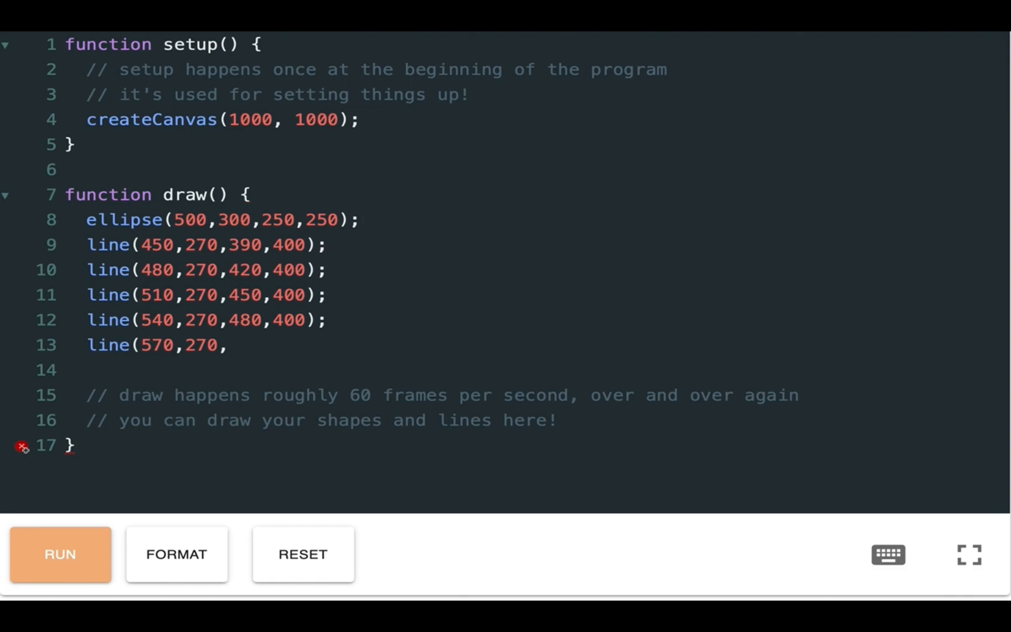
pyautogui.write('510,')
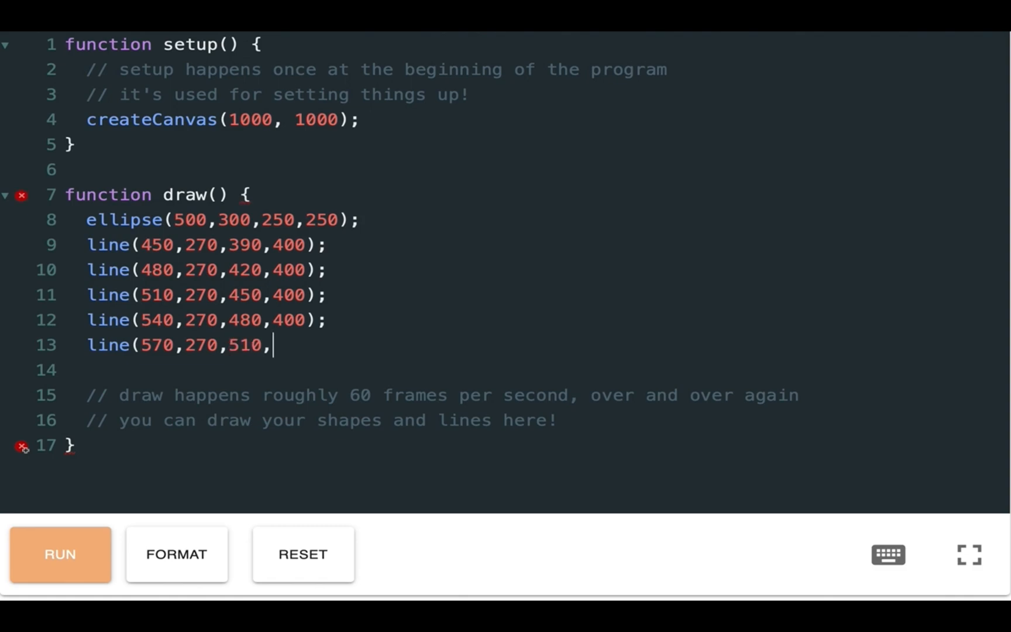
pyautogui.write('400')
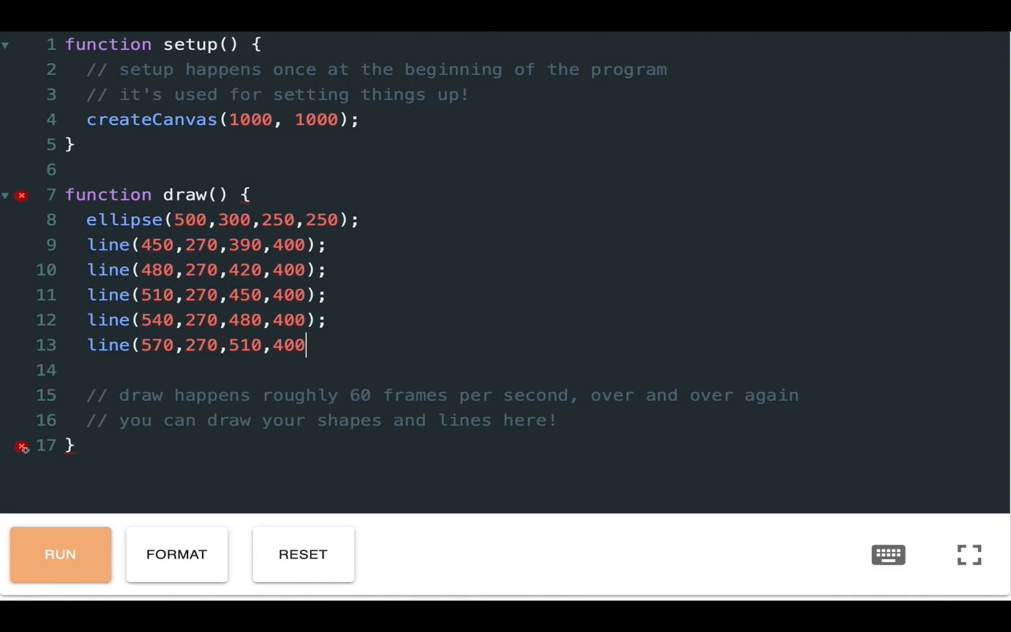
pyautogui.write(');')
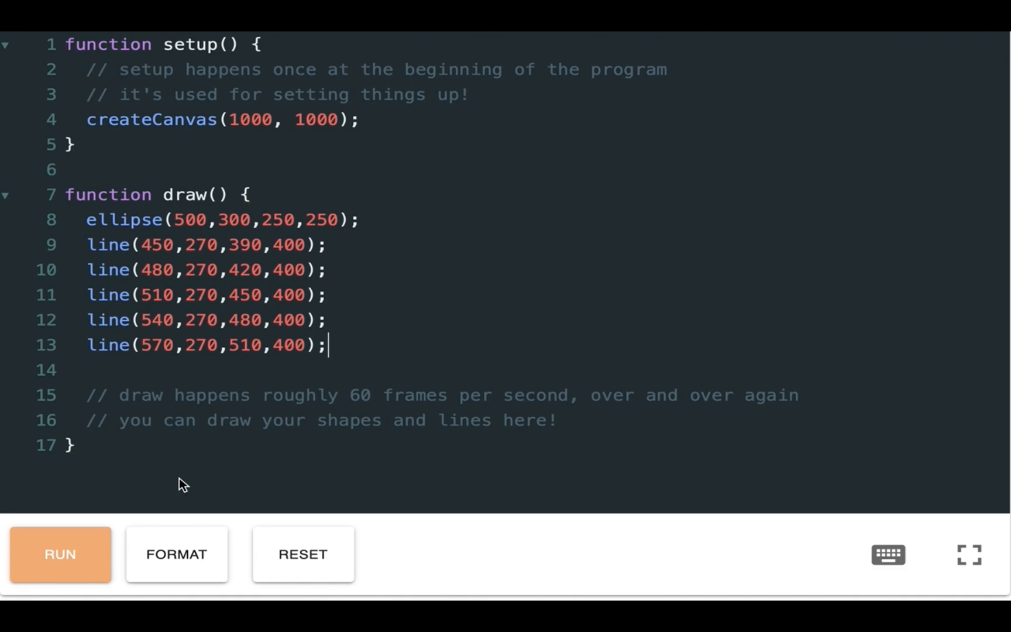
# Step: Run the sketch to view the circle crossed by five lines, then stop it
pyautogui.click(60, 554)
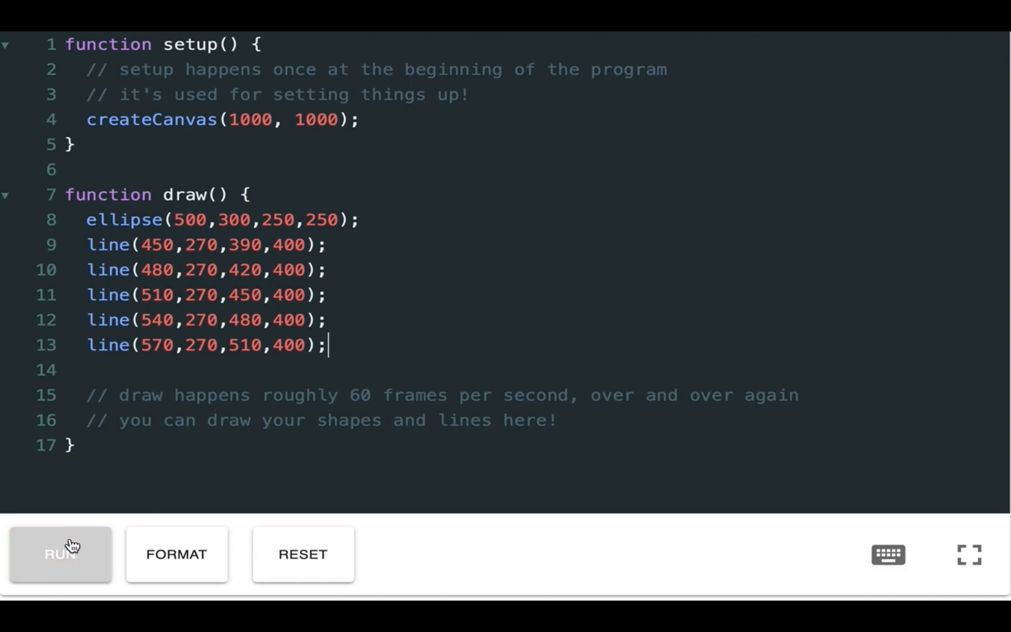
pyautogui.click(61, 554)
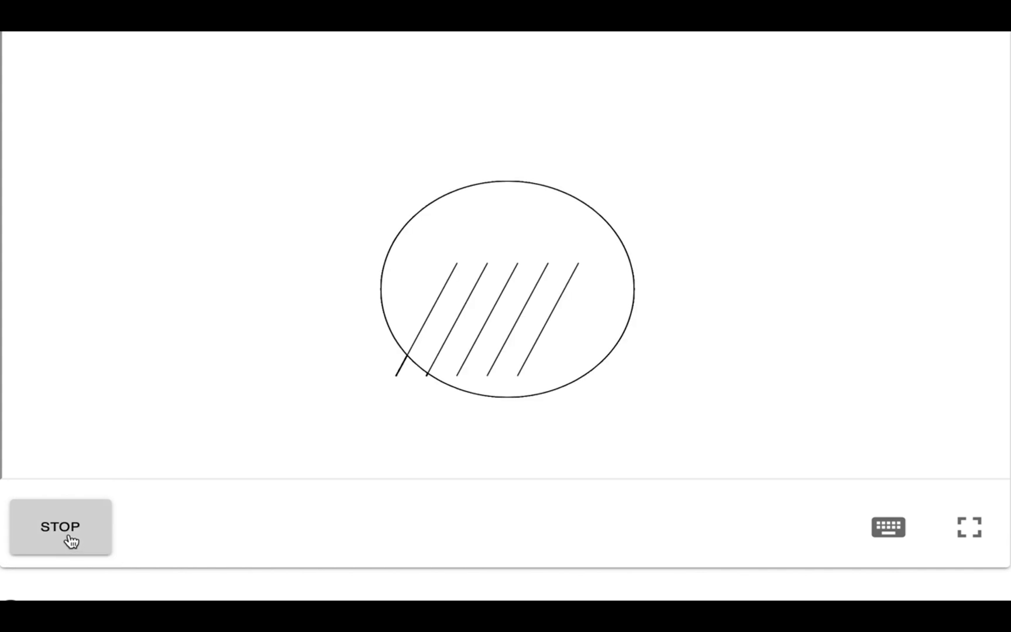
pyautogui.click(60, 527)
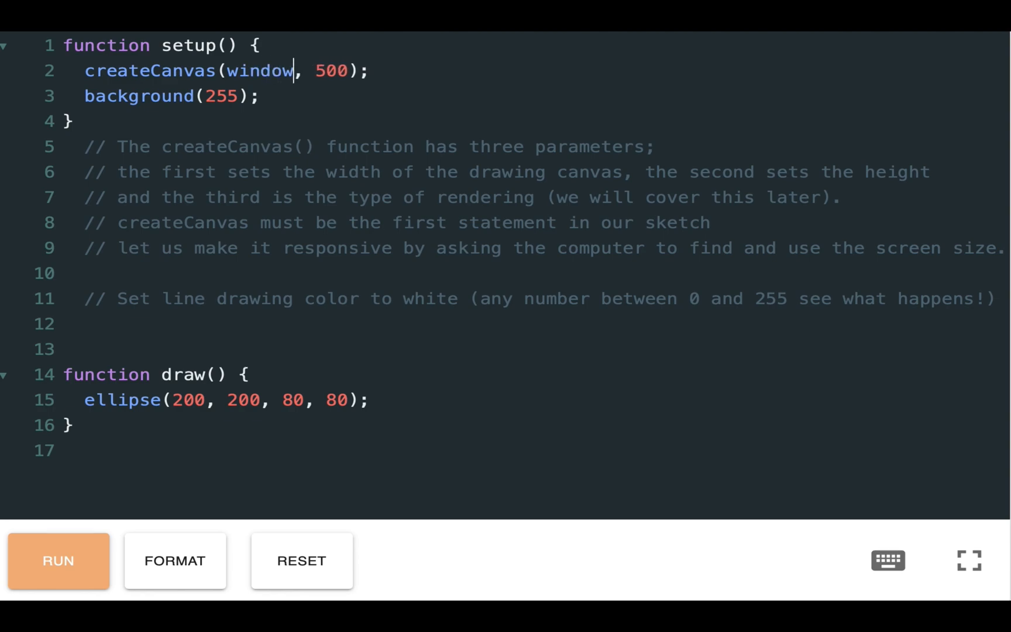
# Step: Change createCanvas to use windowWidth and windowHeight
pyautogui.write('Width')
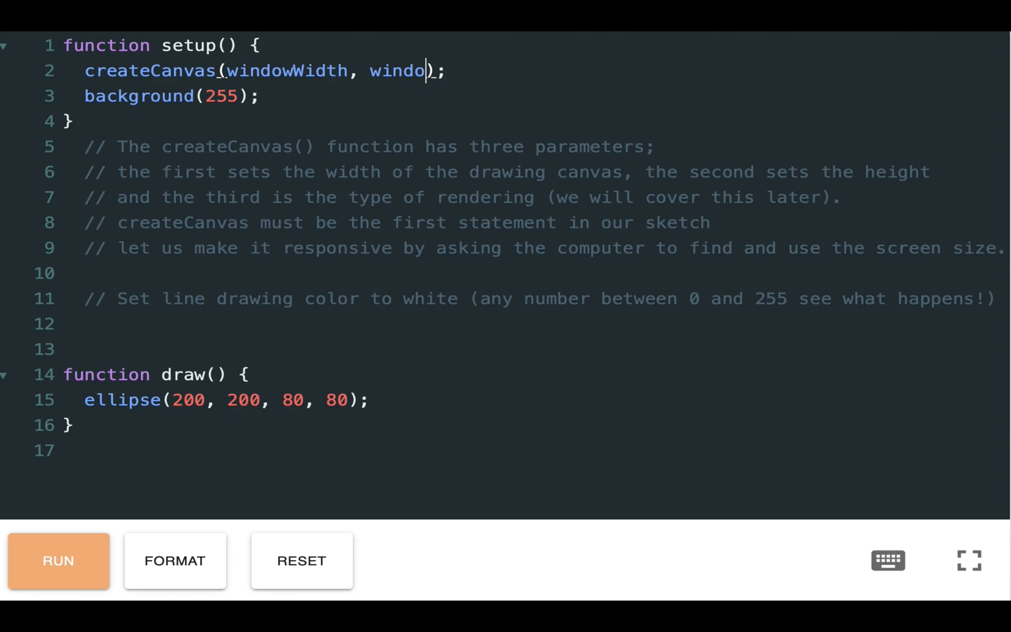
pyautogui.write('wHeig')
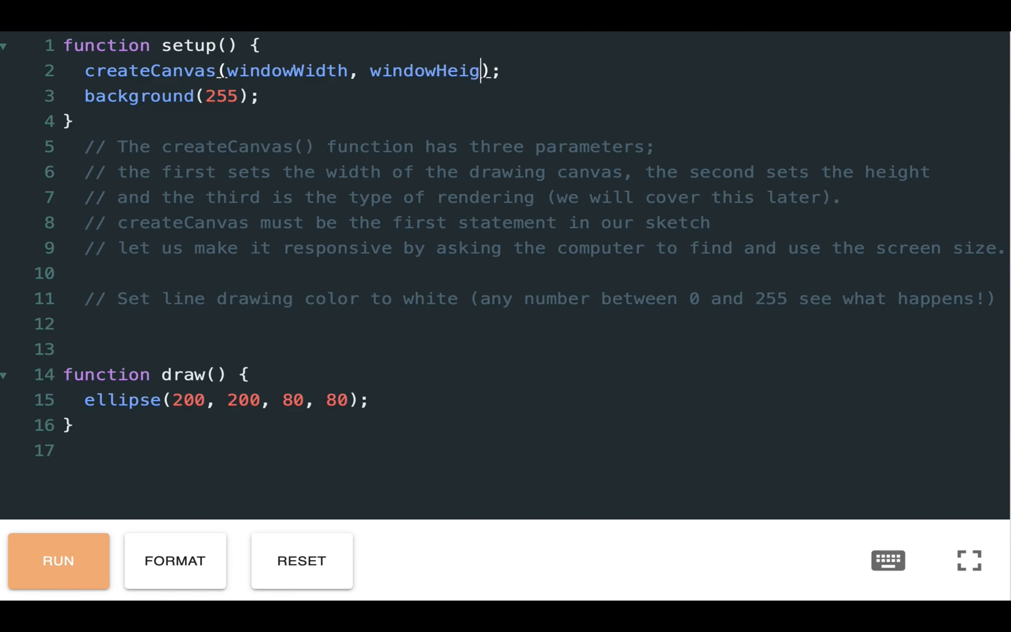
pyautogui.write('ht')
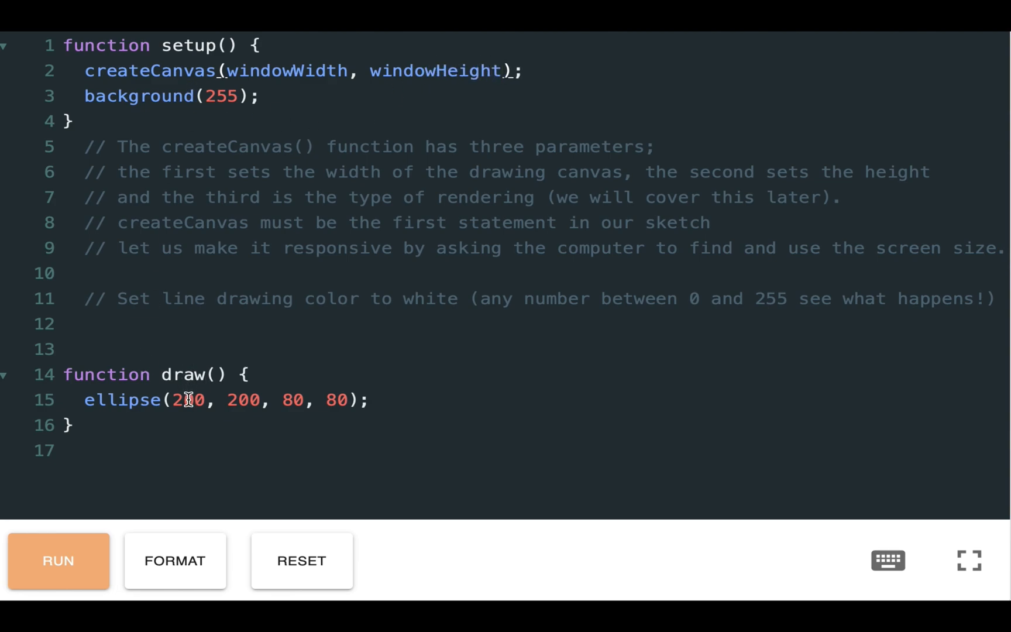
# Step: Replace the ellipse's position with mouseX, mouseY and run the sketch
pyautogui.doubleClick(187, 400)
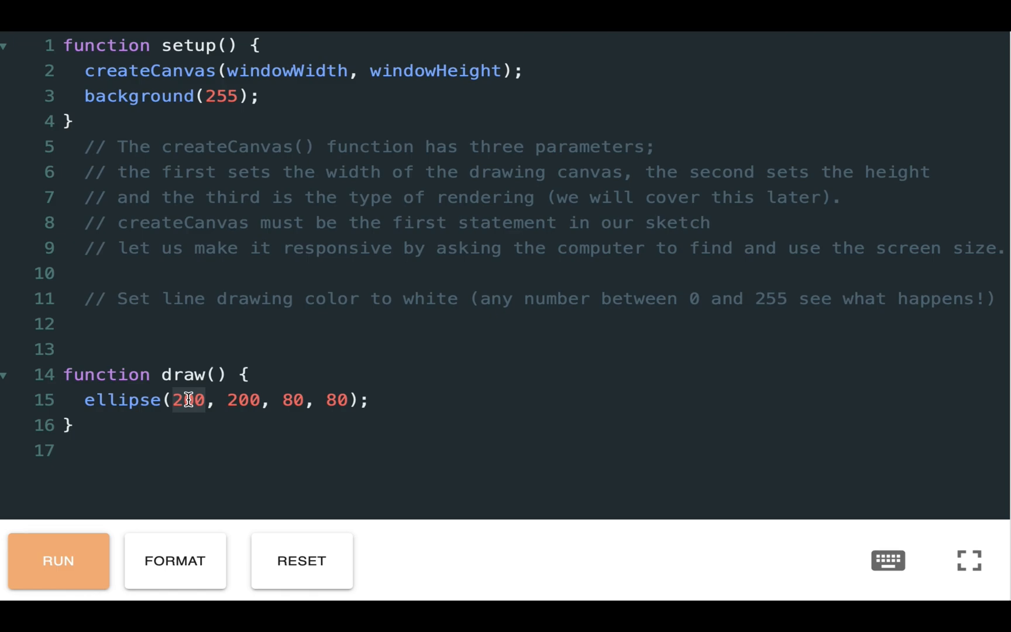
pyautogui.write('mouseX')
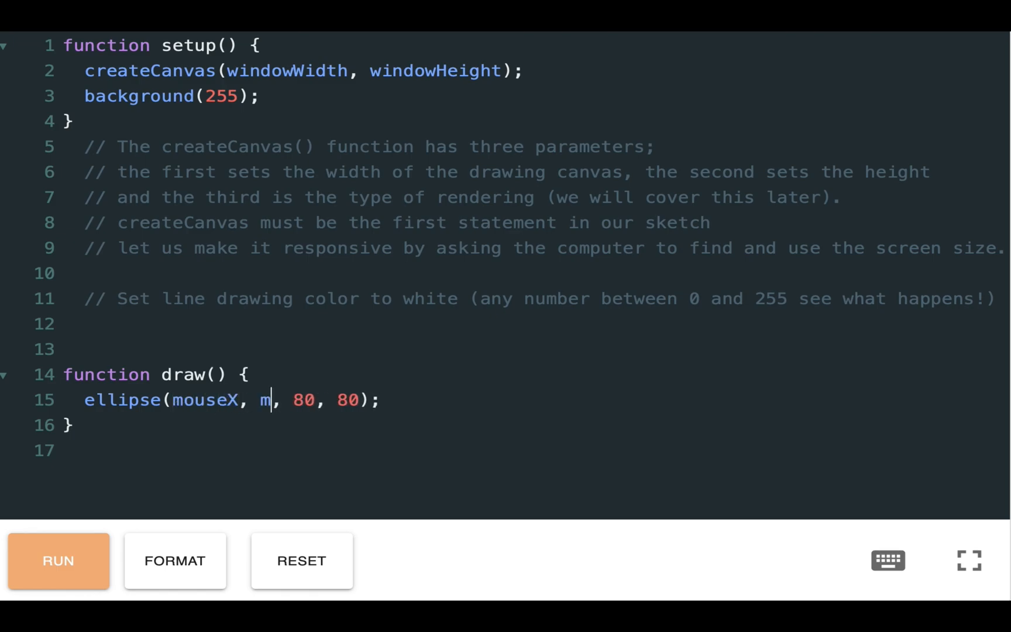
pyautogui.write('ouseY')
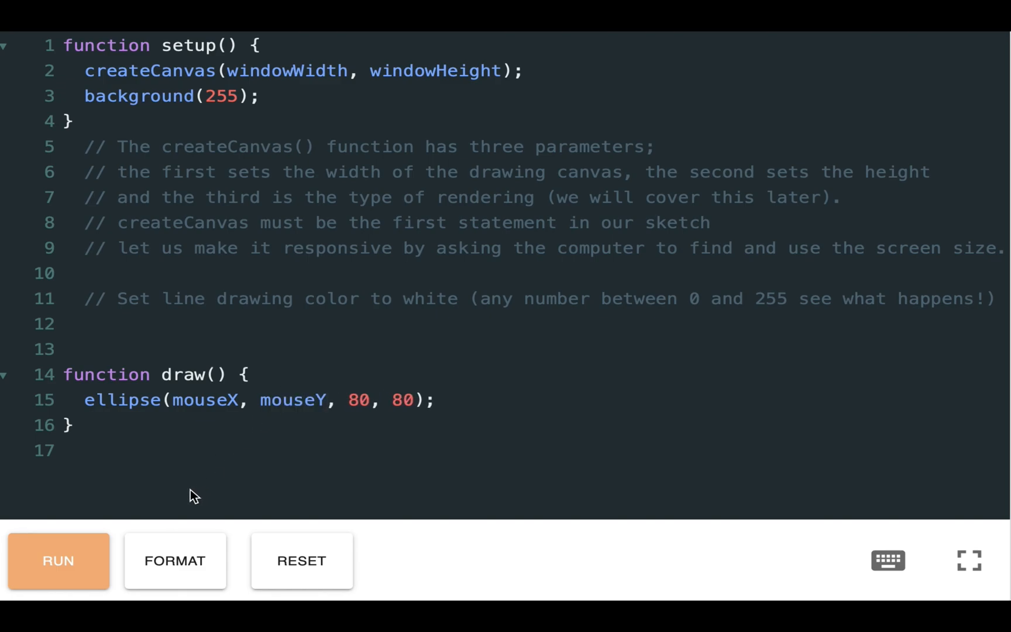
pyautogui.click(59, 560)
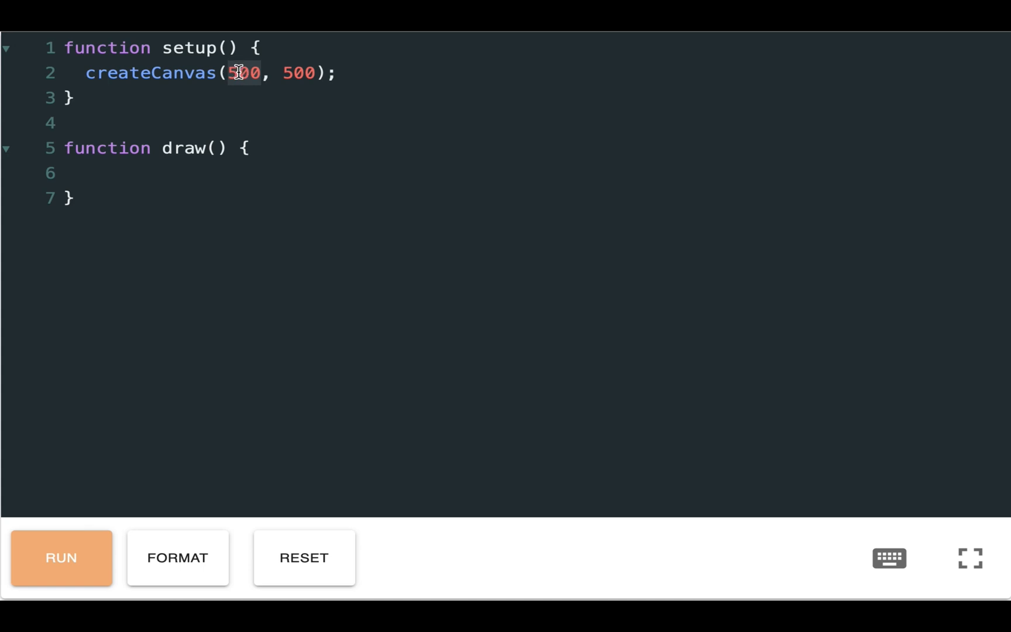
# Step: Change createCanvas to use windowWidth and windowHeight
pyautogui.write('wi')
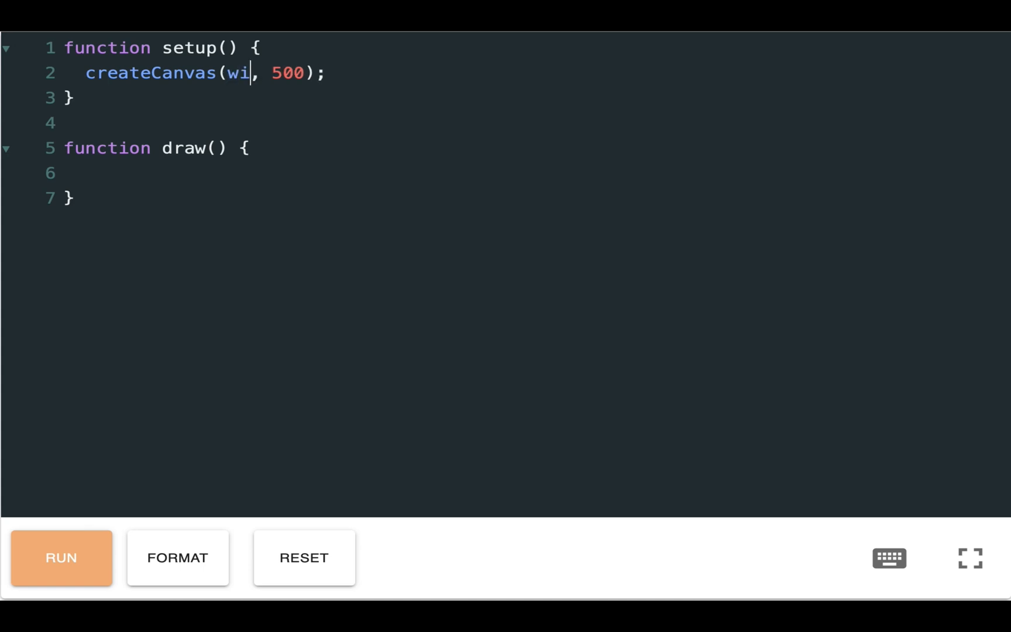
pyautogui.write('ndowWidth')
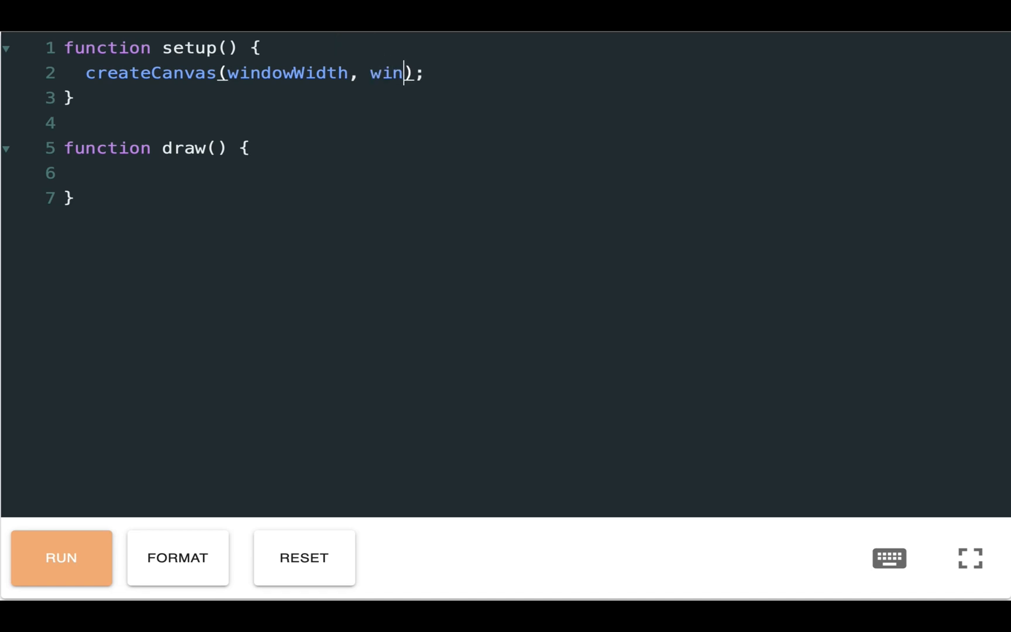
pyautogui.write('dowHeigh')
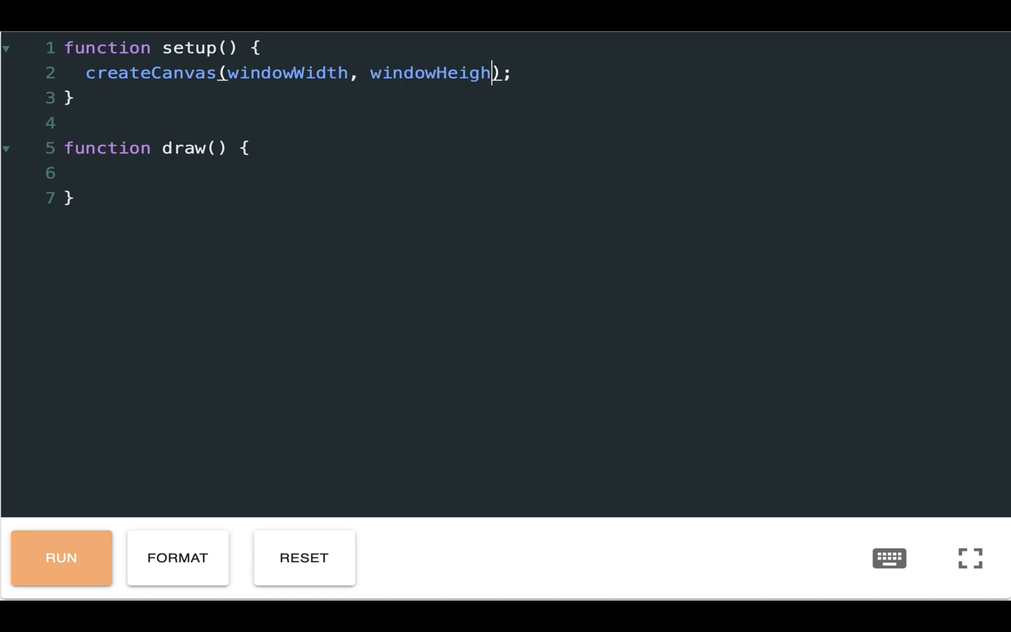
pyautogui.write('t')
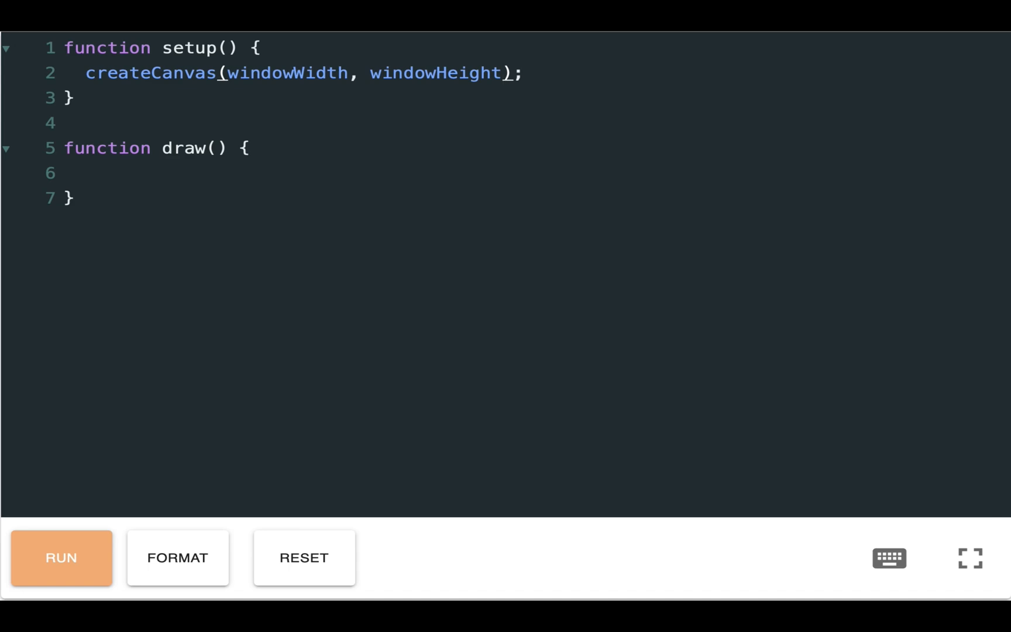
pyautogui.moveTo(525, 72)
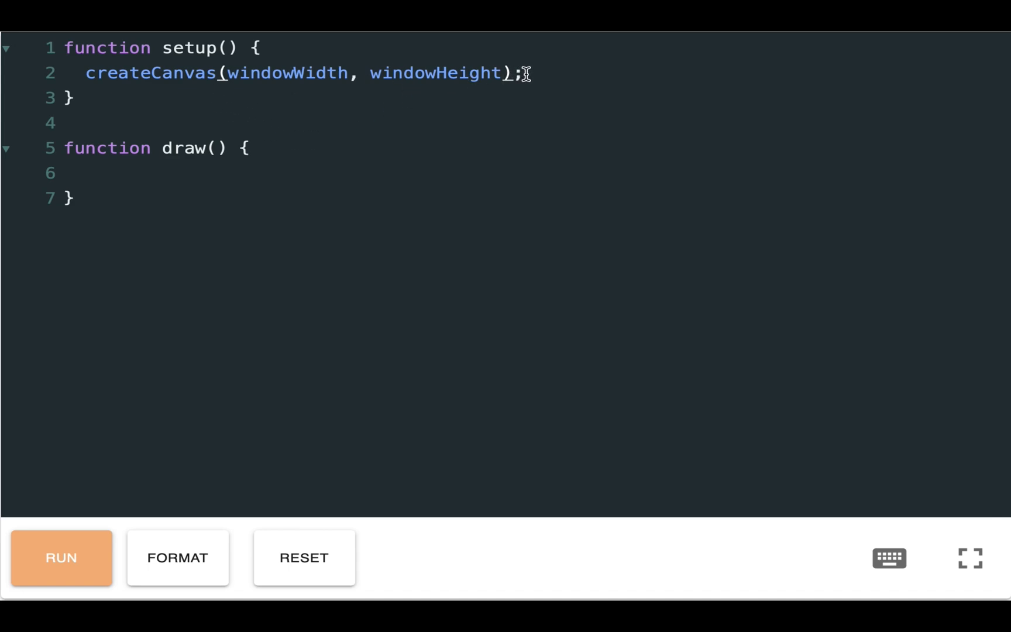
# Step: Add background(255); on a new line in setup
pyautogui.press('Enter')
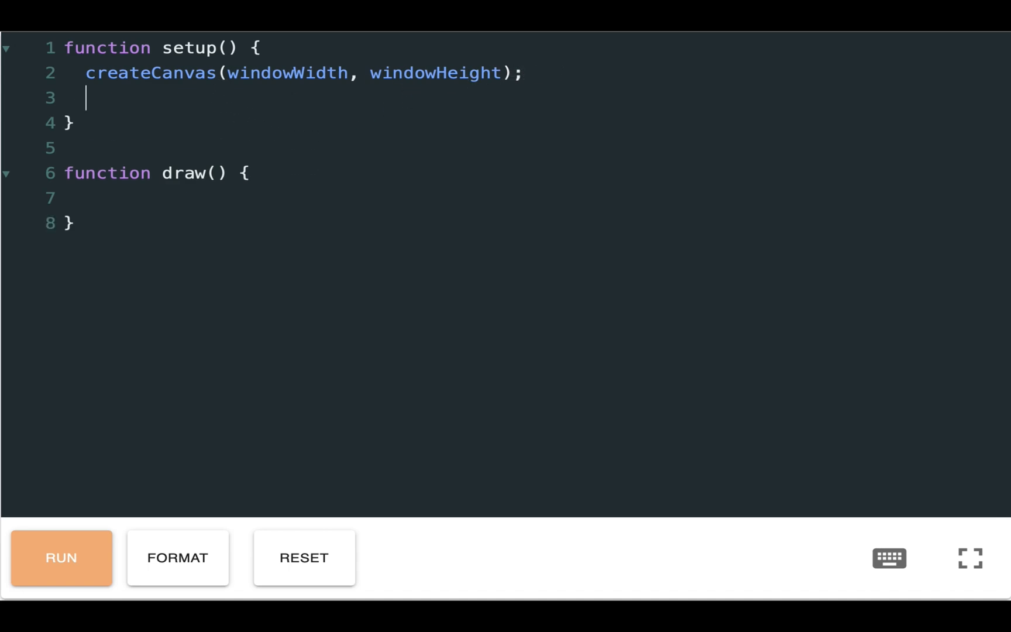
pyautogui.write('background')
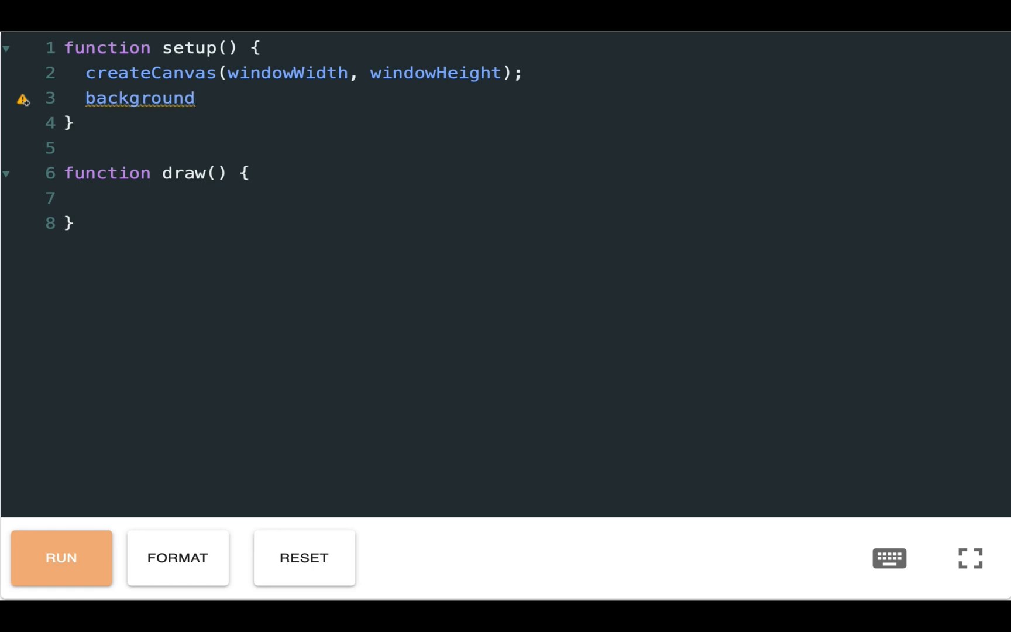
pyautogui.write('(255);')
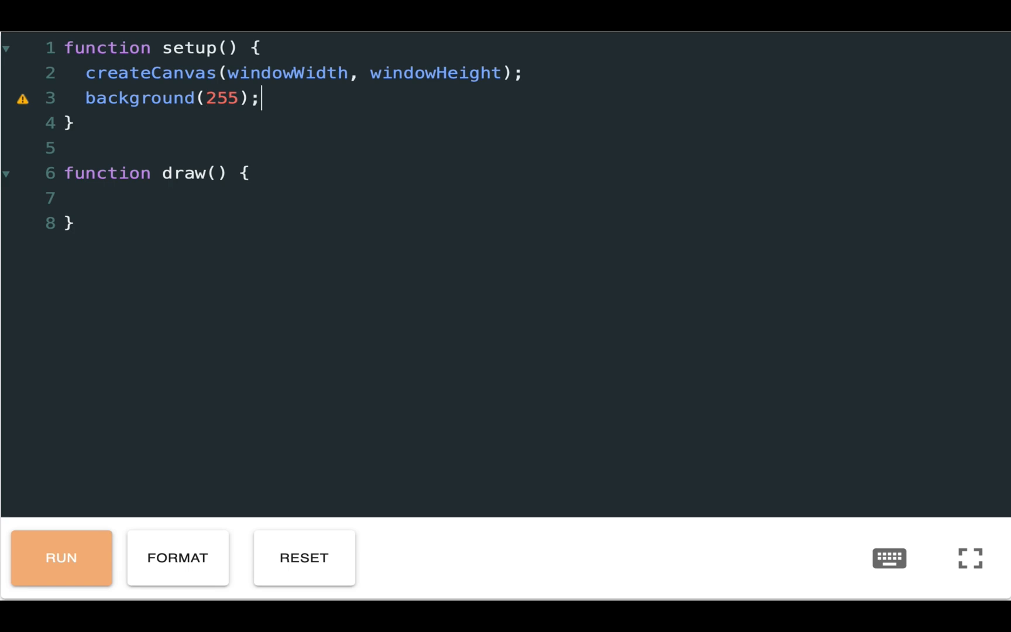
pyautogui.moveTo(342, 131)
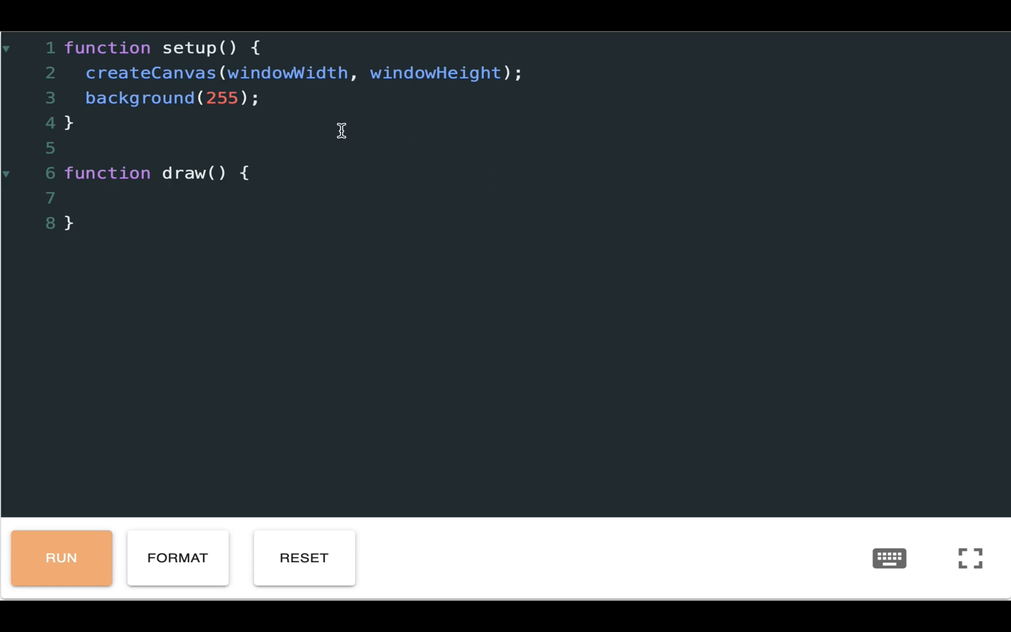
# Step: Add ellipse(mouseX, mouseY, 100, 100); inside draw
pyautogui.write('ell')
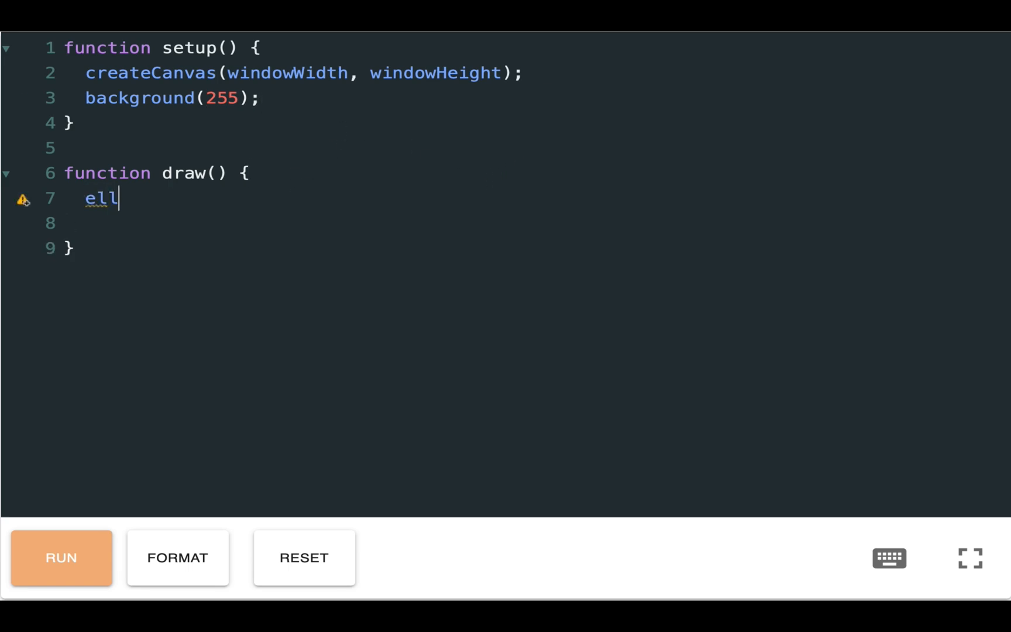
pyautogui.write('ipse')
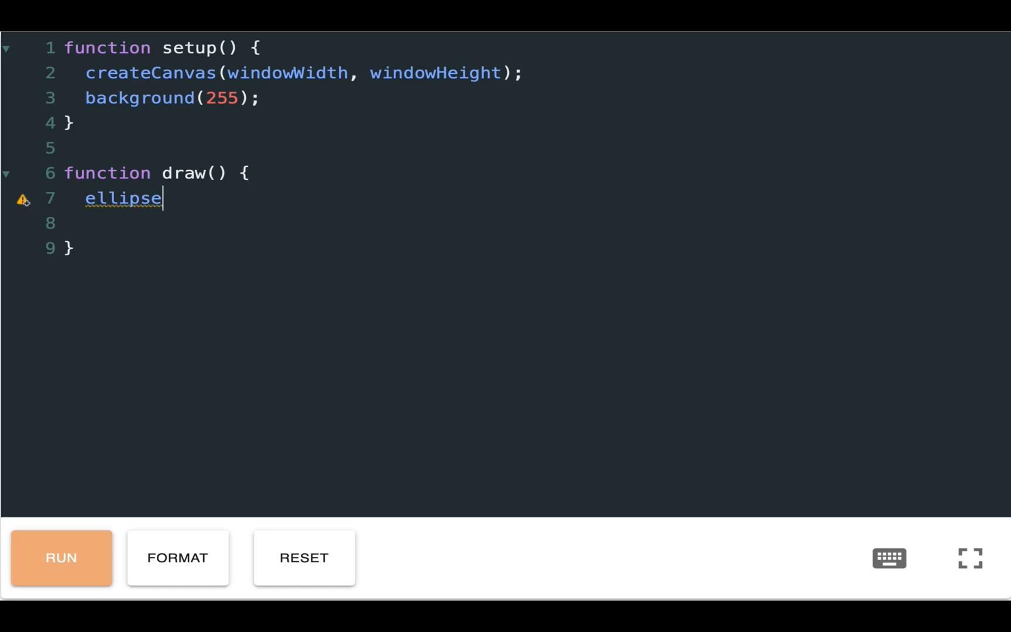
pyautogui.write('(mouse')
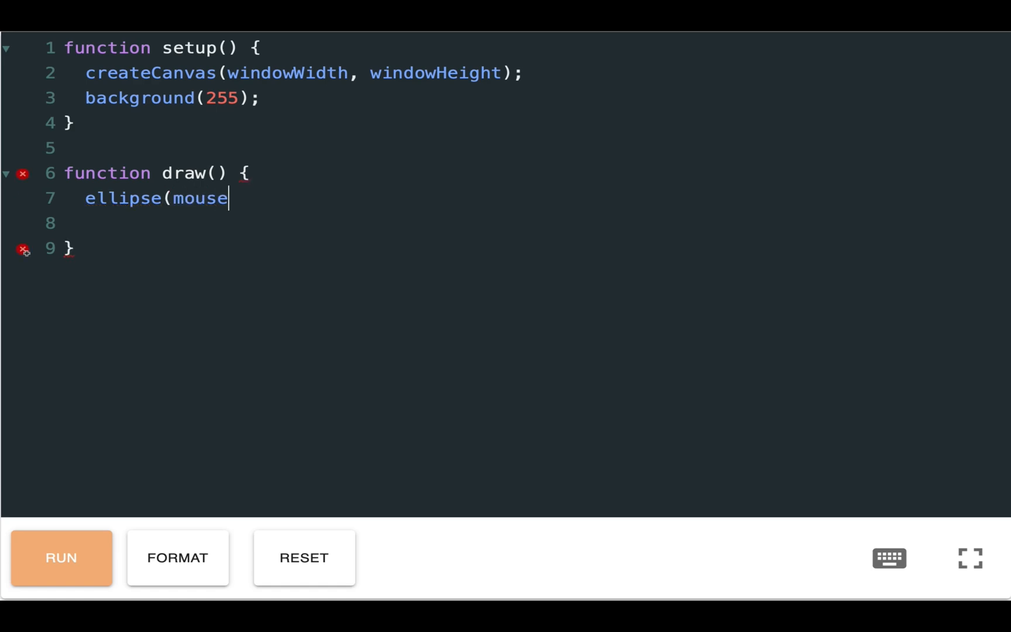
pyautogui.write('X')
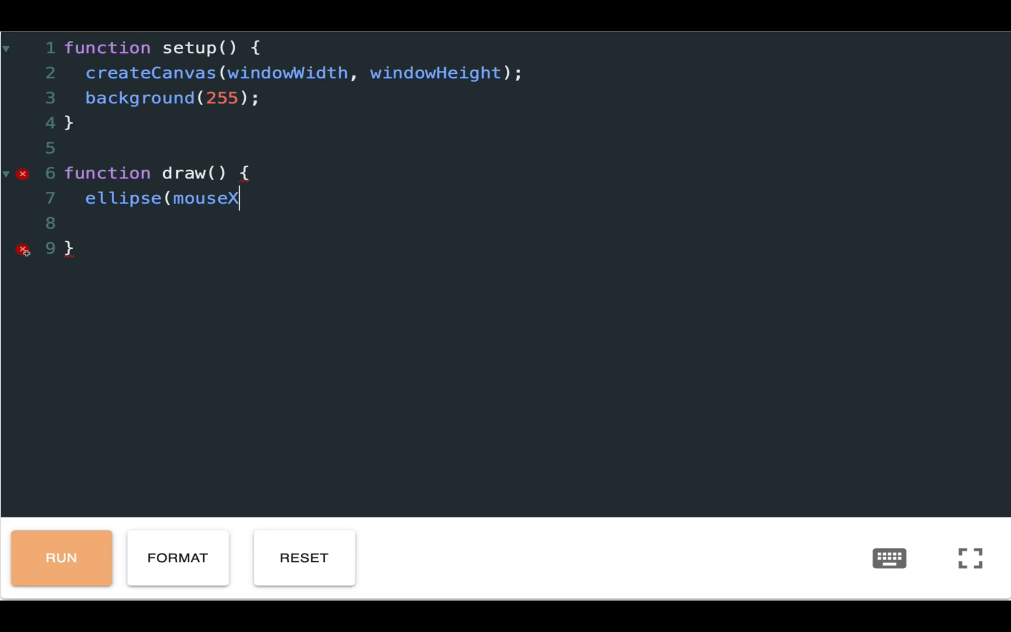
pyautogui.write(', mo')
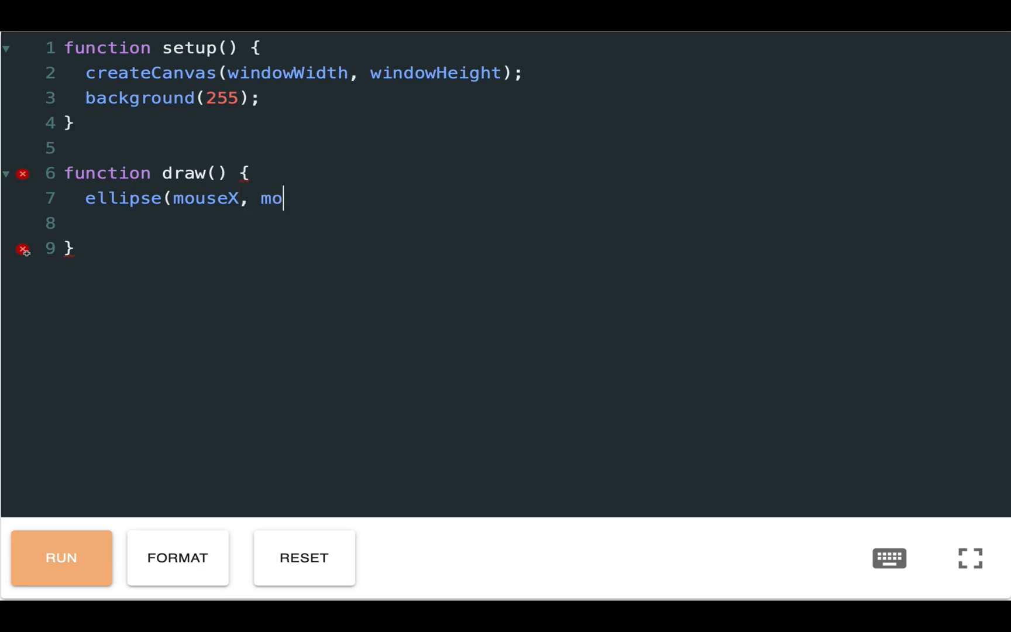
pyautogui.write('useY')
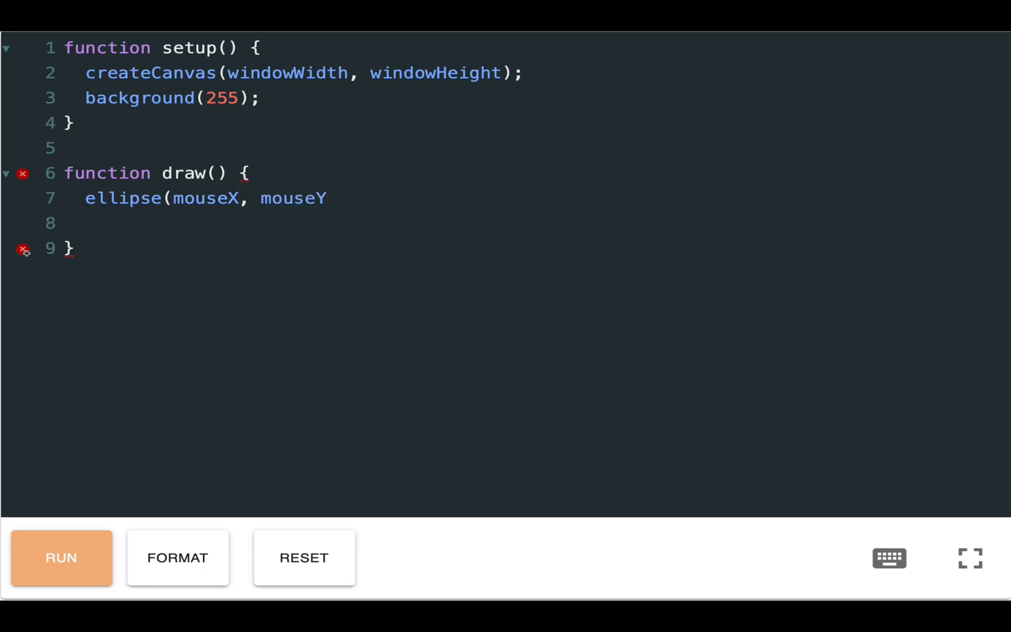
pyautogui.write(', 100')
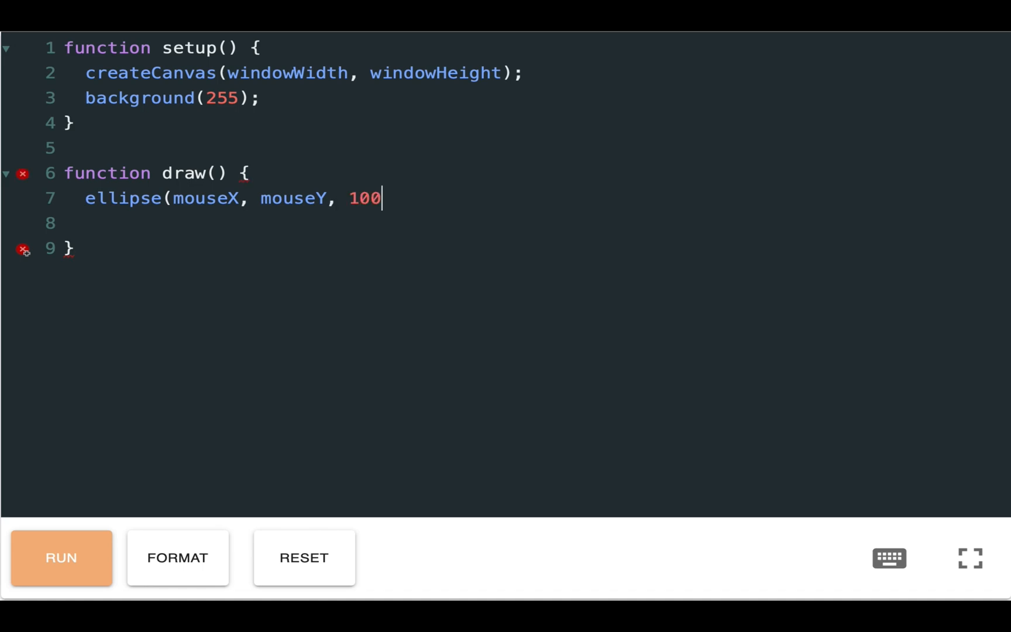
pyautogui.write(', 100)')
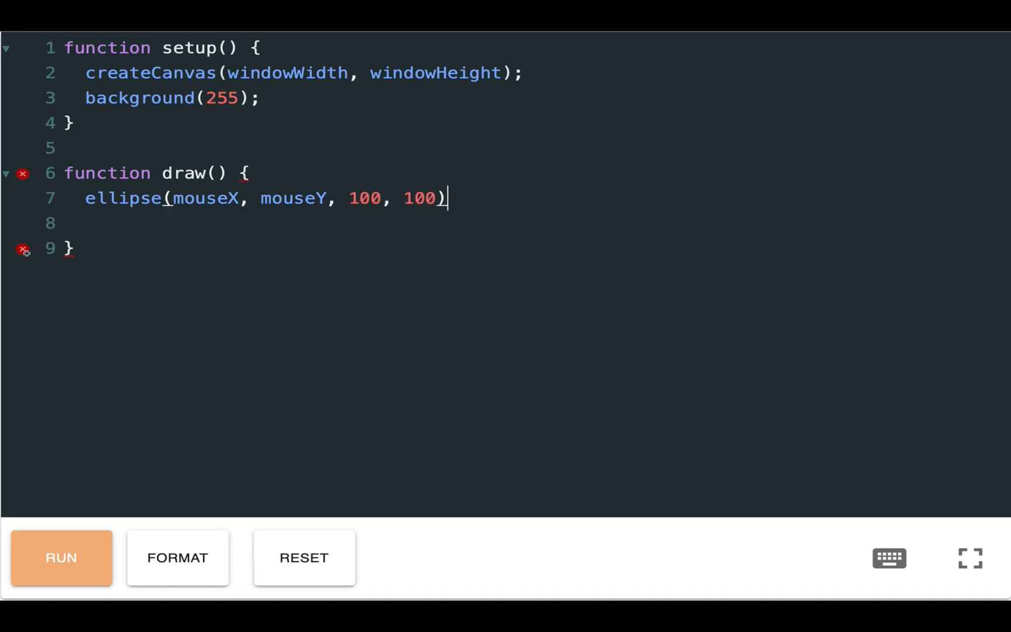
pyautogui.write(';')
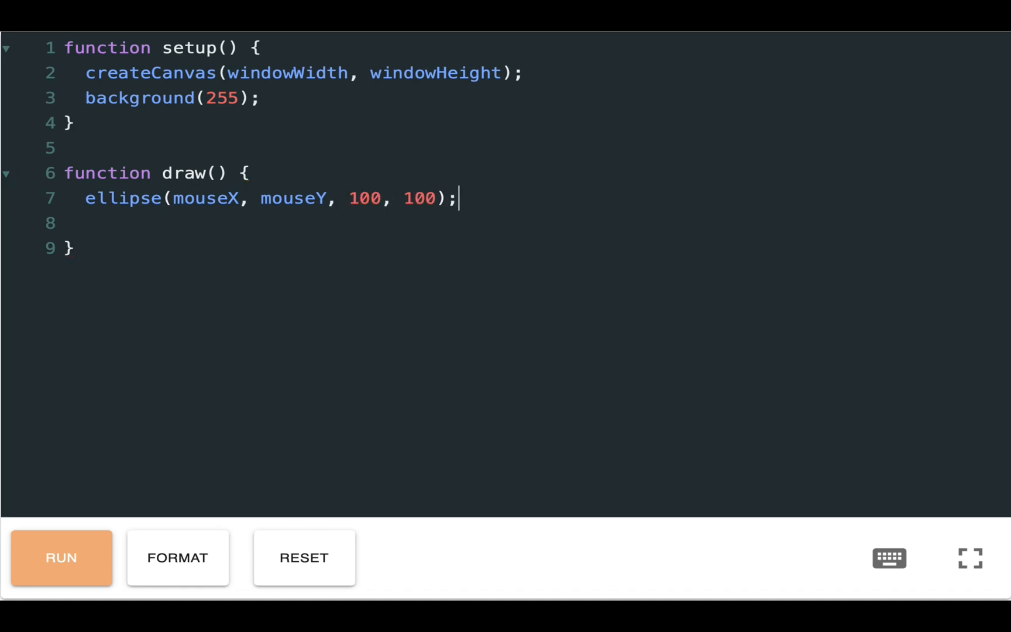
# Step: Add fill(147,112,219,20); for a translucent purple fill
pyautogui.write('fi')
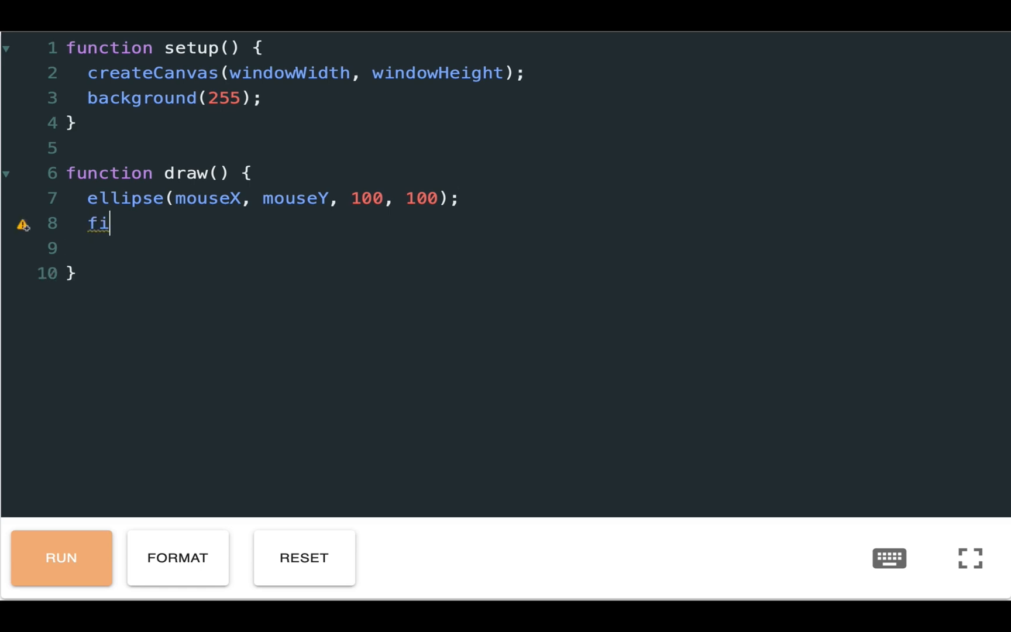
pyautogui.write('ll')
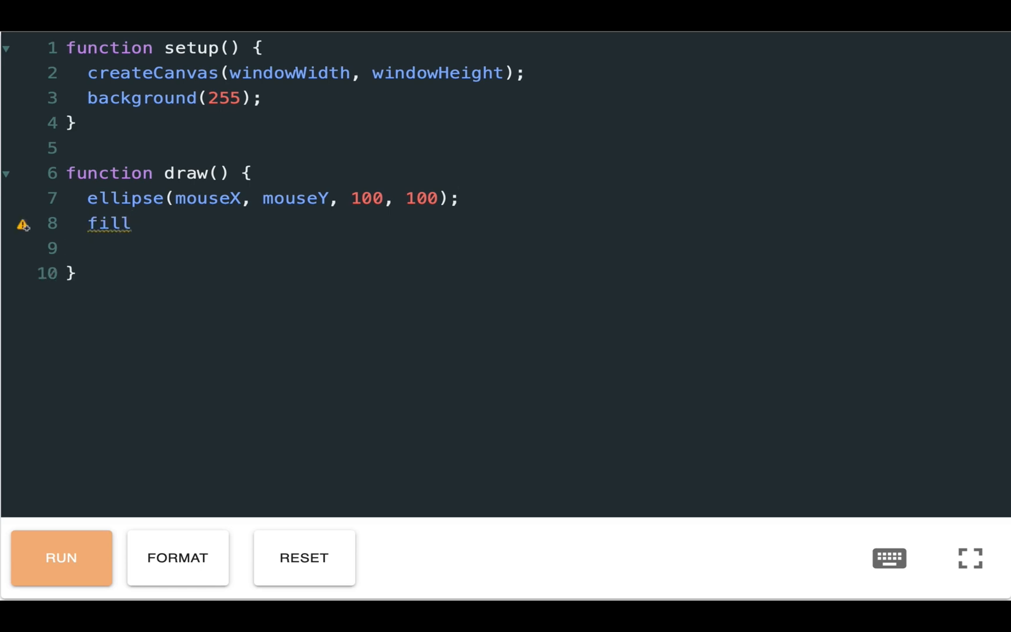
pyautogui.write('(1')
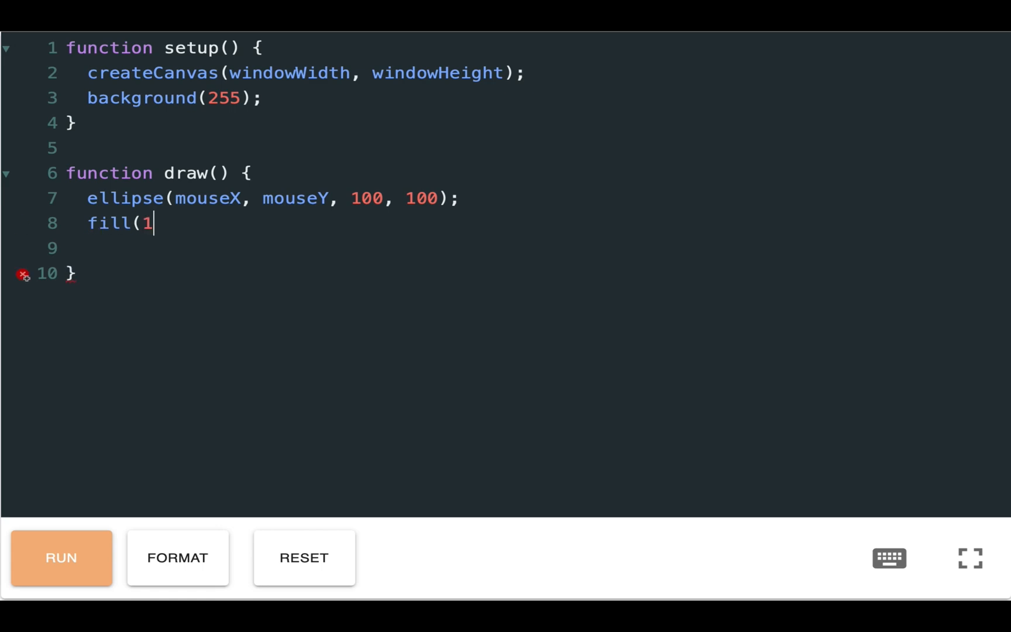
pyautogui.write('47,')
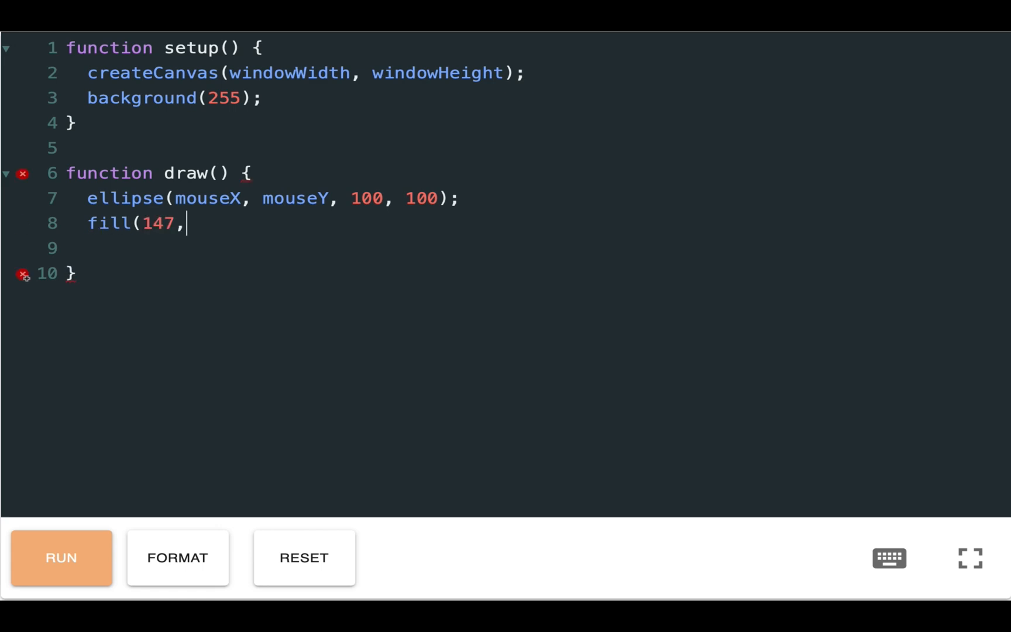
pyautogui.write('112,')
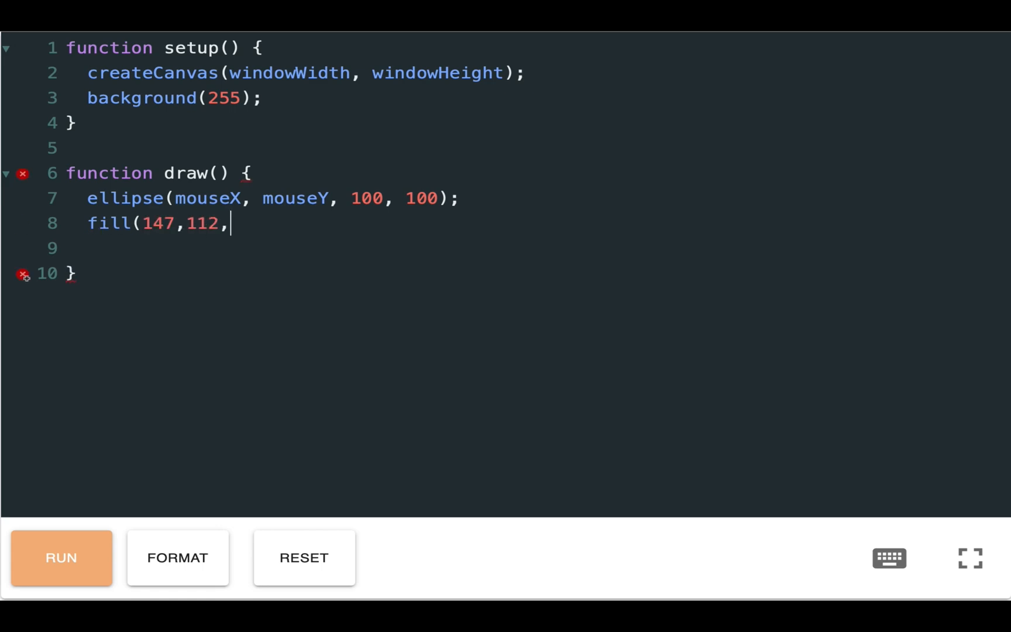
pyautogui.write('219')
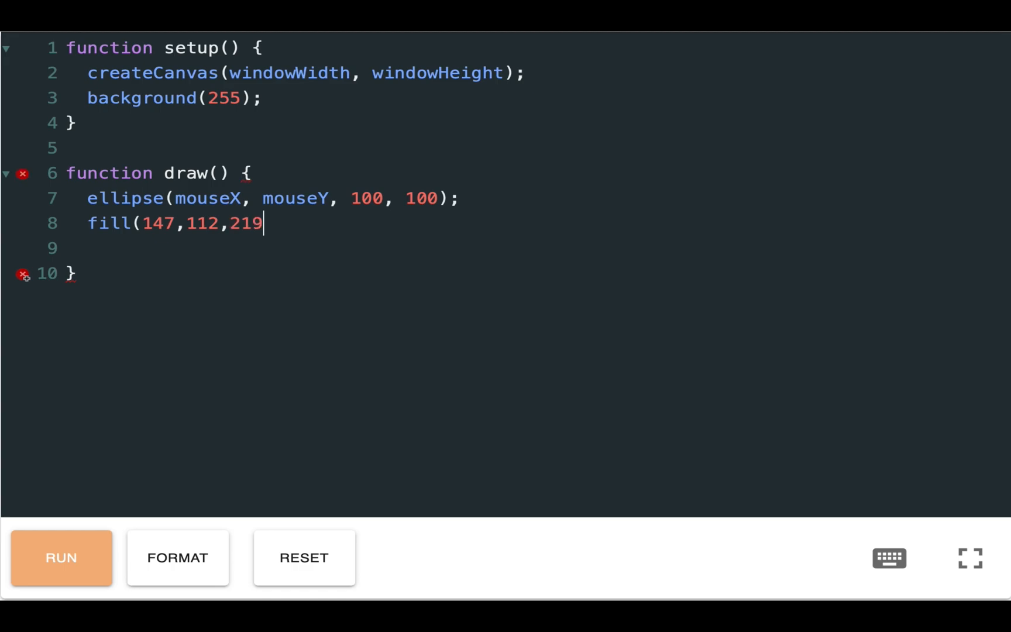
pyautogui.write(',20);')
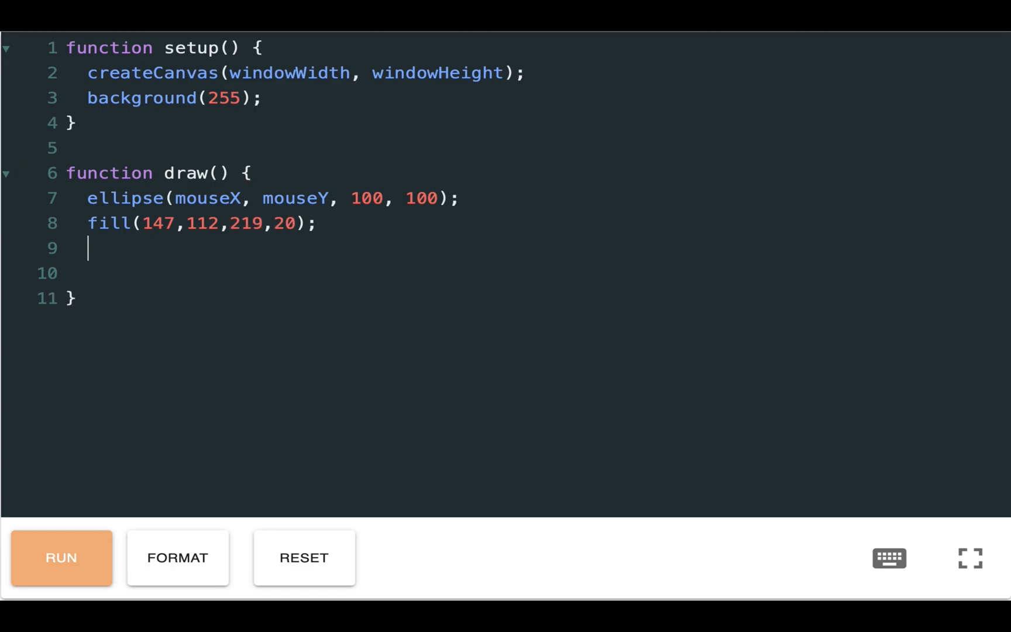
# Step: Add stroke(147,112,219,20) for a matching translucent outline and run the sketch
pyautogui.write('stroke')
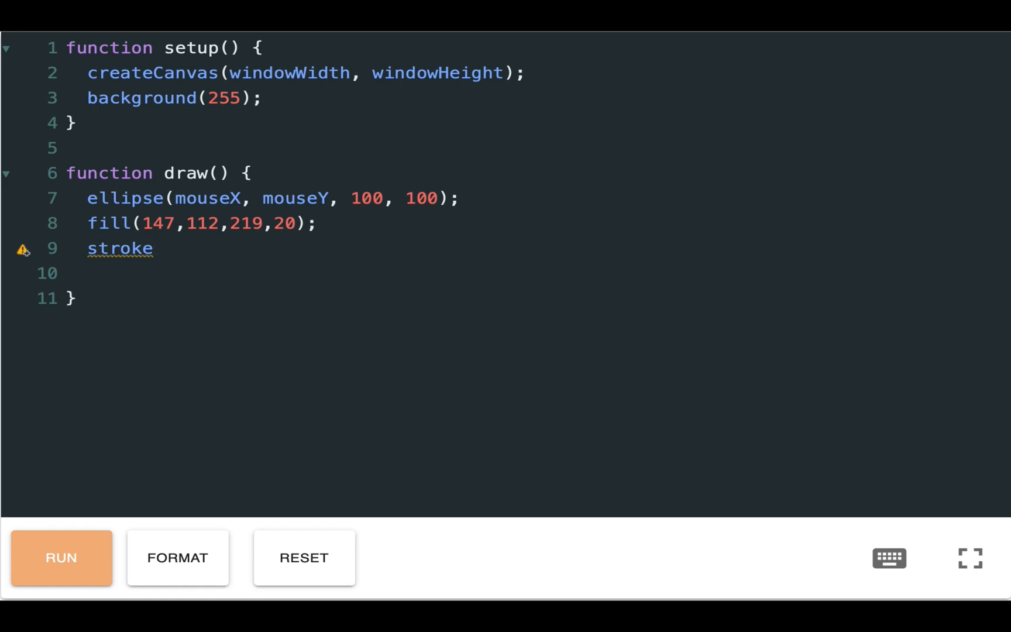
pyautogui.write('(')
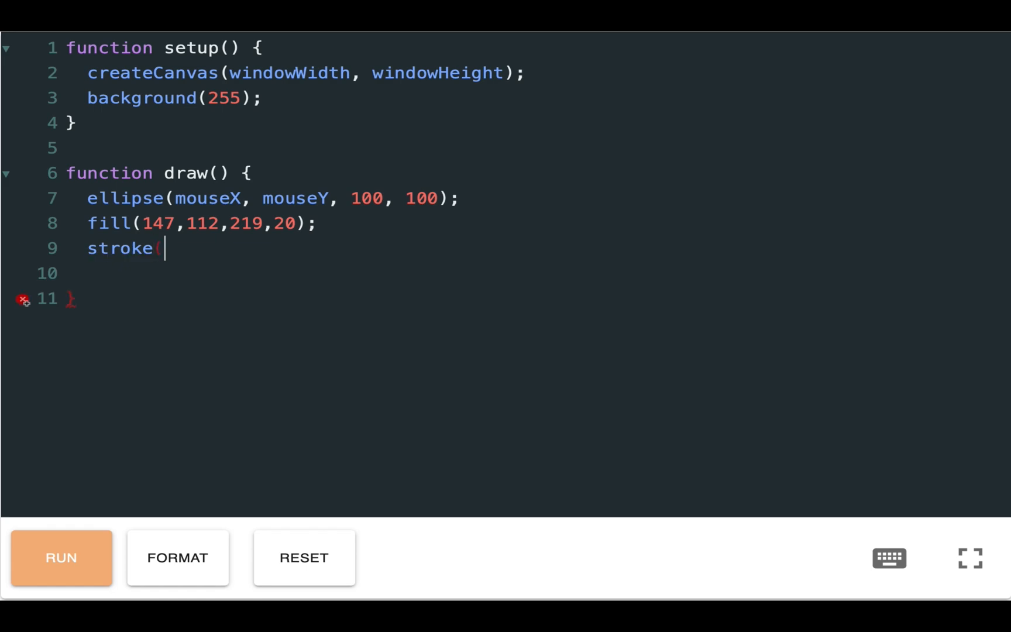
pyautogui.write('(147')
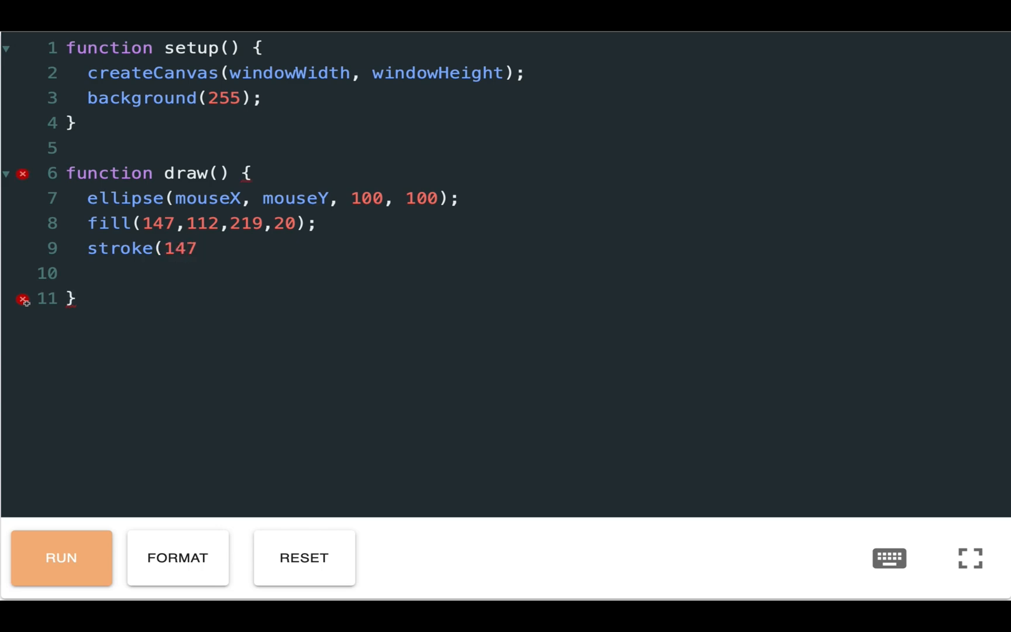
pyautogui.click(198, 248)
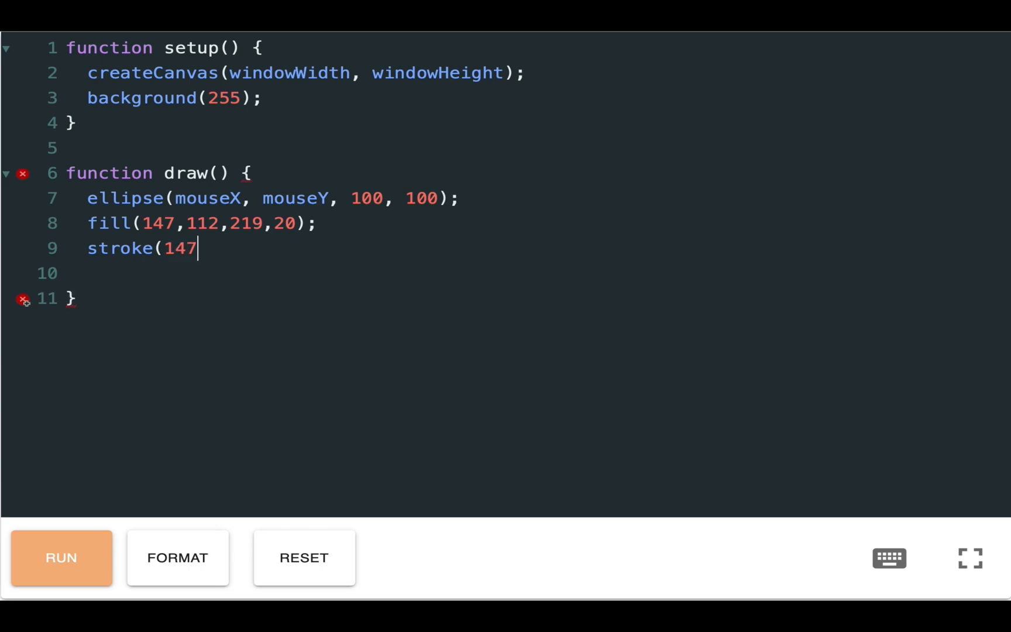
pyautogui.write(',112,2')
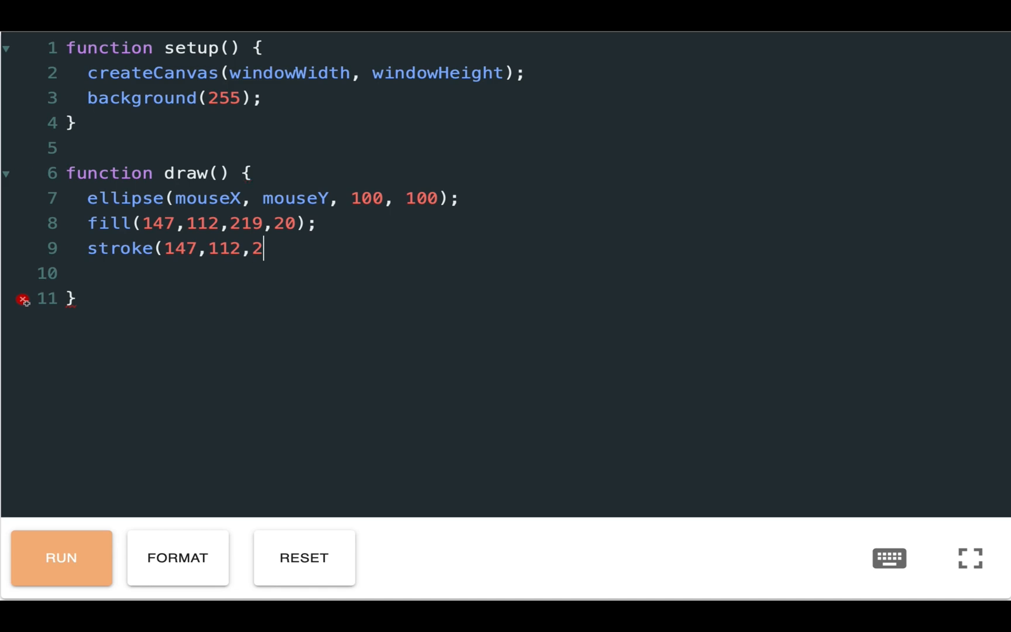
pyautogui.write('19,20);')
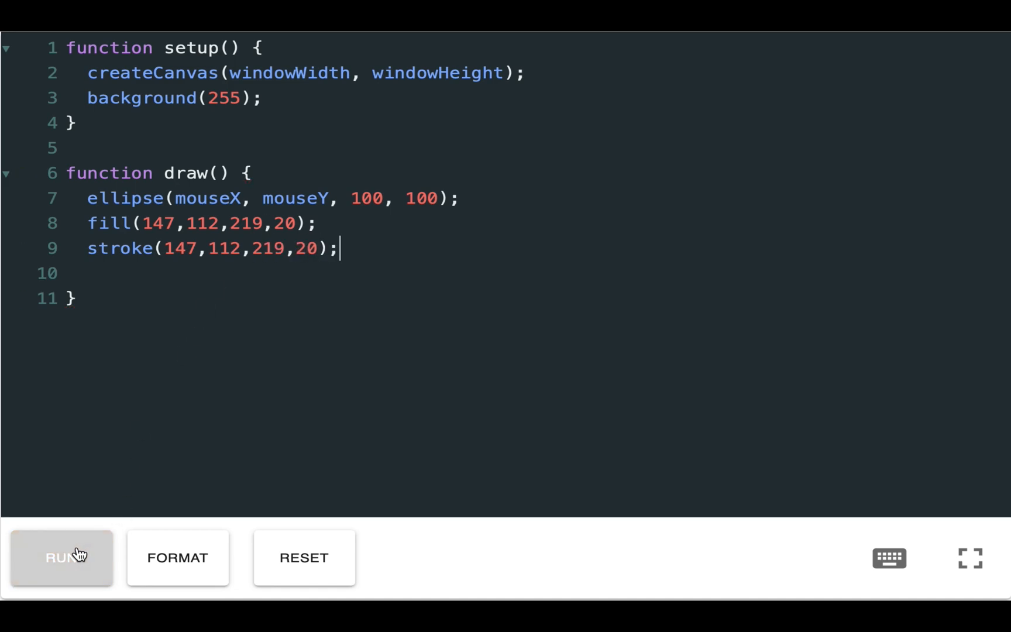
pyautogui.click(60, 557)
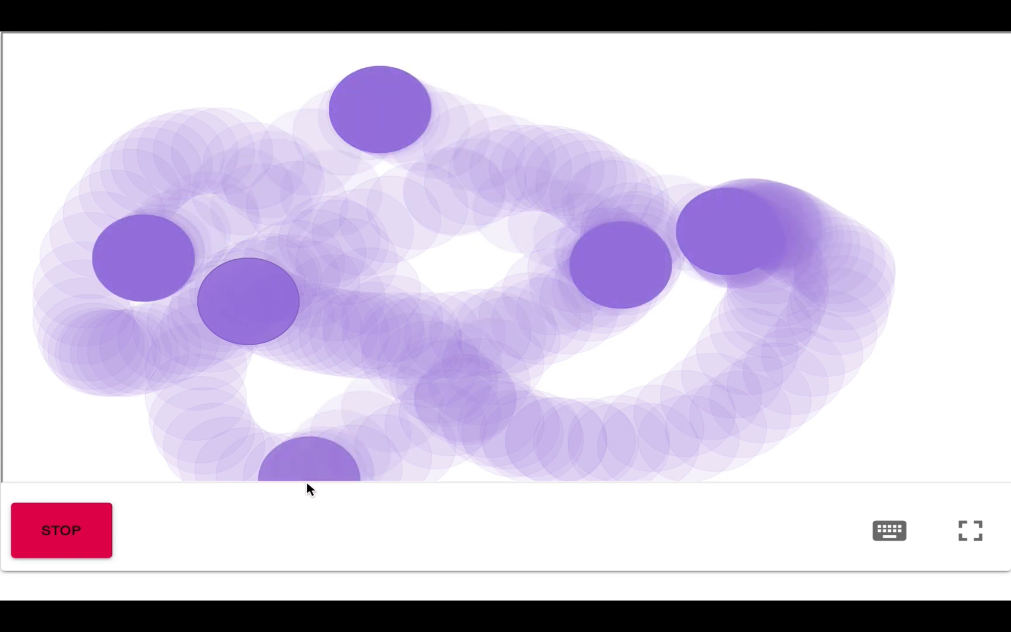
# Step: Stop the sketch and select the ellipse function name for replacement
pyautogui.click(61, 529)
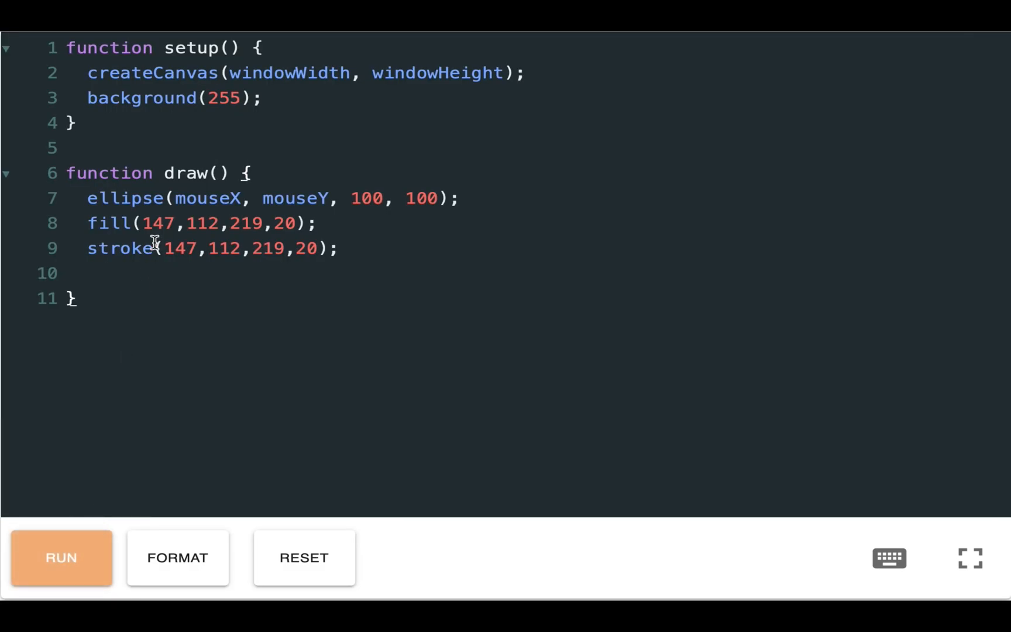
pyautogui.doubleClick(124, 197)
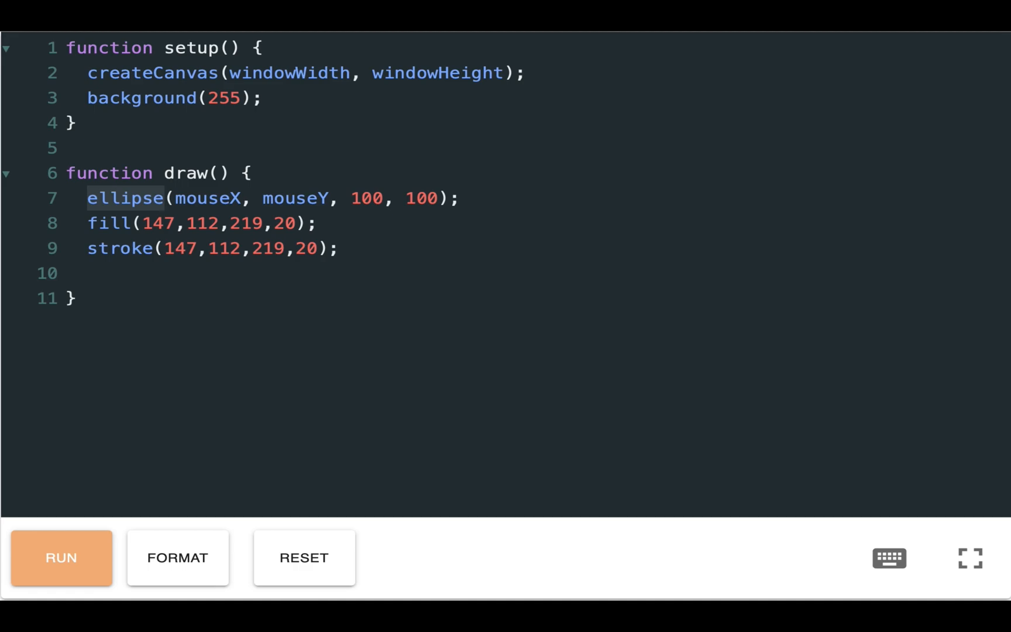
# Step: Replace ellipse with square so draw calls square(mouseX, mouseY, 100, 20)
pyautogui.write('squ')
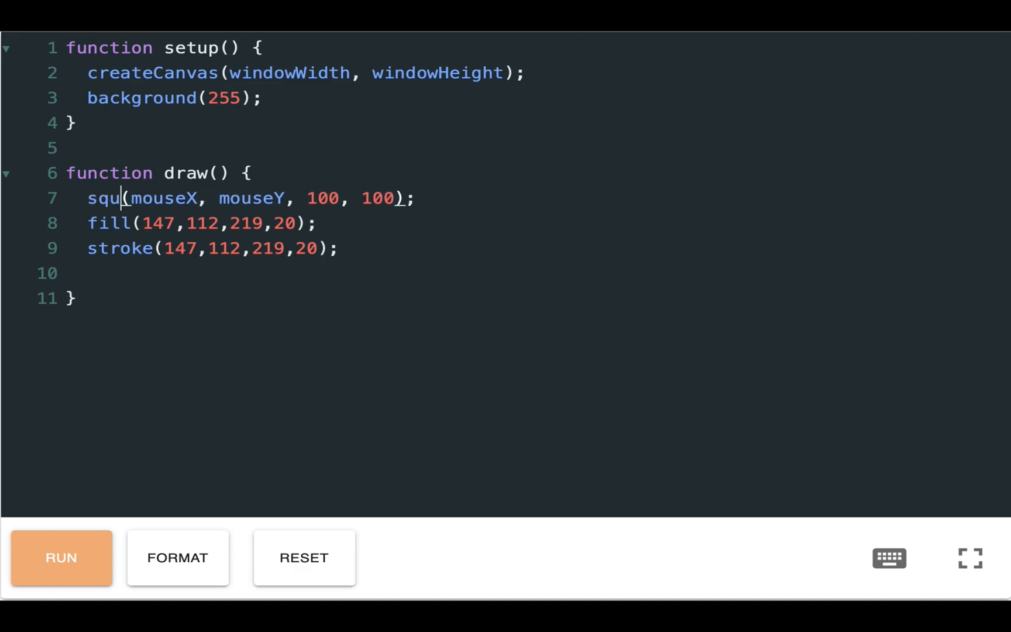
pyautogui.write('are')
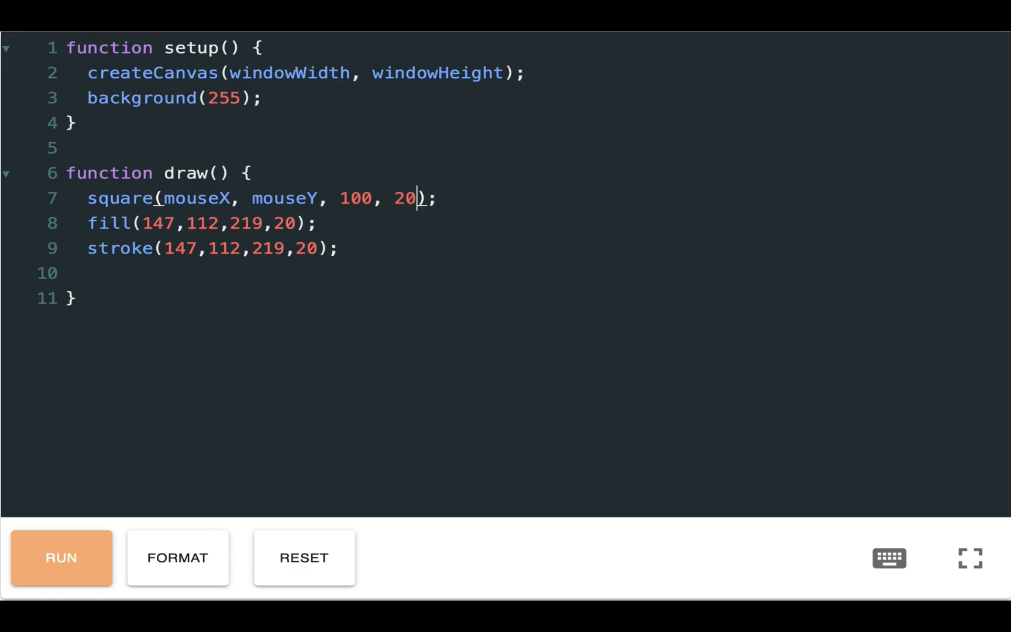
pyautogui.moveTo(168, 512)
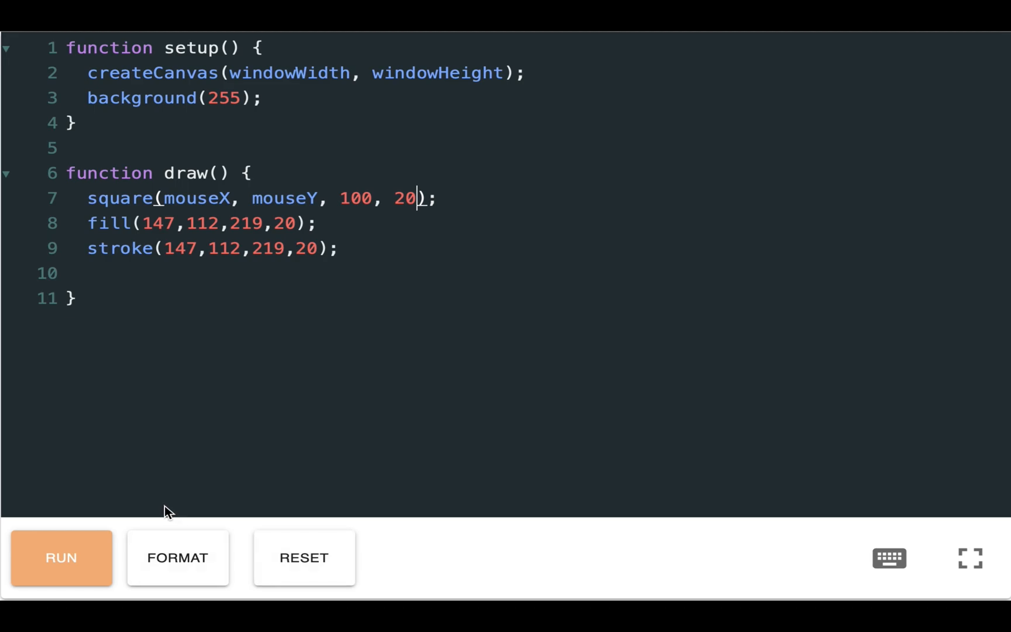
pyautogui.click(61, 558)
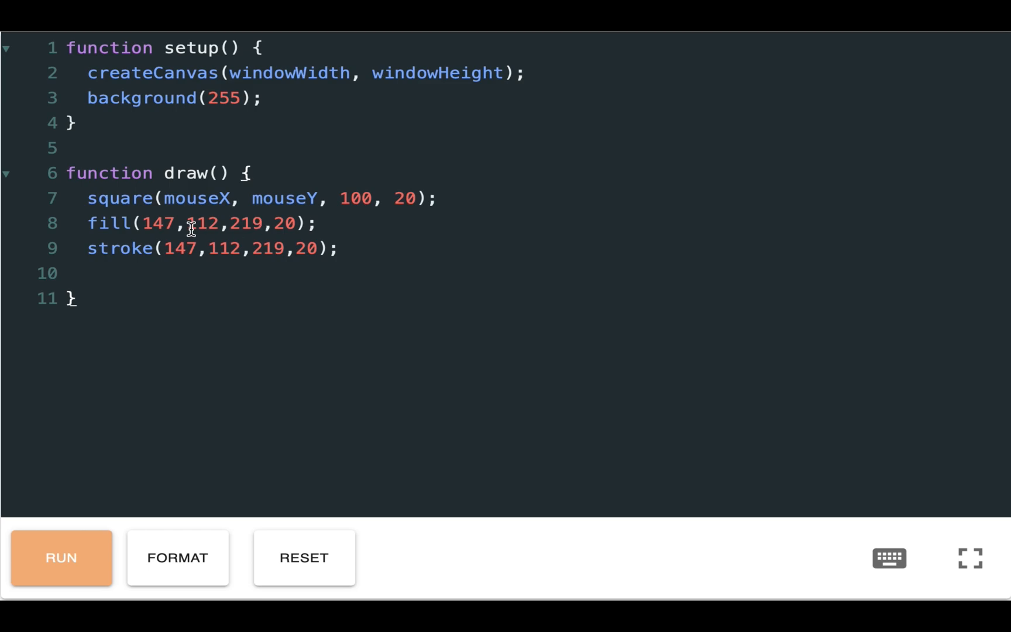
# Step: Set fill and stroke to translucent crimson (220,20,60,20) and sweep the mouse to leave red square trails
pyautogui.write('2')
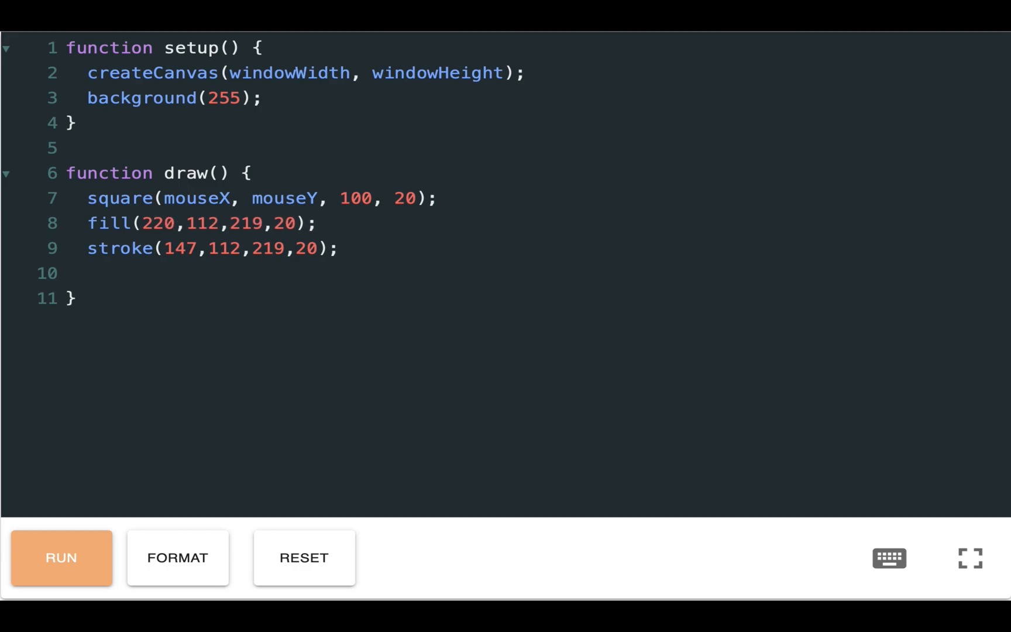
pyautogui.write('20')
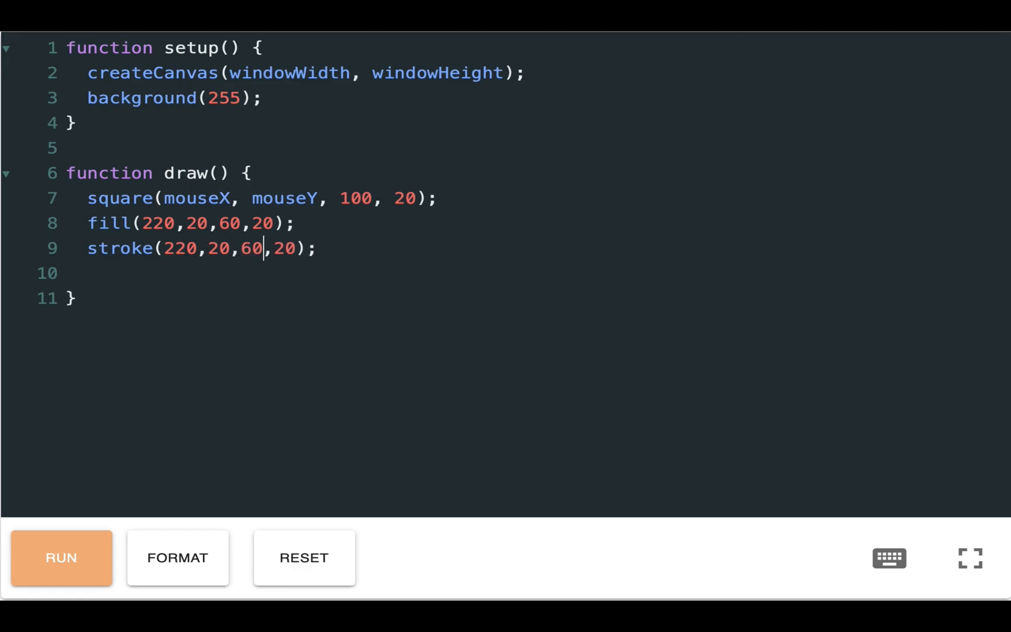
pyautogui.click(61, 558)
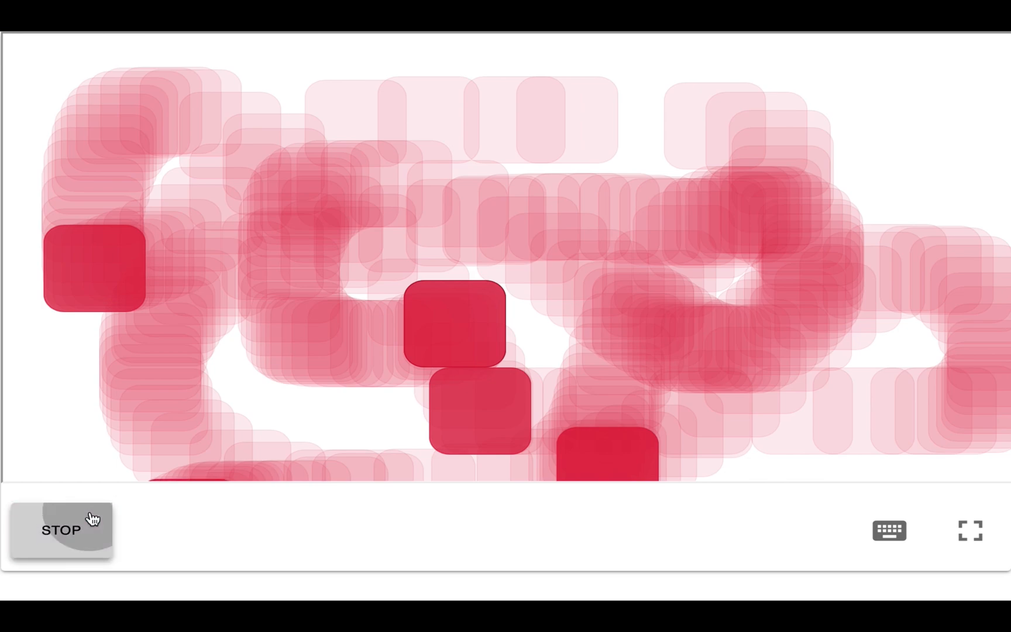
pyautogui.click(61, 529)
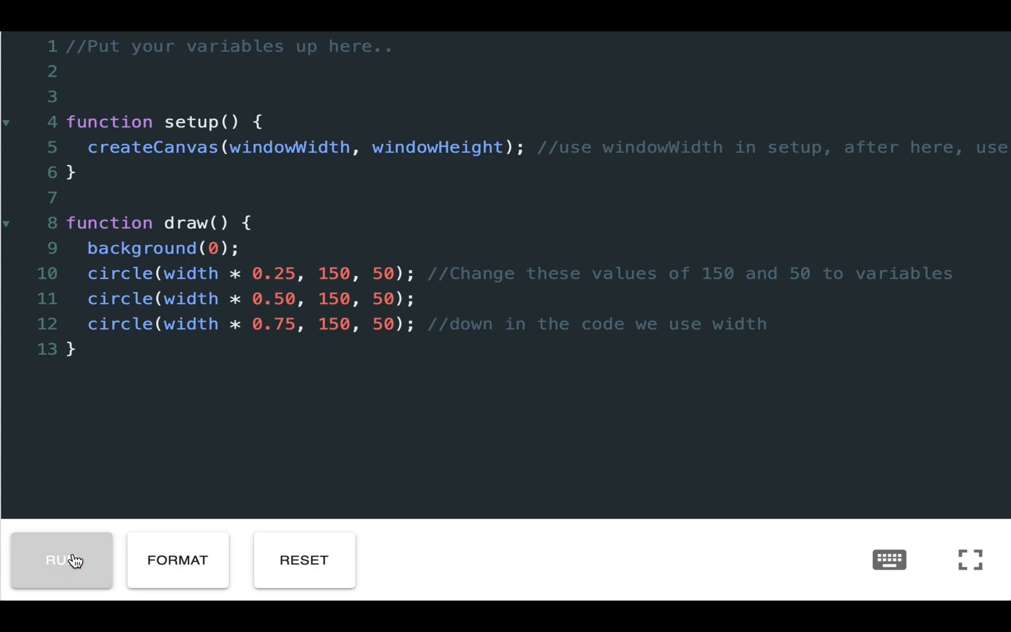
# Step: Declare global variables let circleW = 150; and let circleH = 50; below the comment
pyautogui.click(61, 559)
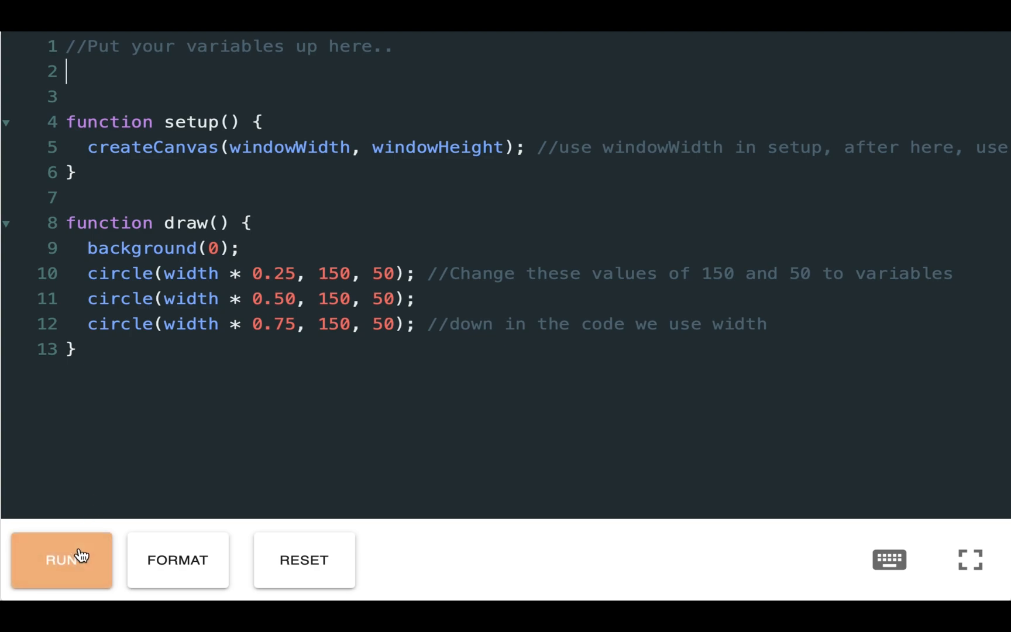
pyautogui.click(61, 559)
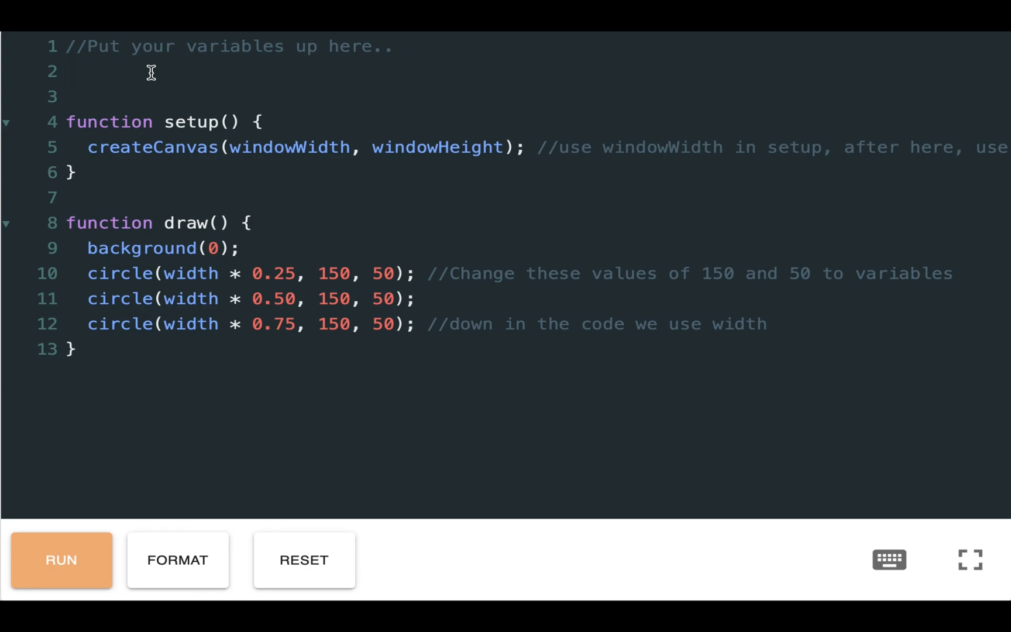
pyautogui.write('let circleW')
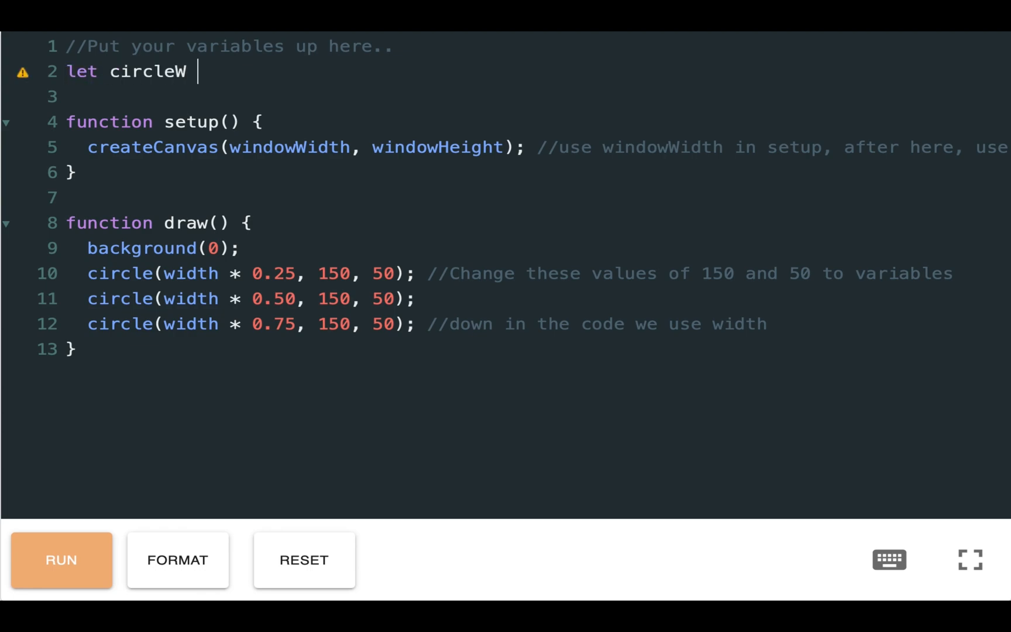
pyautogui.write('= 150;')
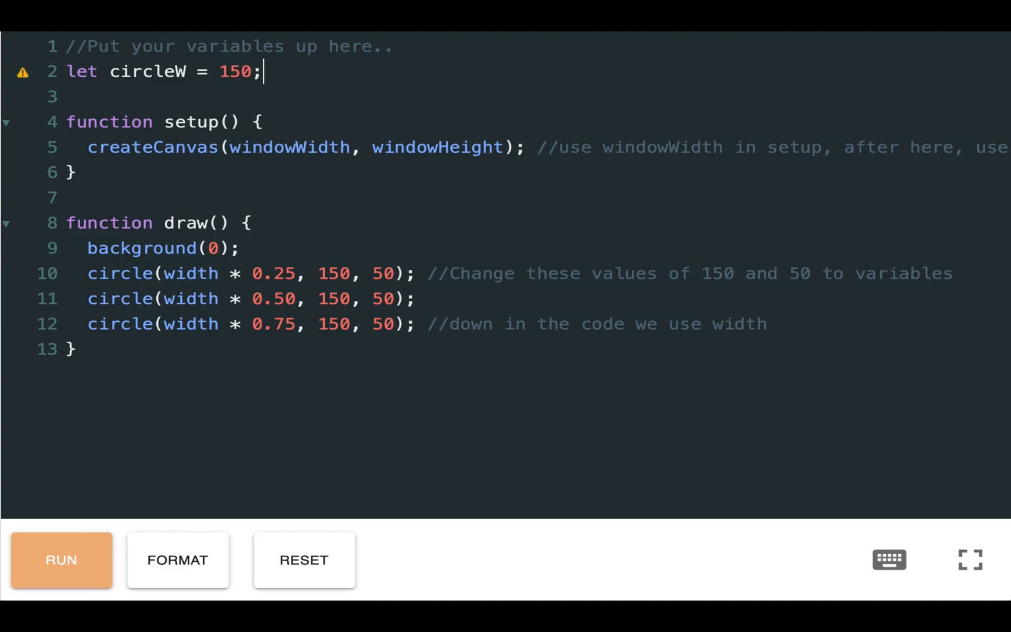
pyautogui.write('let c')
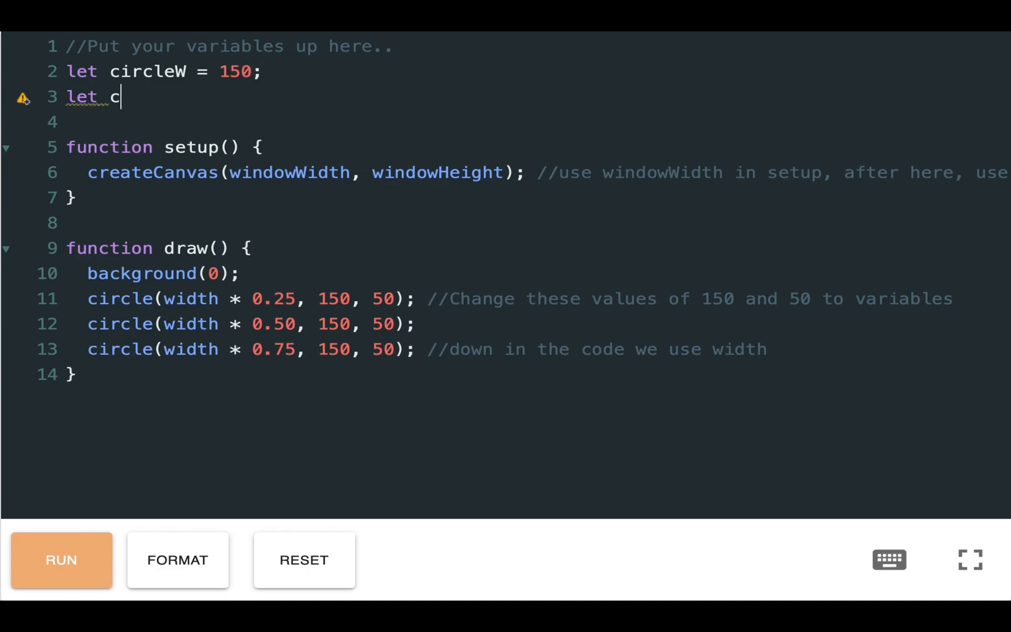
pyautogui.write('ircleH')
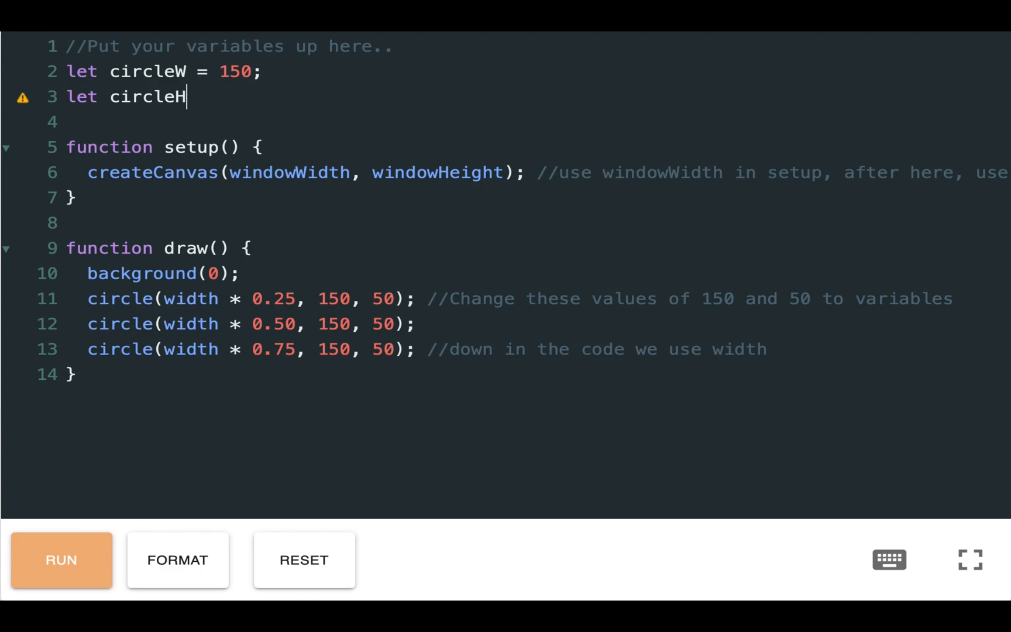
pyautogui.write('=')
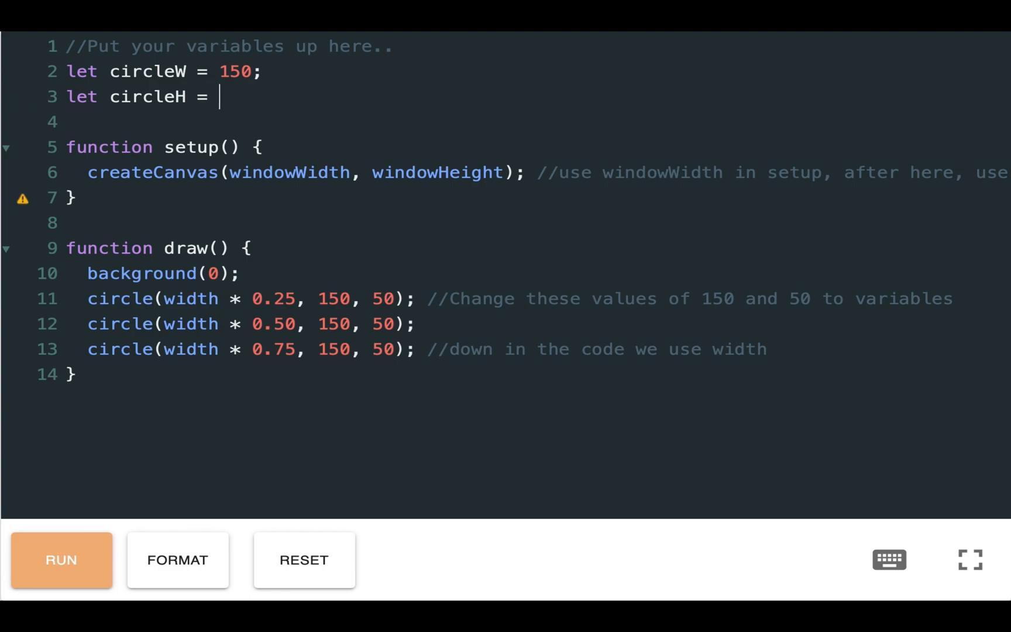
pyautogui.write('50;')
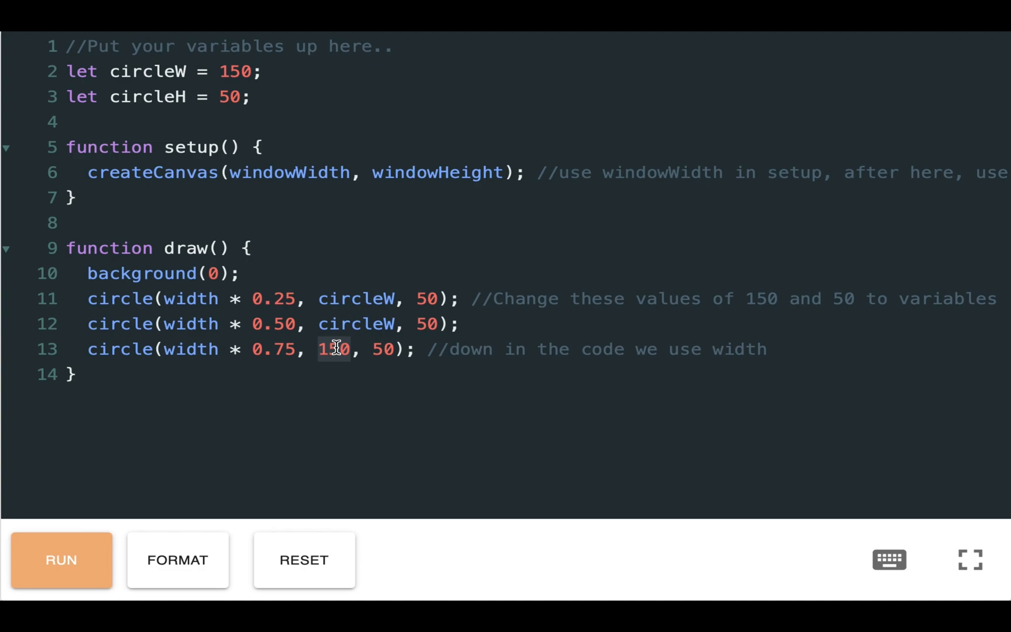
# Step: Use circleW in the circle calls, test the sketch, then bring up the variable-scope example
pyautogui.write('circleW')
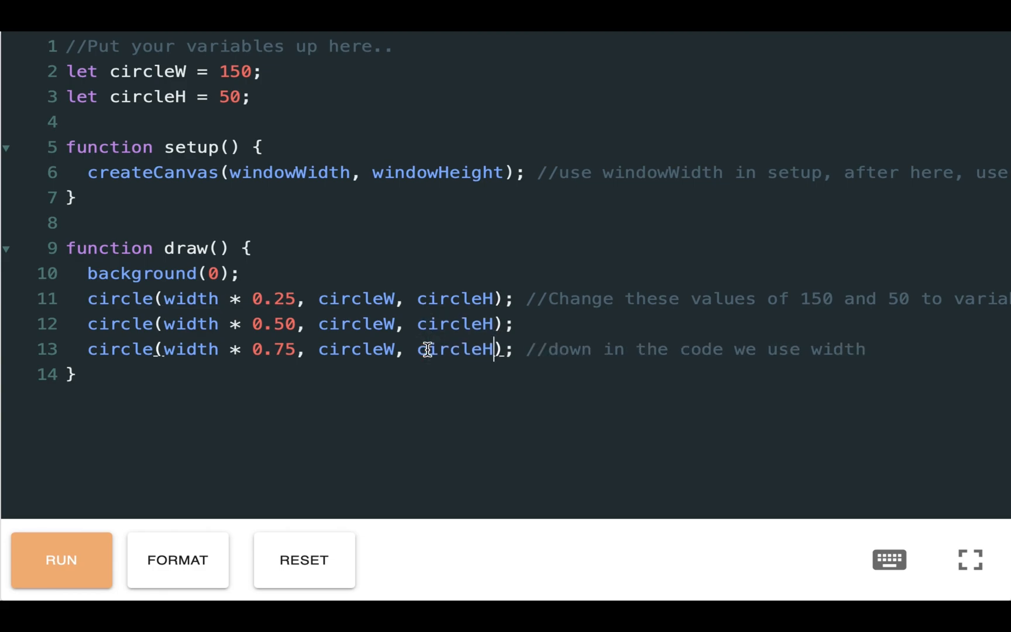
pyautogui.click(61, 559)
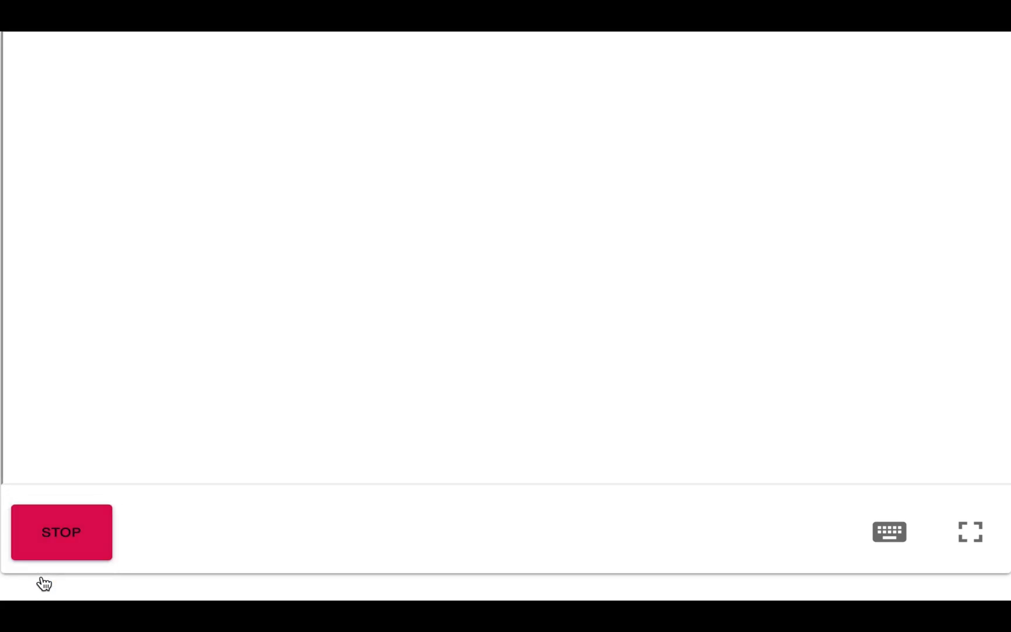
pyautogui.click(61, 531)
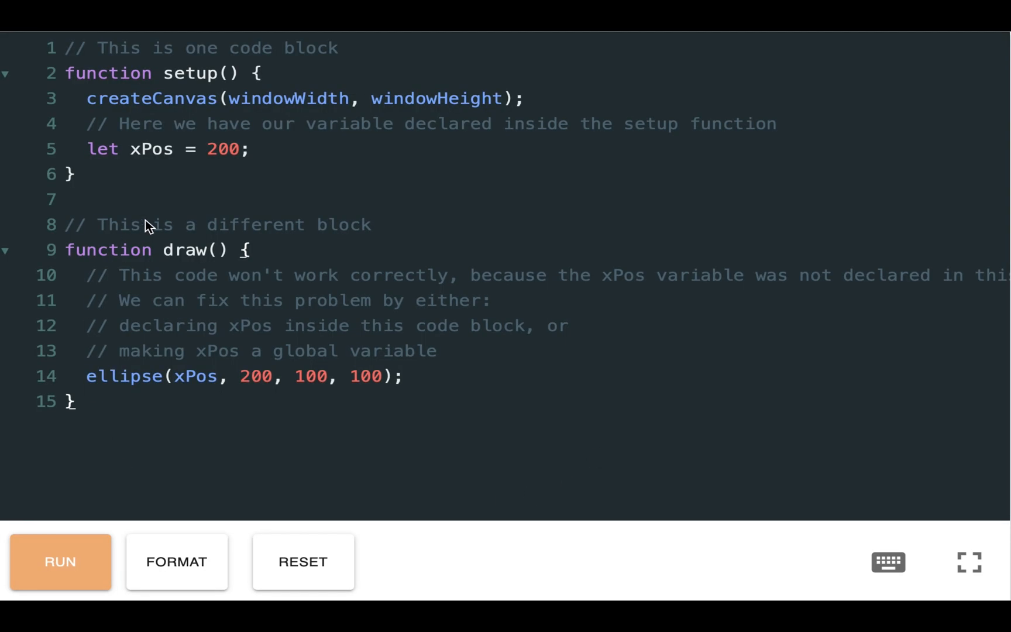
pyautogui.click(59, 561)
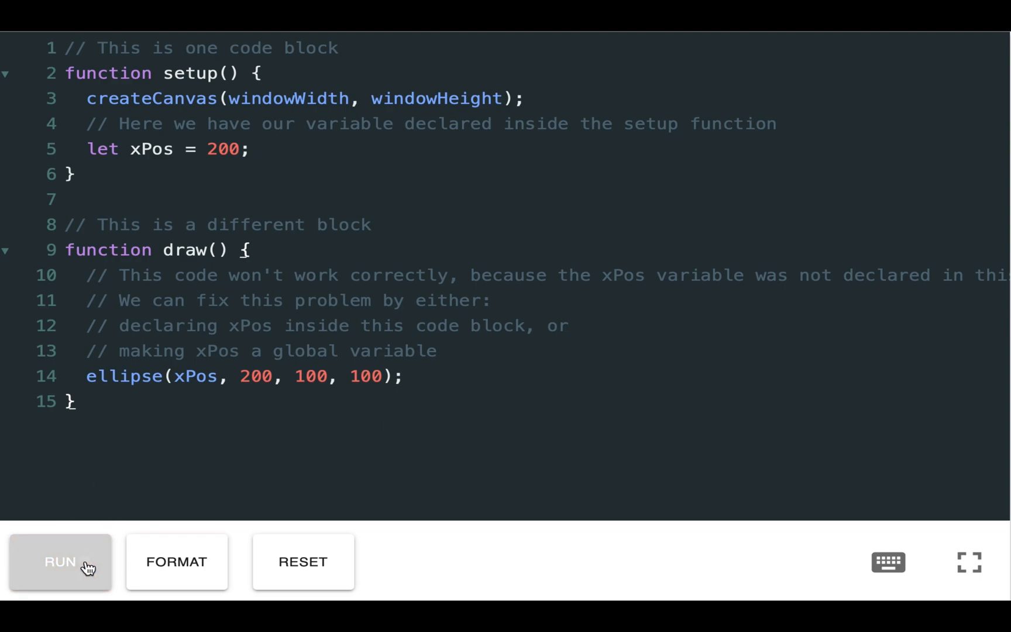
# Step: Remove let xPos = 200; from setup and try declaring it inside draw instead
pyautogui.click(60, 560)
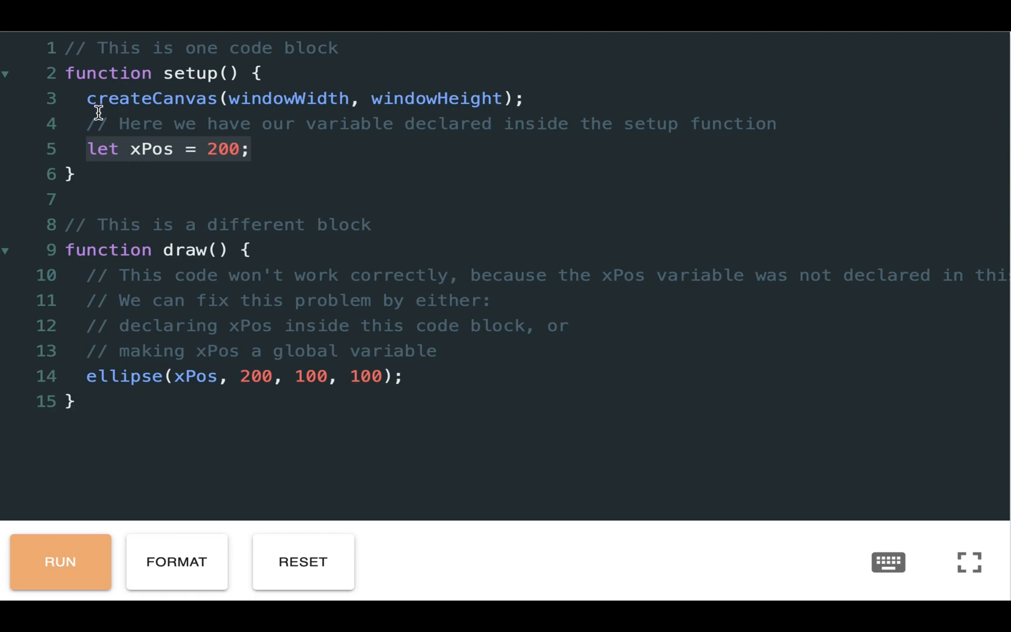
pyautogui.moveTo(161, 85)
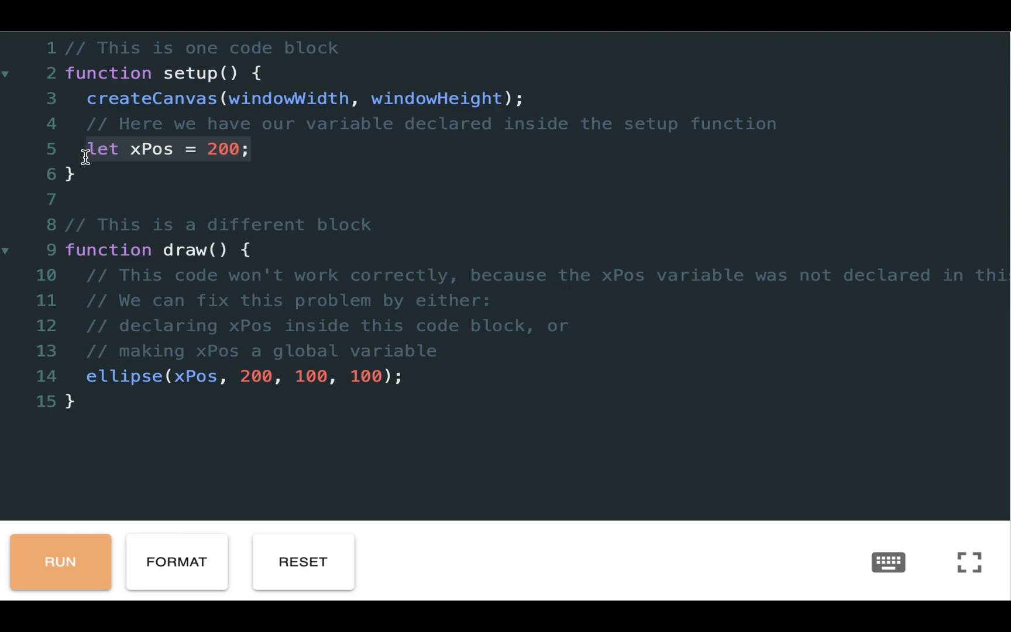
pyautogui.press('Delete')
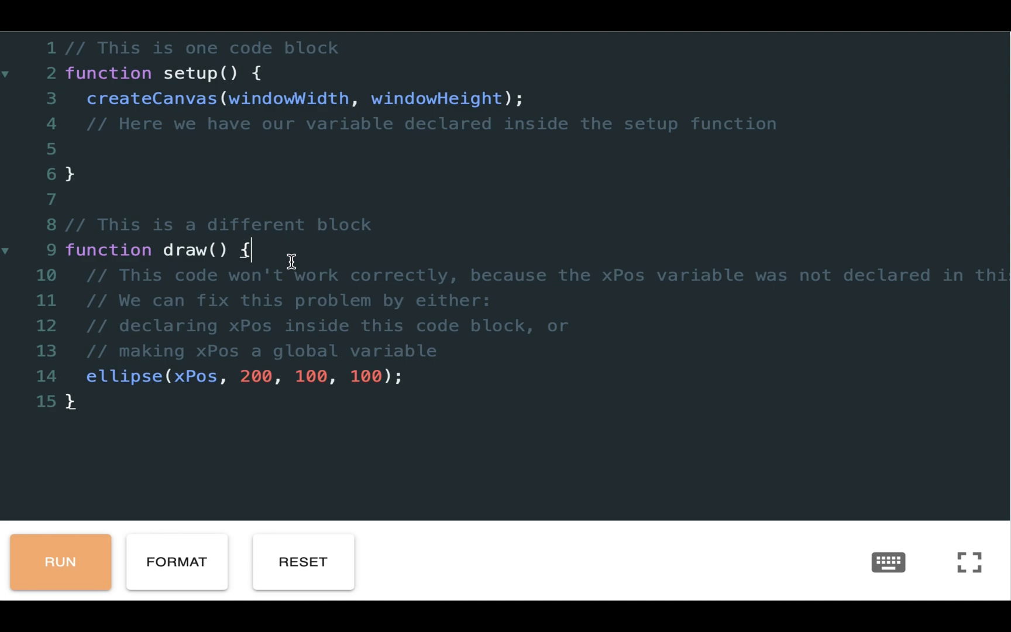
pyautogui.write('let xPos = 200;')
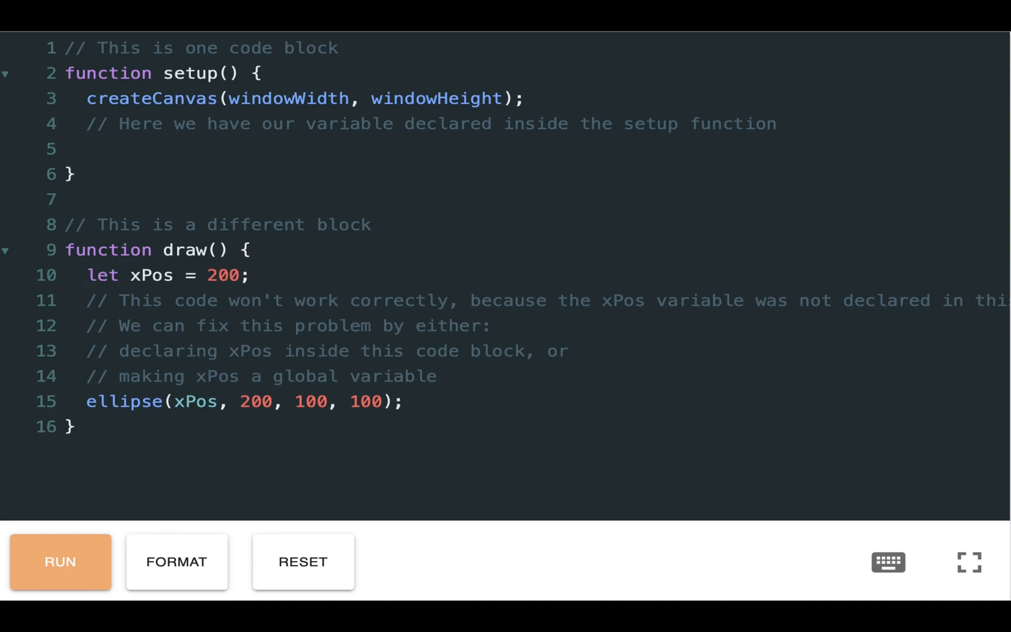
pyautogui.click(60, 561)
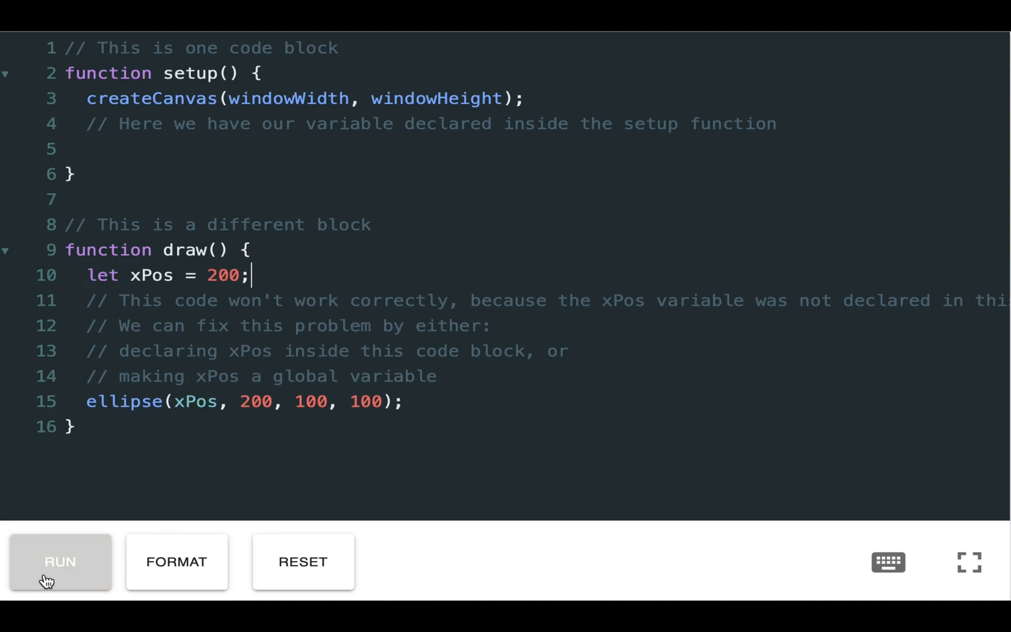
pyautogui.click(60, 561)
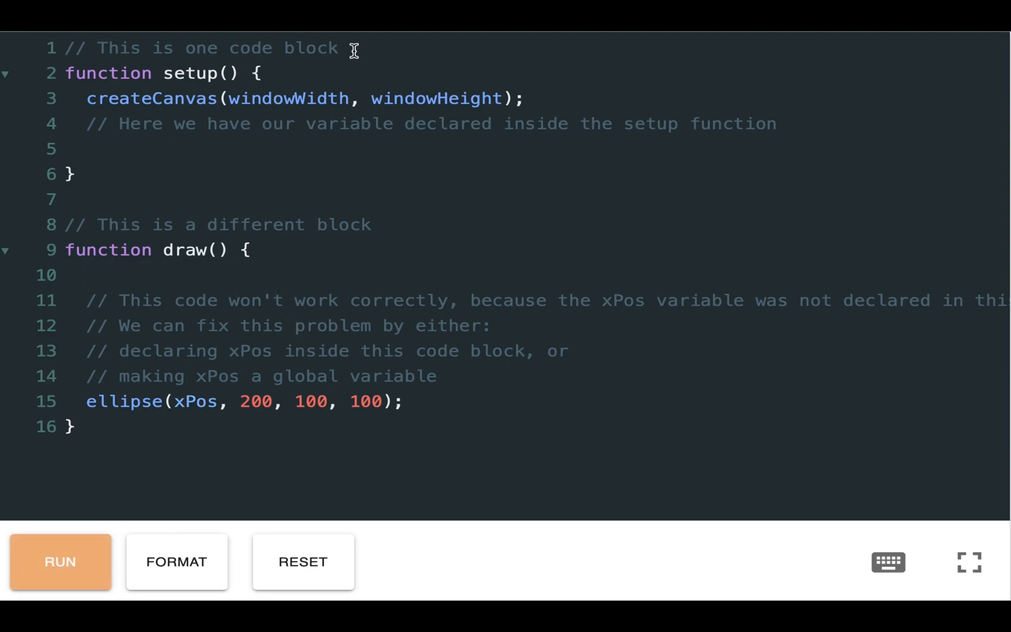
# Step: Declare let xPos = 200; globally on line 2 above setup
pyautogui.write('let xPos = 200;')
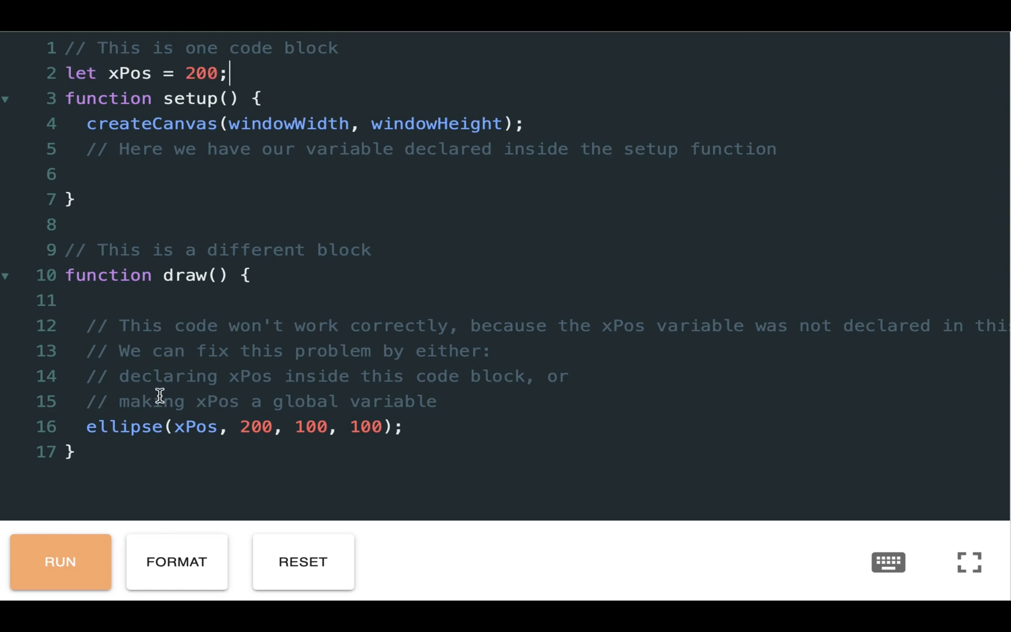
# Step: Run the scope sketch so the global xPos draws a single outlined ellipse
pyautogui.click(61, 561)
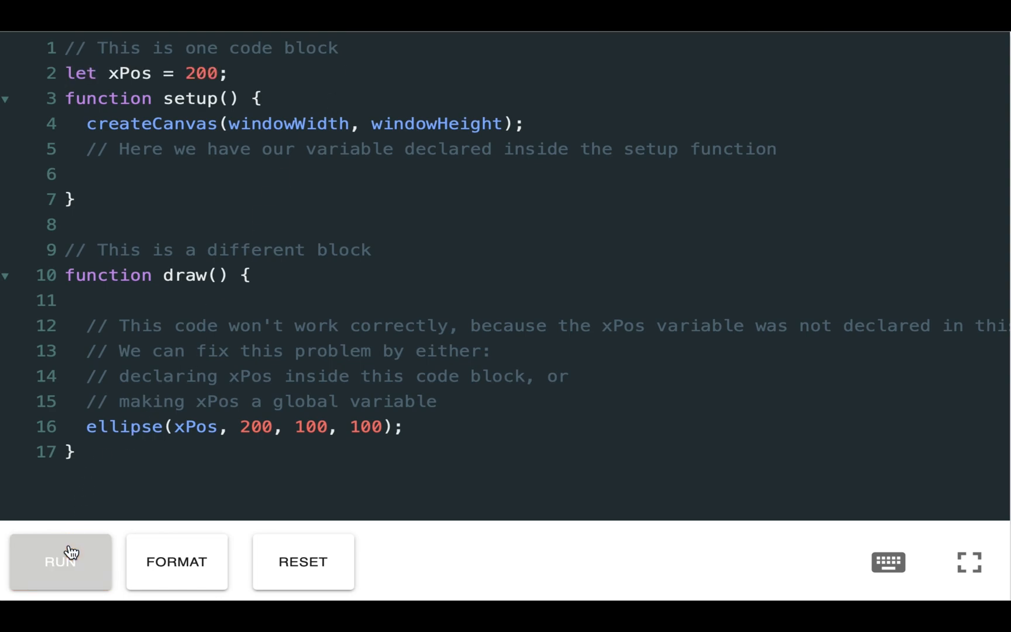
pyautogui.click(60, 560)
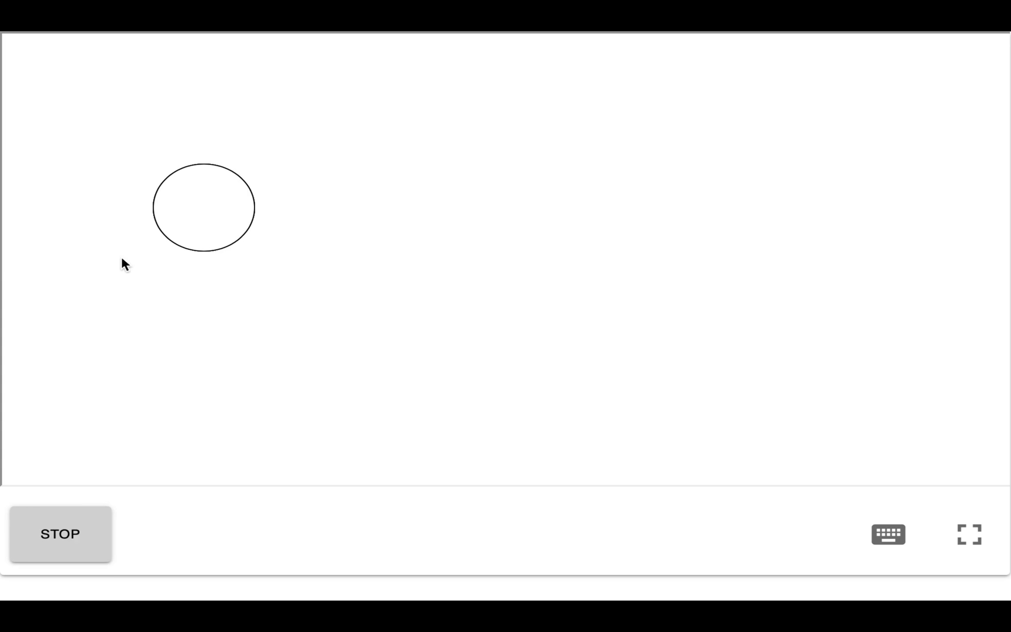